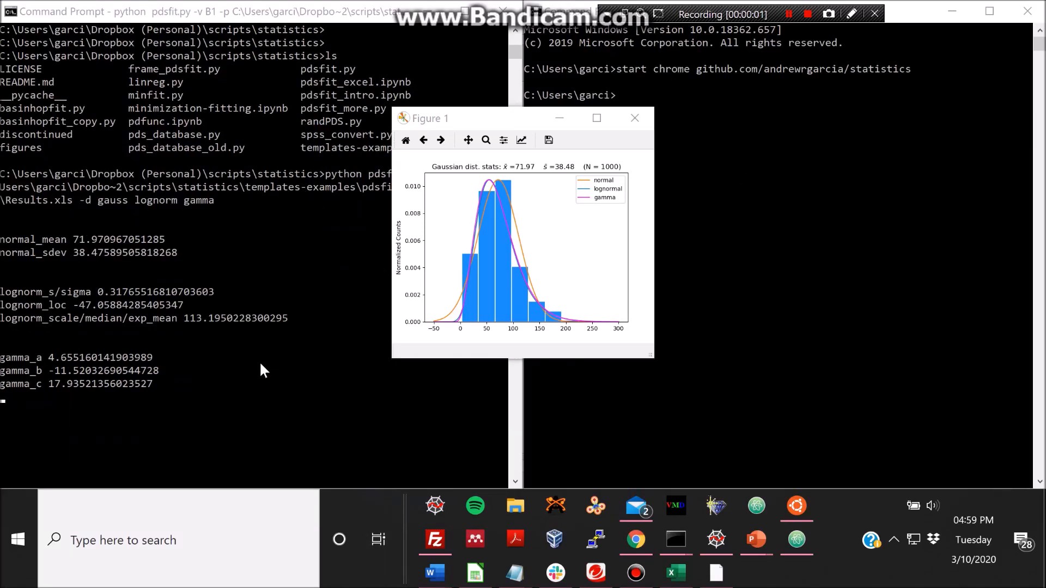
- Move the Figure 1 histogram window by its title bar over the right console
left_click_drag(467, 118, 557, 126)
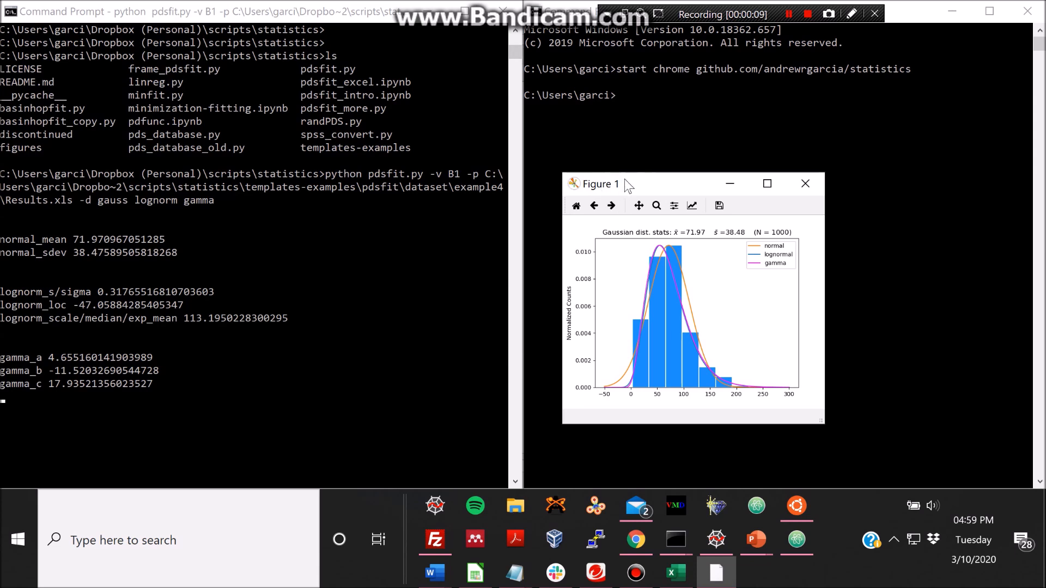
mouse_move(635, 186)
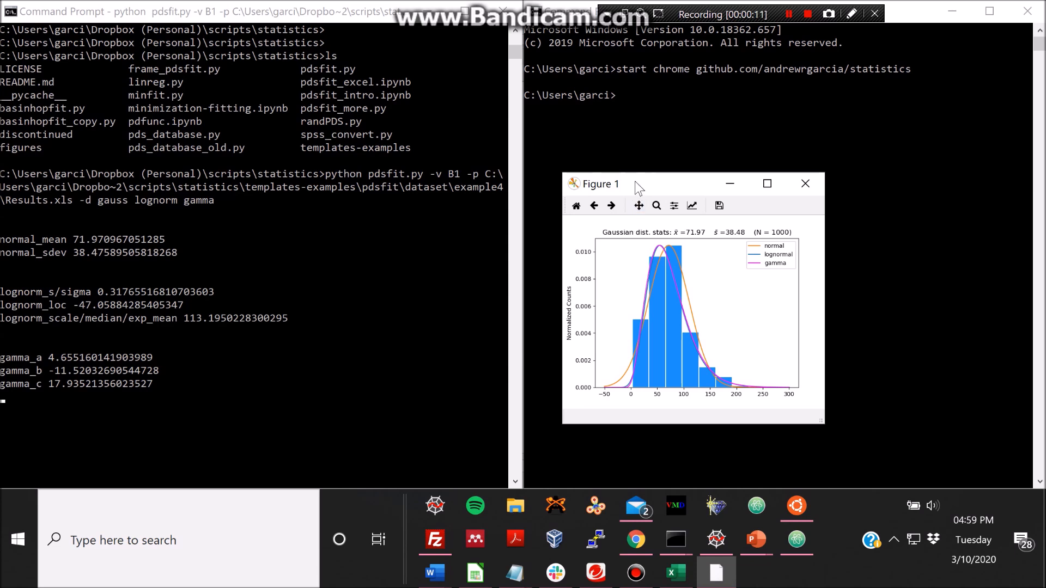
mouse_move(517, 207)
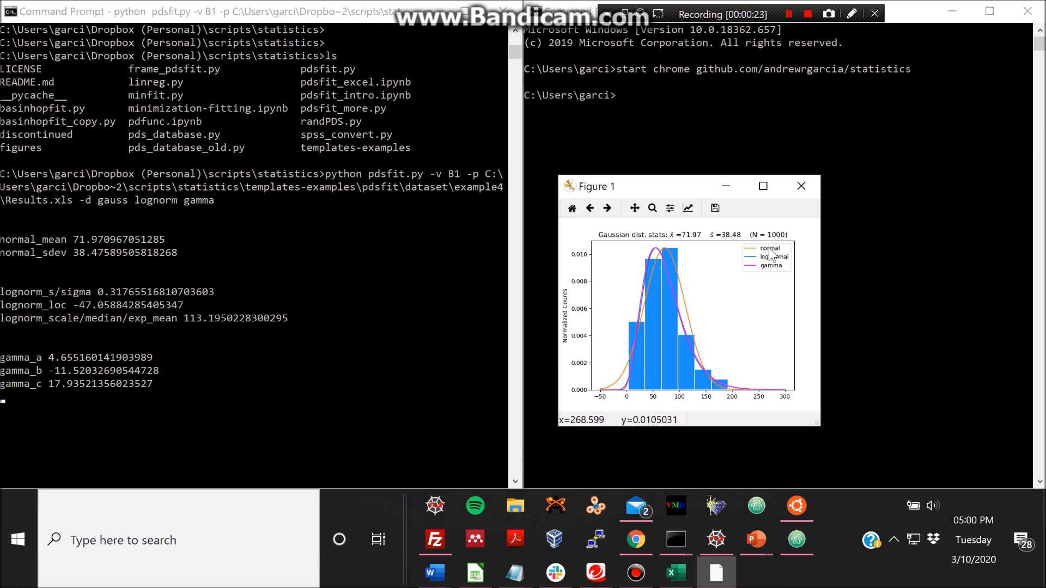
mouse_move(772, 257)
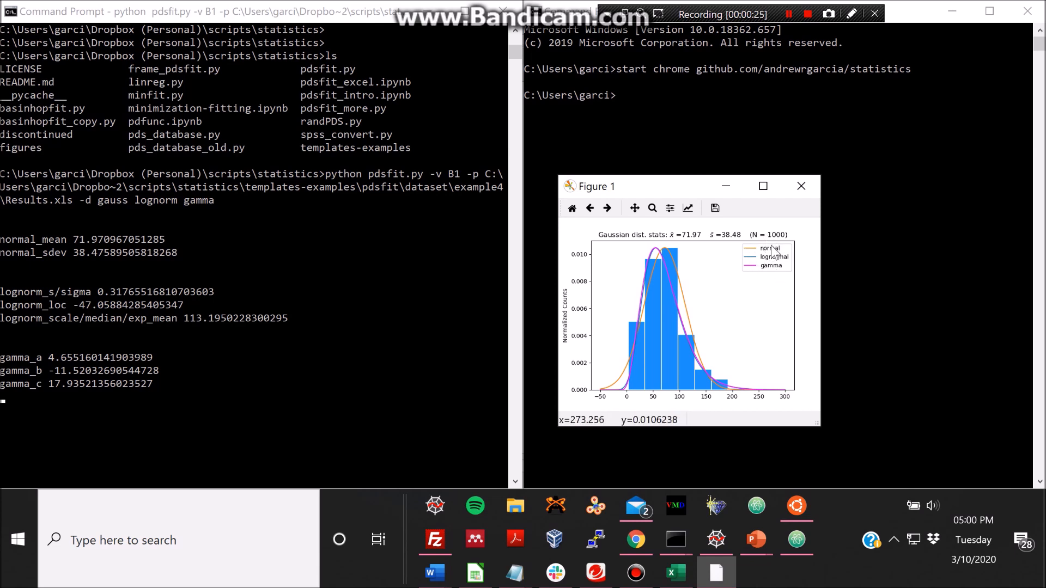
mouse_move(302, 415)
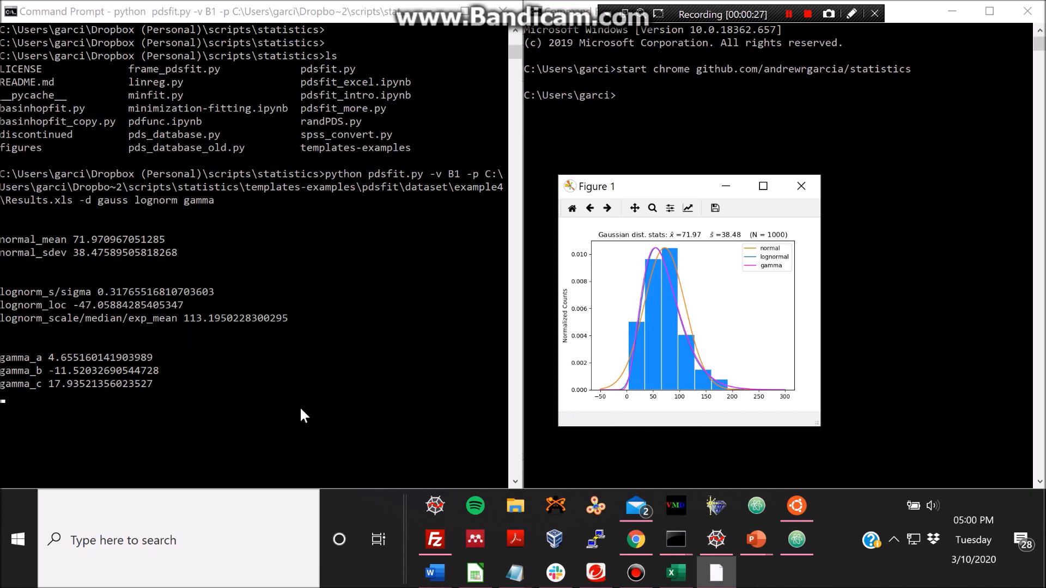
left_click(674, 572)
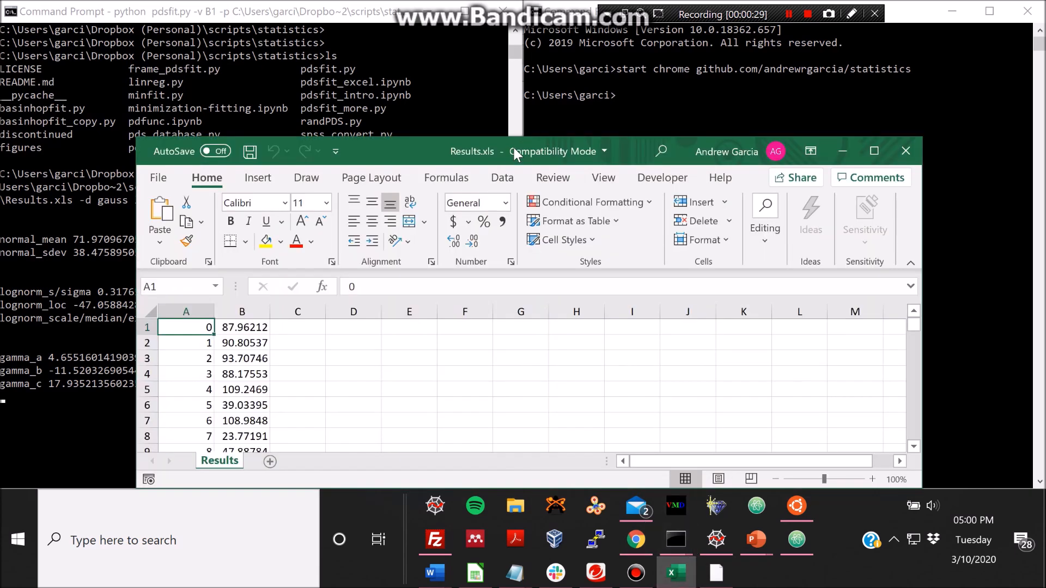
left_click(242, 312)
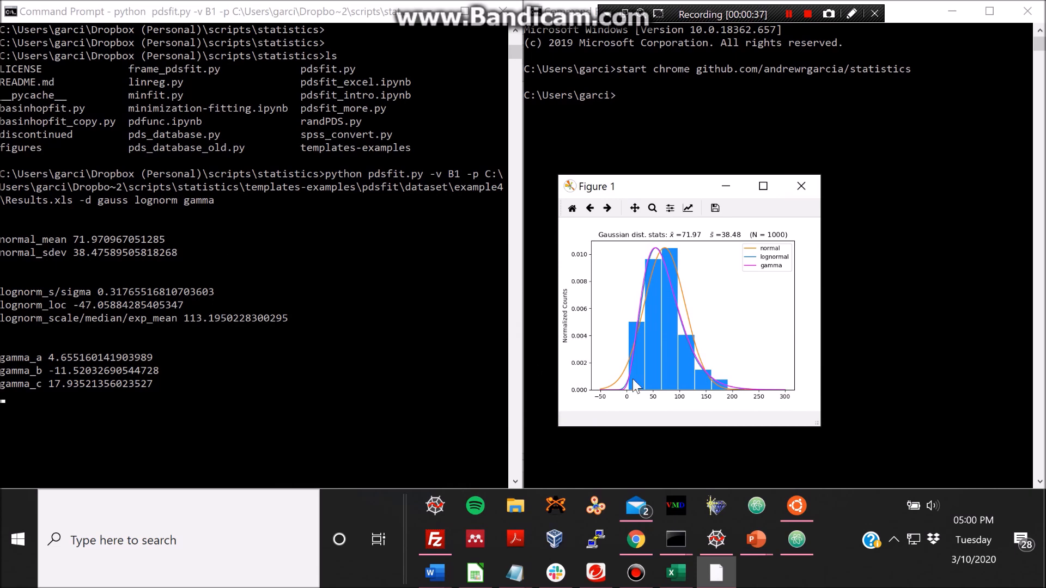
mouse_move(655, 111)
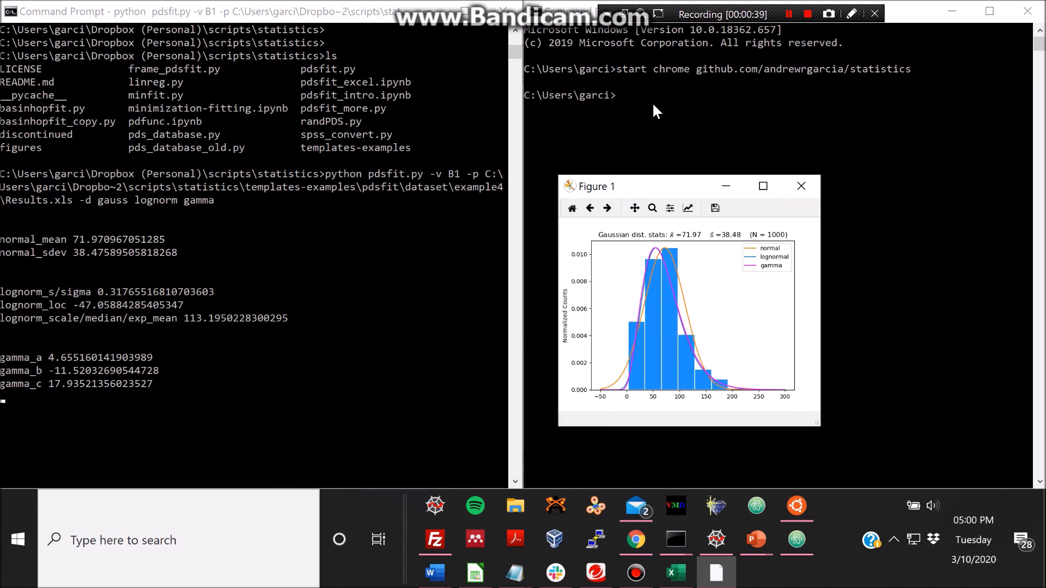
mouse_move(635, 539)
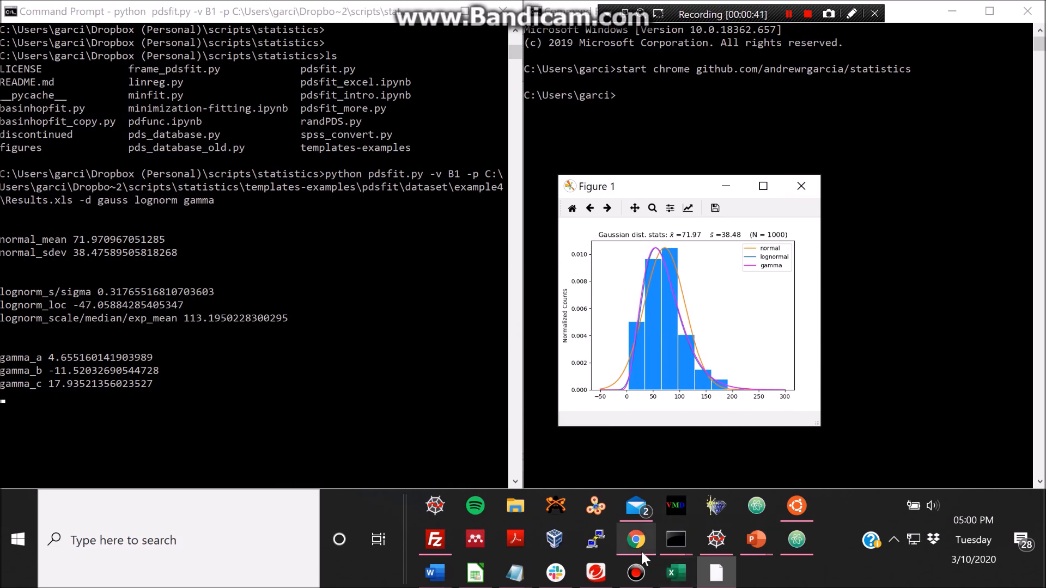
- Copy the HTTPS clone URL of the andrewrgarcia/statistics repository from GitHub
left_click(634, 539)
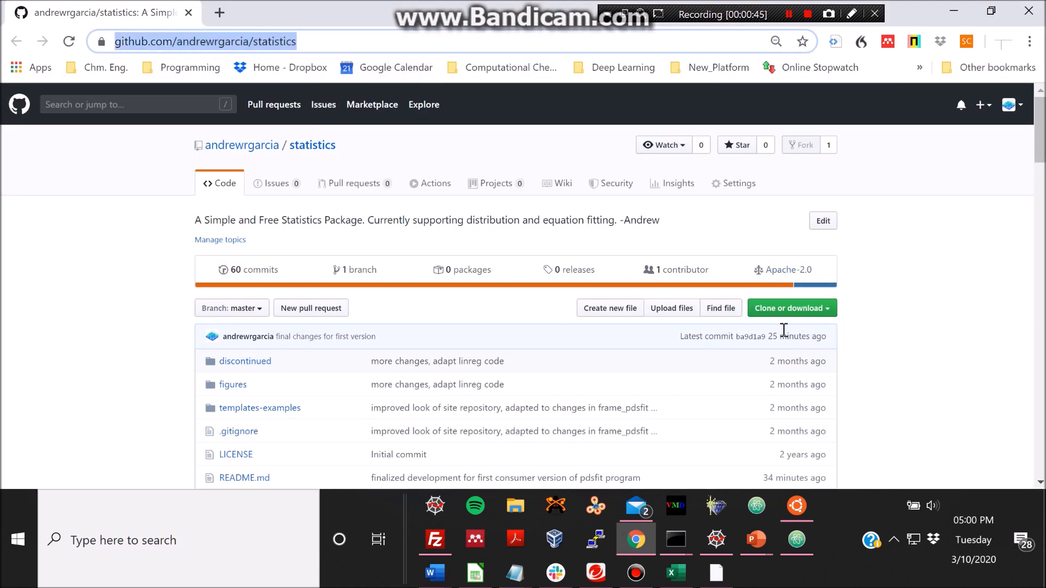
left_click(791, 307)
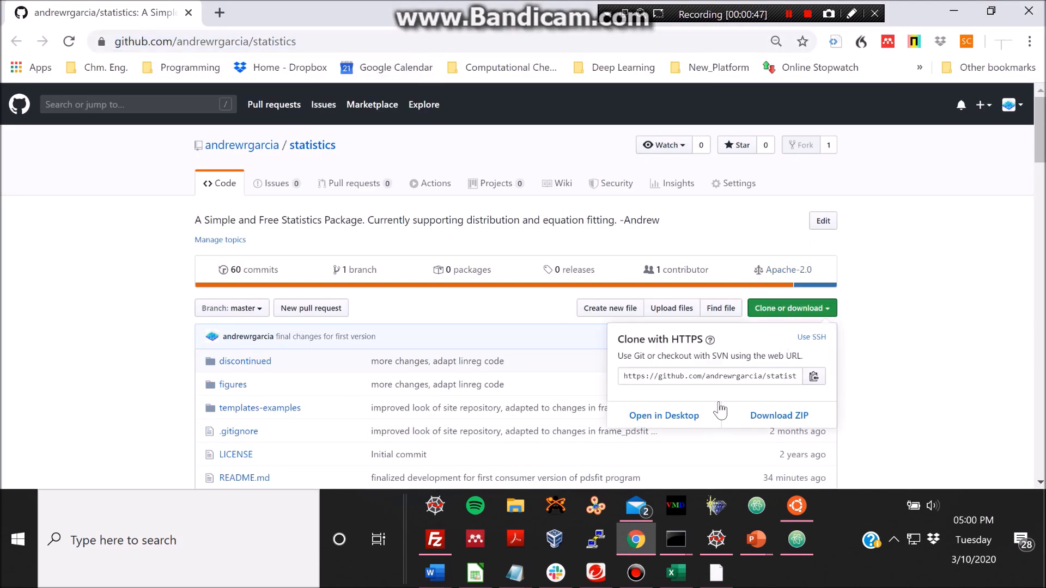
right_click(710, 376)
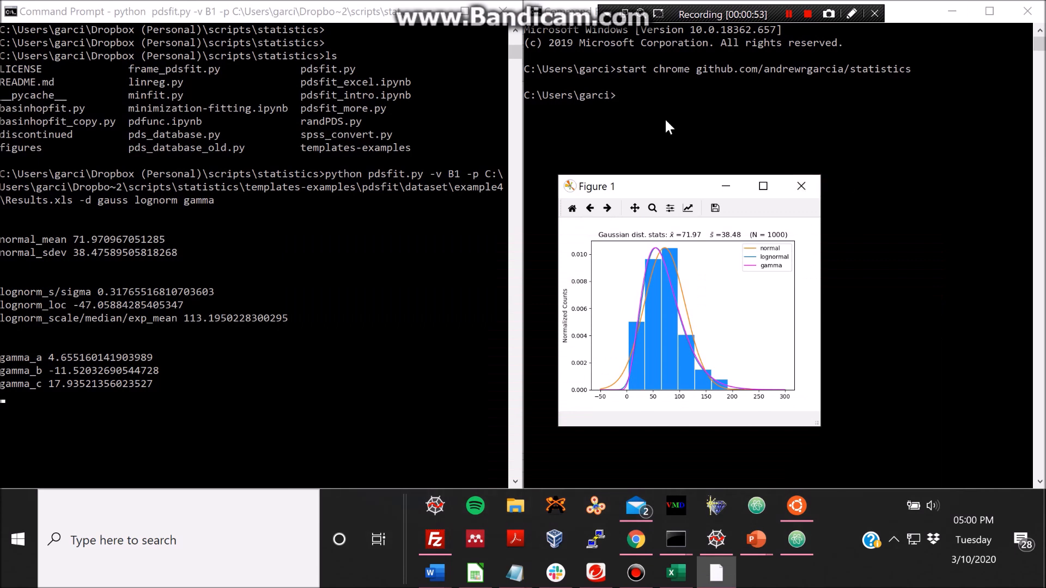
left_click(800, 187)
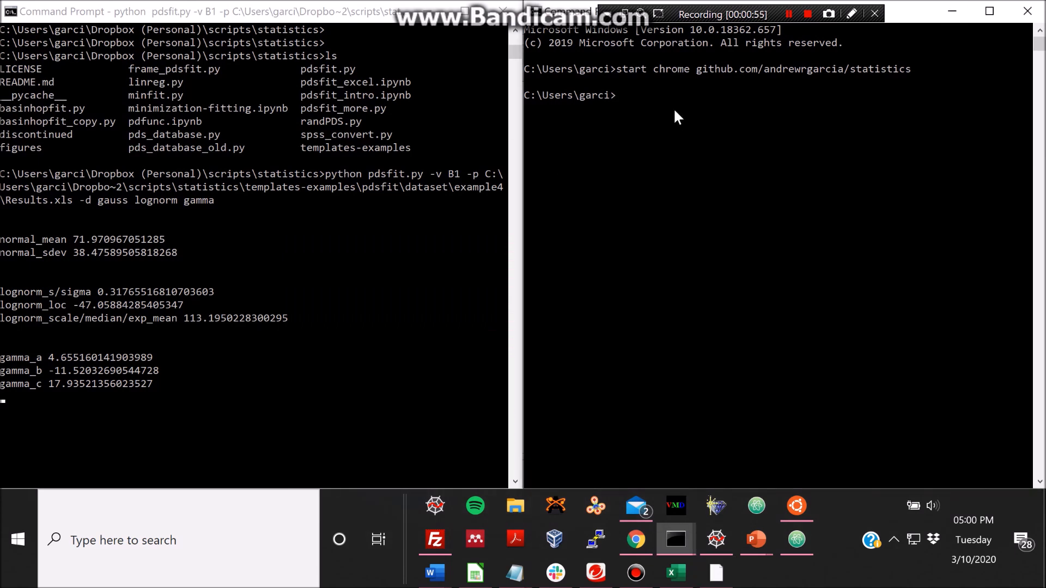
type("git clone")
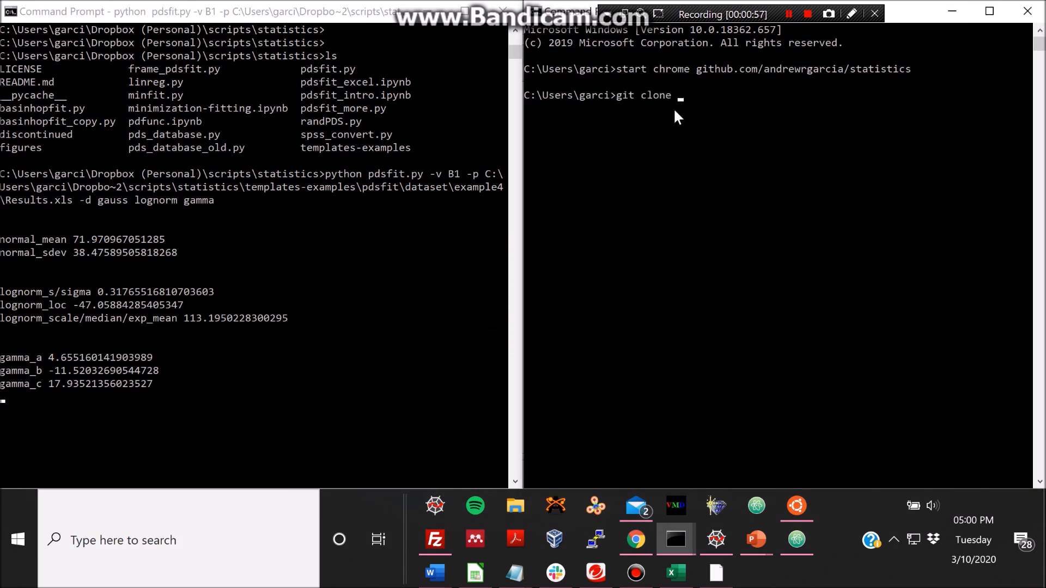
type("-m")
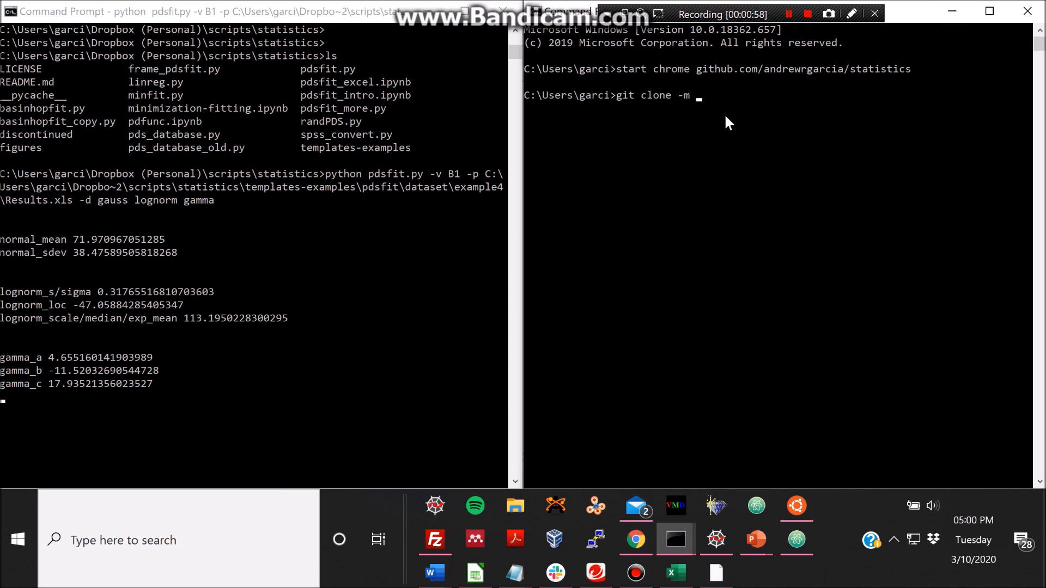
mouse_move(715, 100)
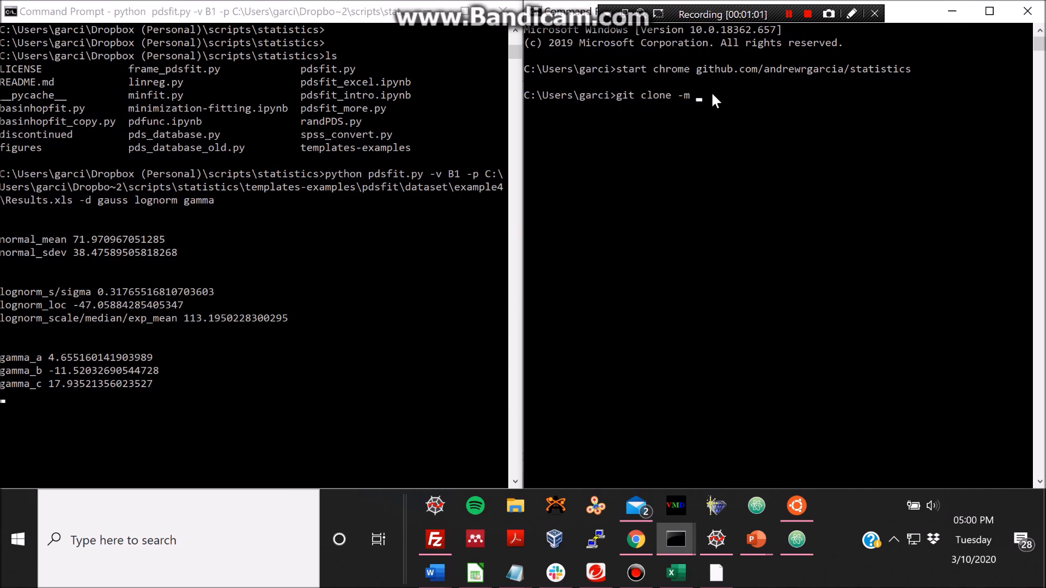
type("https://github.com/andrewrgarcia/statistics.git")
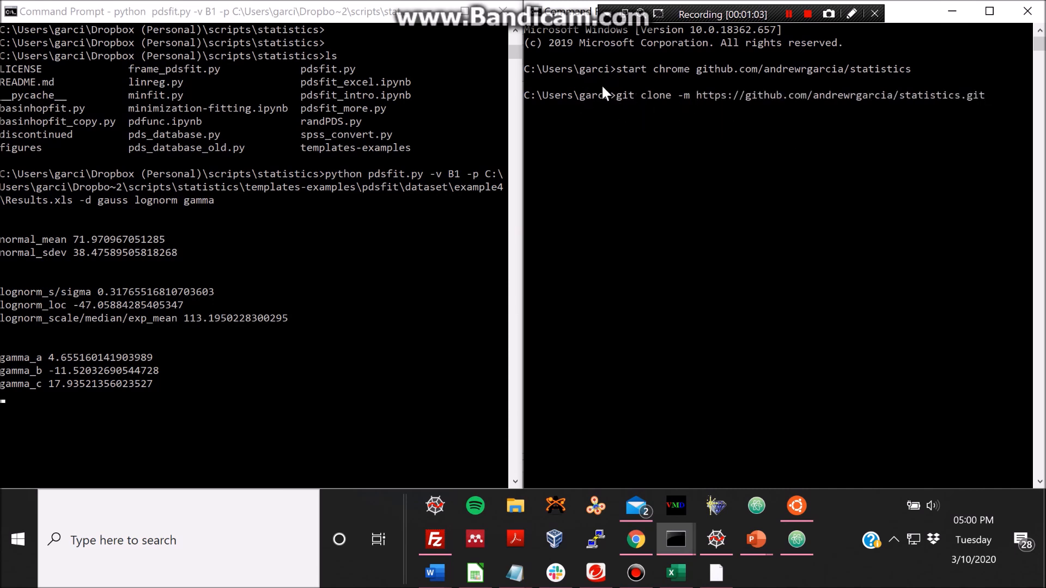
mouse_move(964, 105)
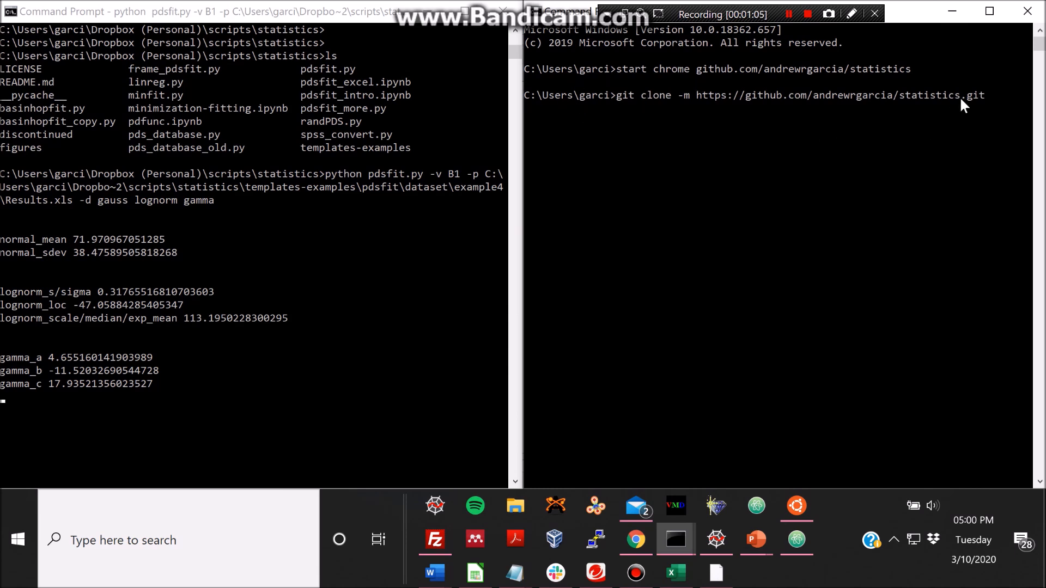
mouse_move(929, 76)
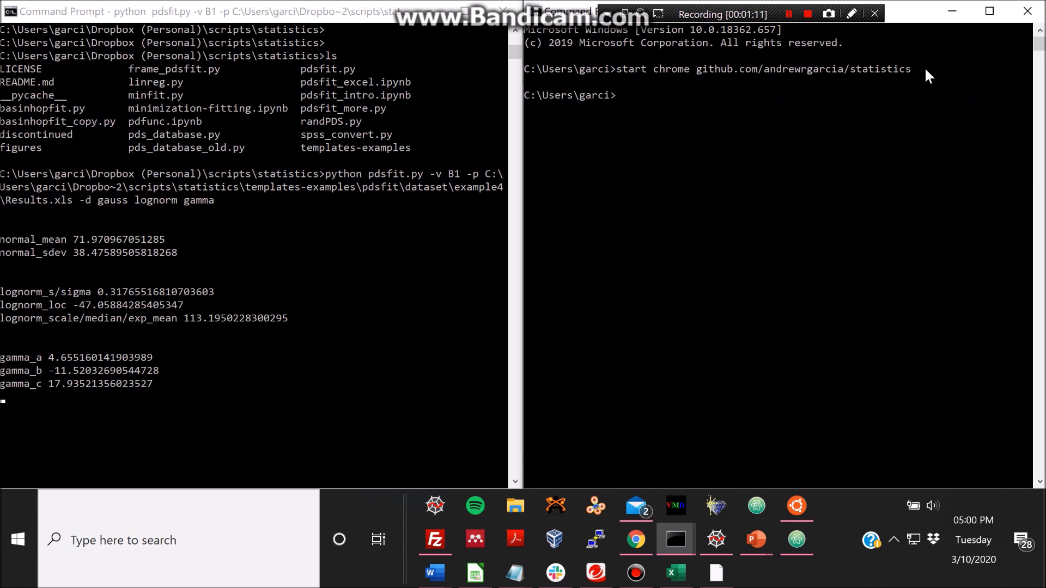
mouse_move(628, 439)
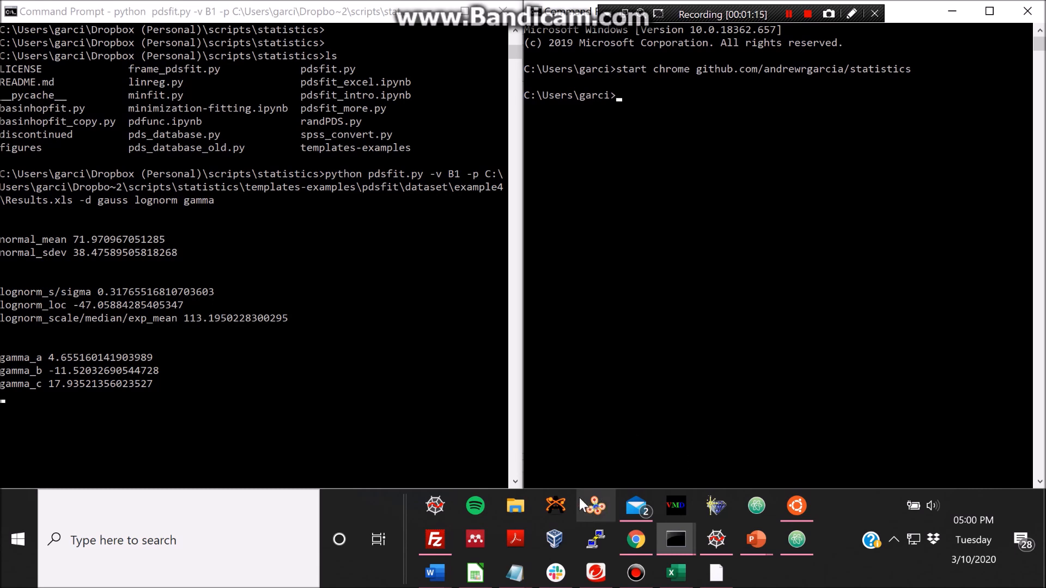
mouse_move(278, 381)
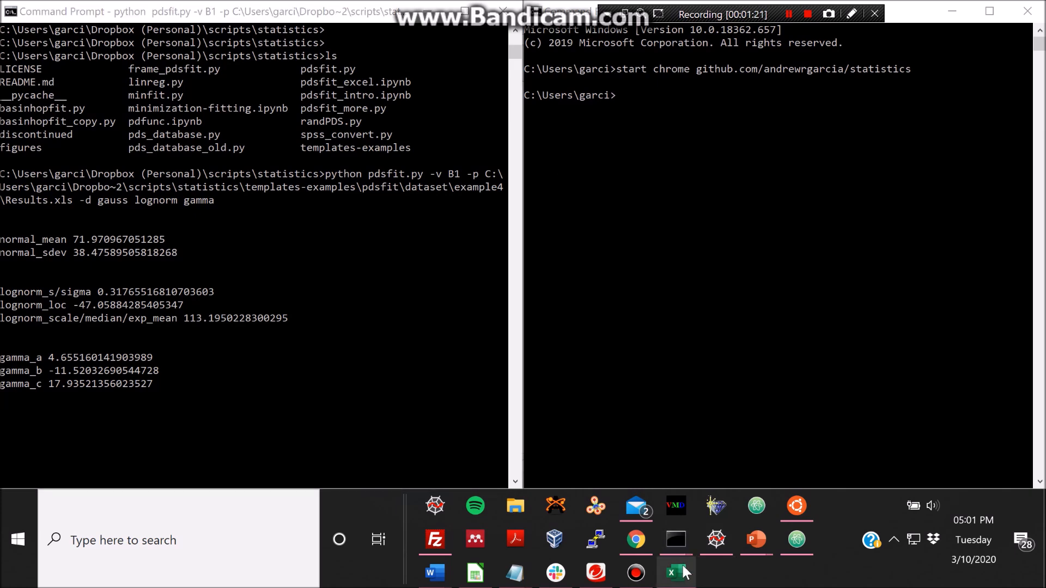
- Close the Results spreadsheet and change the console directory to Desktop
left_click(675, 572)
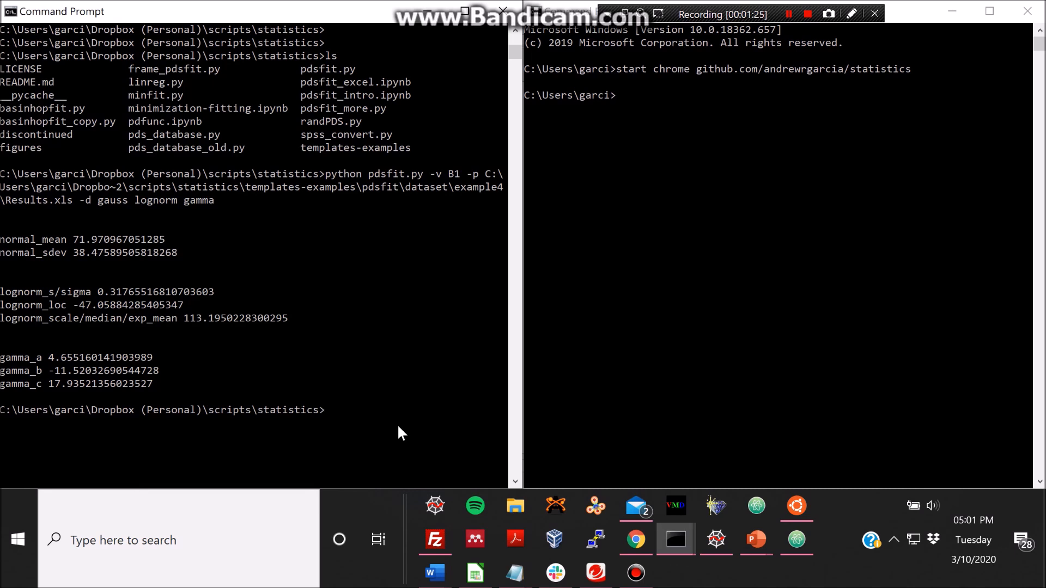
mouse_move(310, 392)
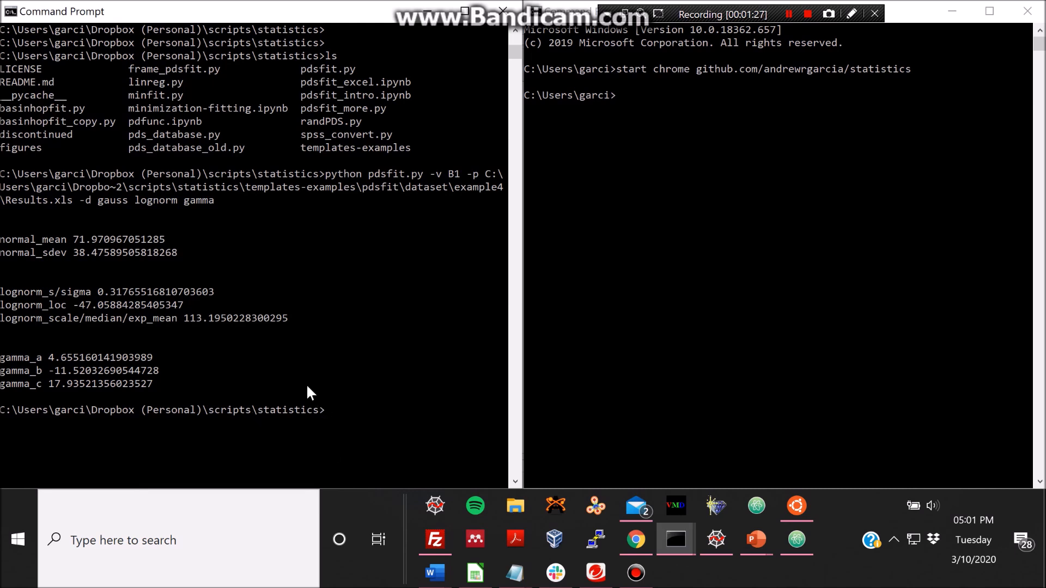
mouse_move(662, 576)
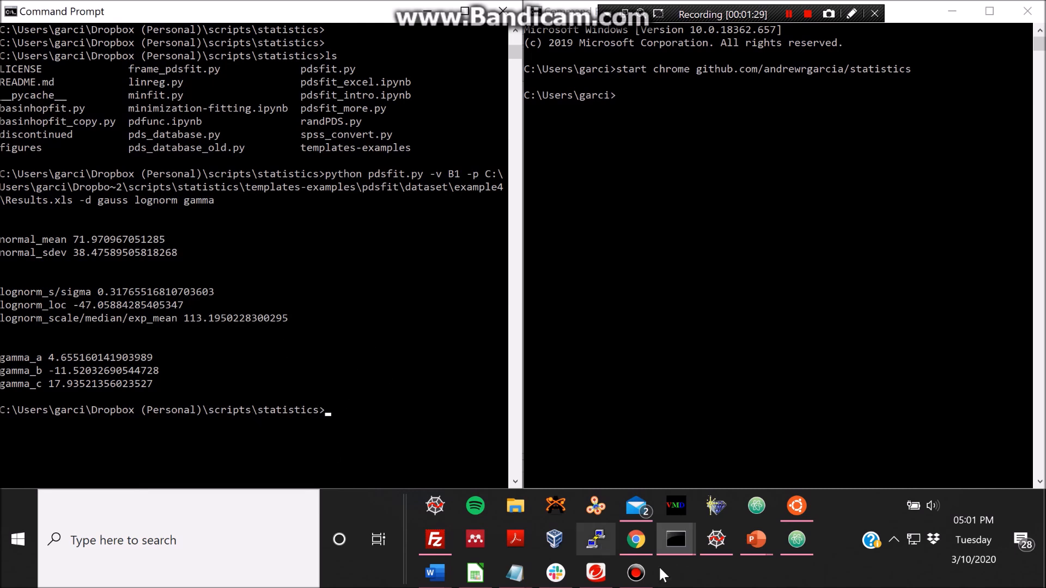
mouse_move(669, 169)
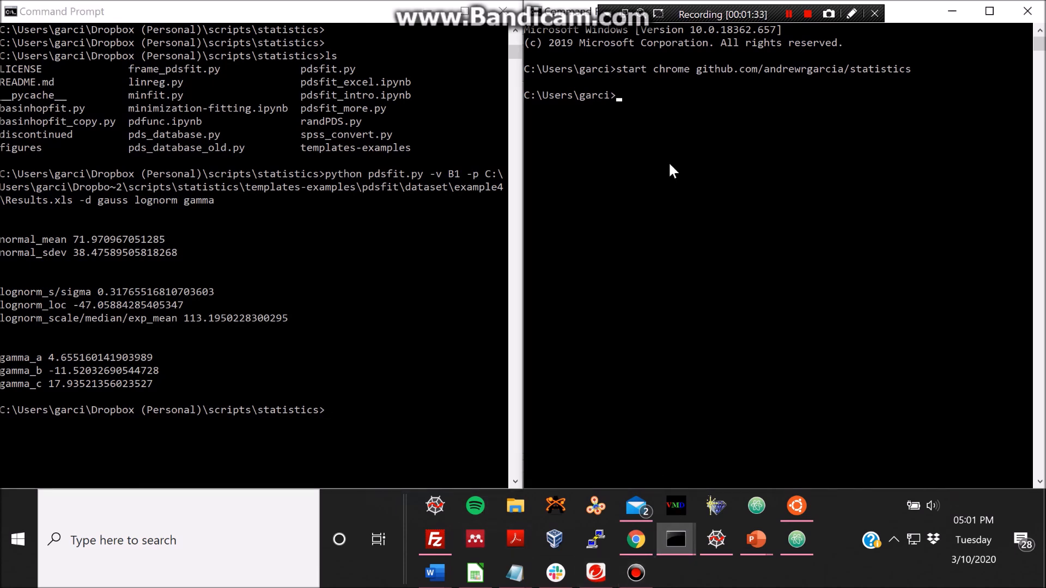
type("cd Deski")
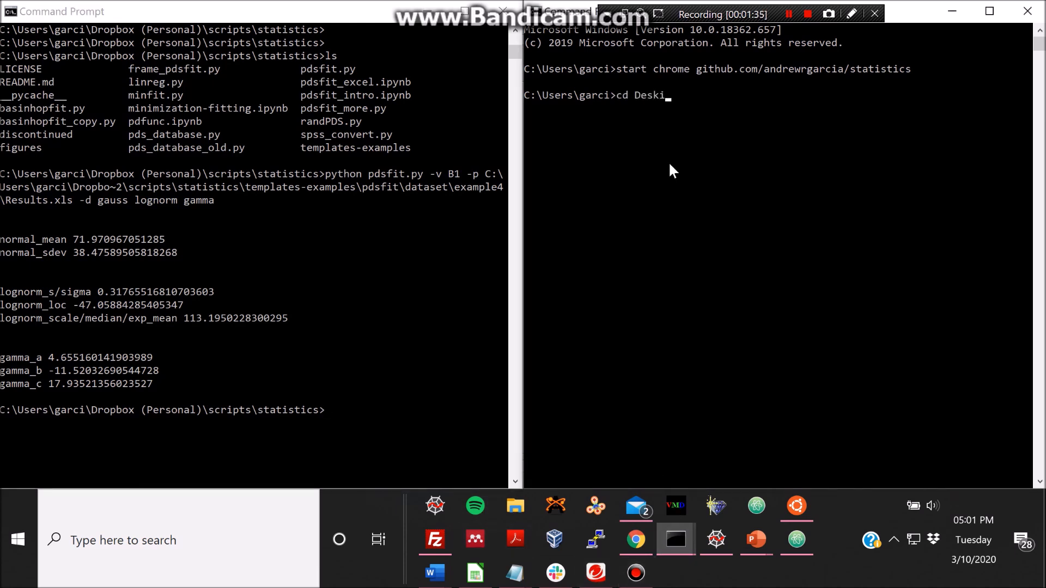
key("Return")
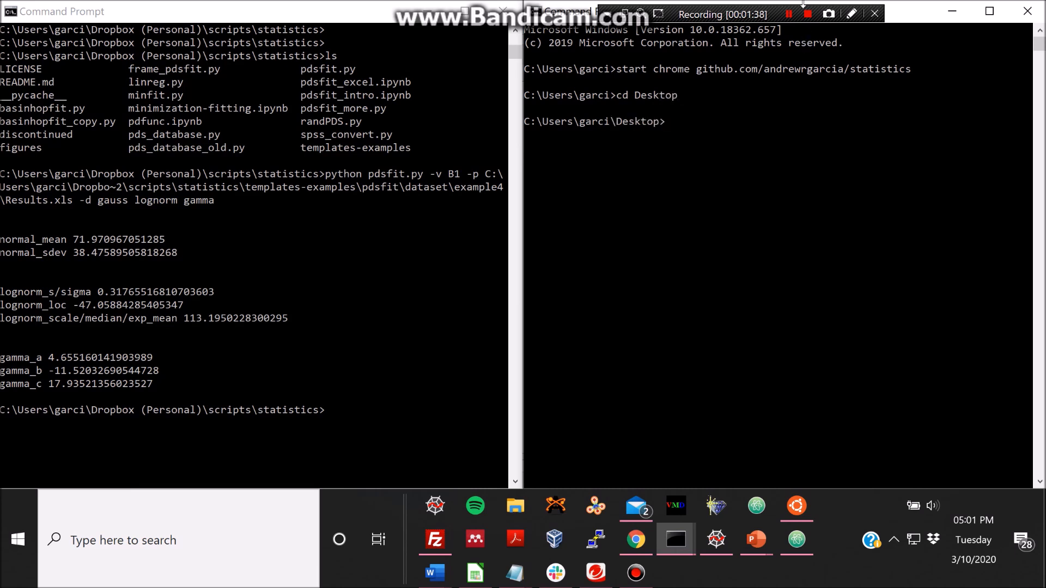
type("pathpythoninstall.png")
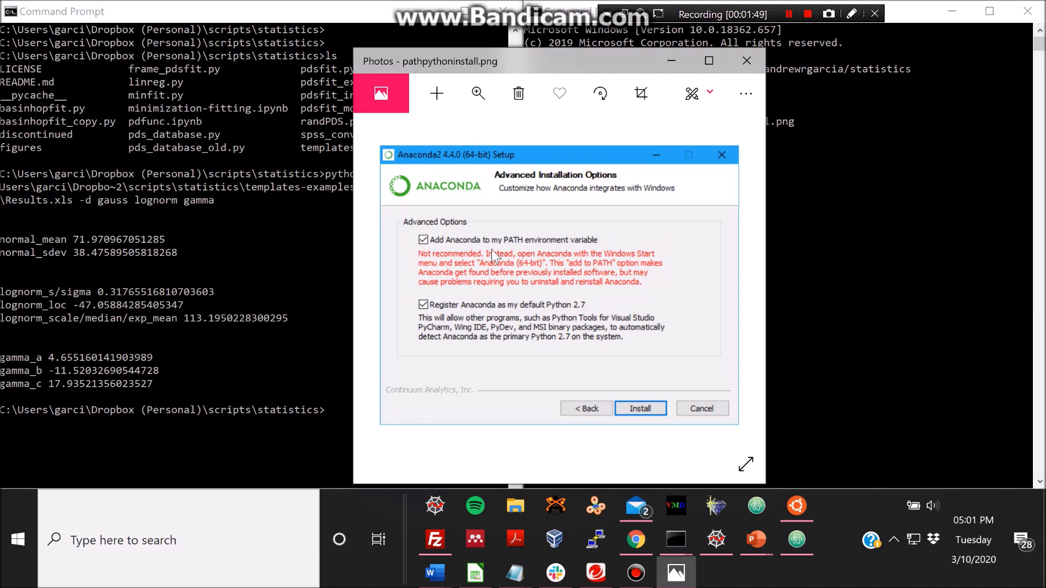
mouse_move(661, 294)
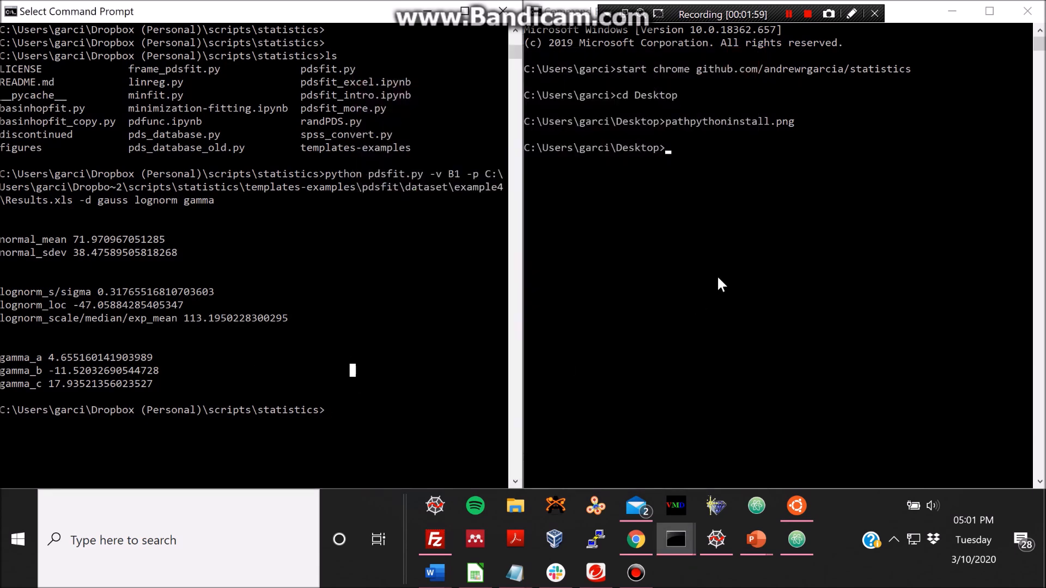
mouse_move(408, 346)
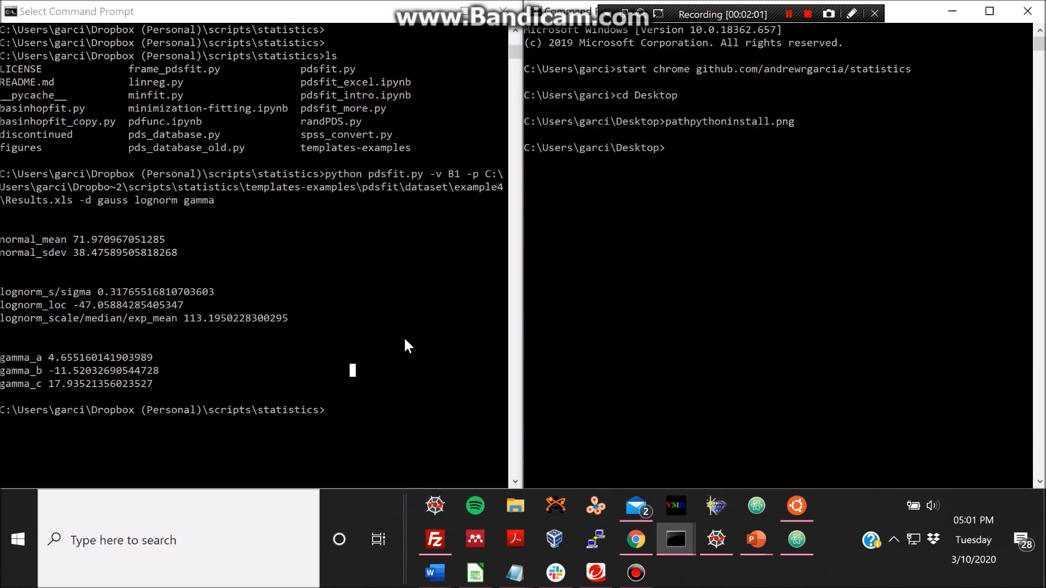
mouse_move(414, 348)
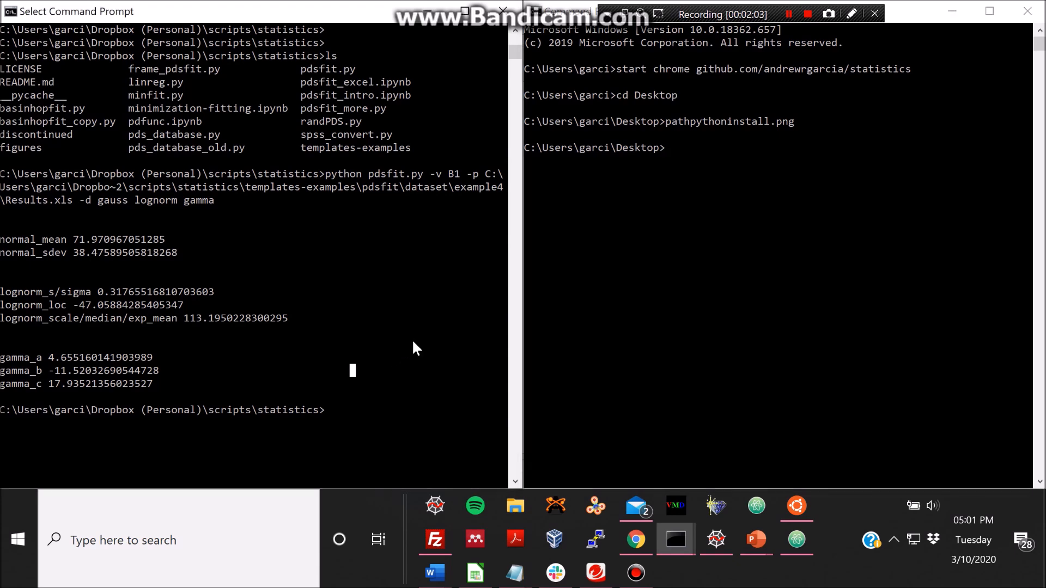
mouse_move(379, 378)
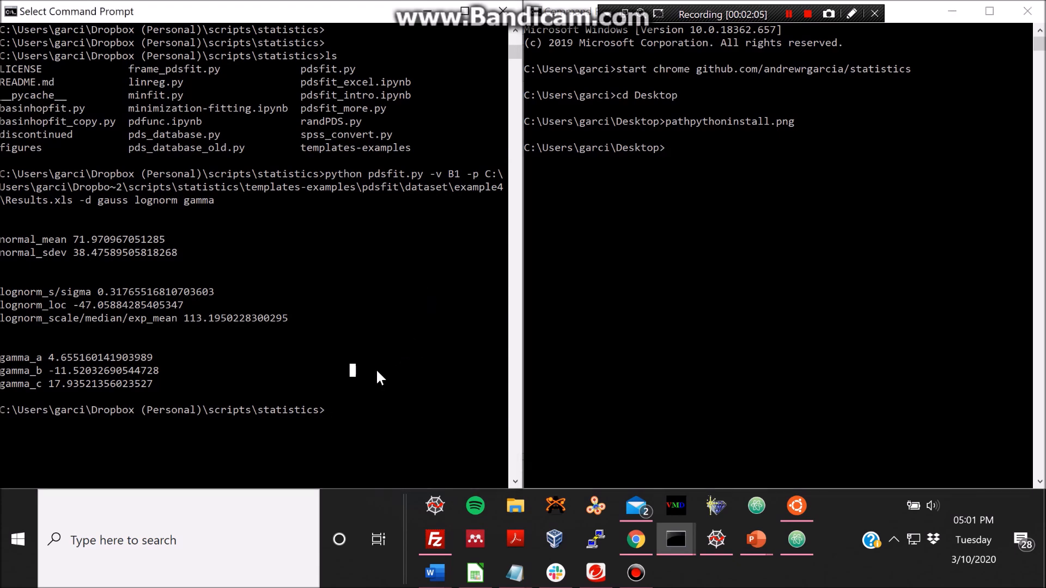
- Run python pdsfit.py -h to show the script's available arguments
scroll("up", 3)
type("ls")
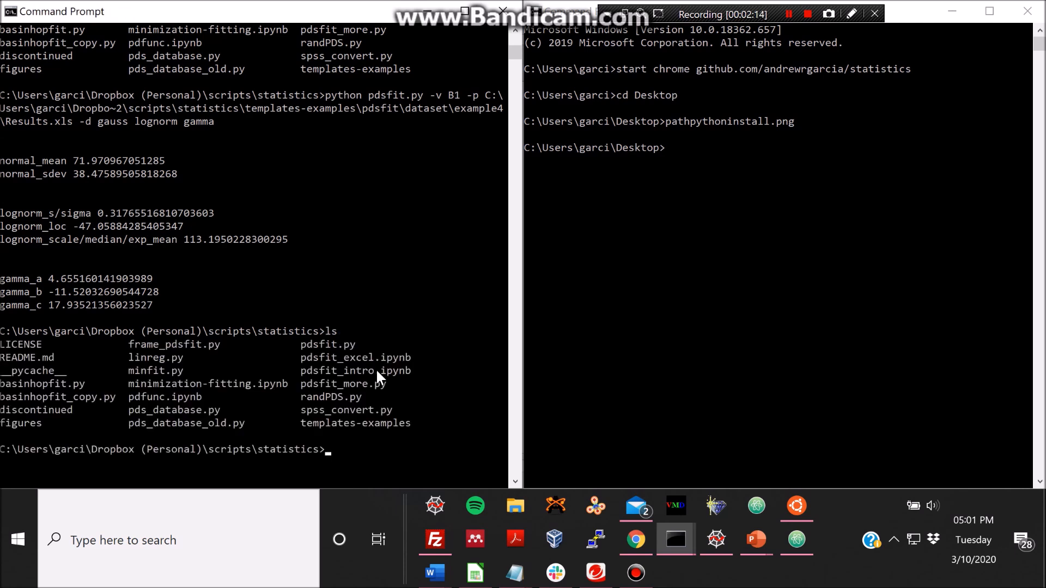
type("python pdsf")
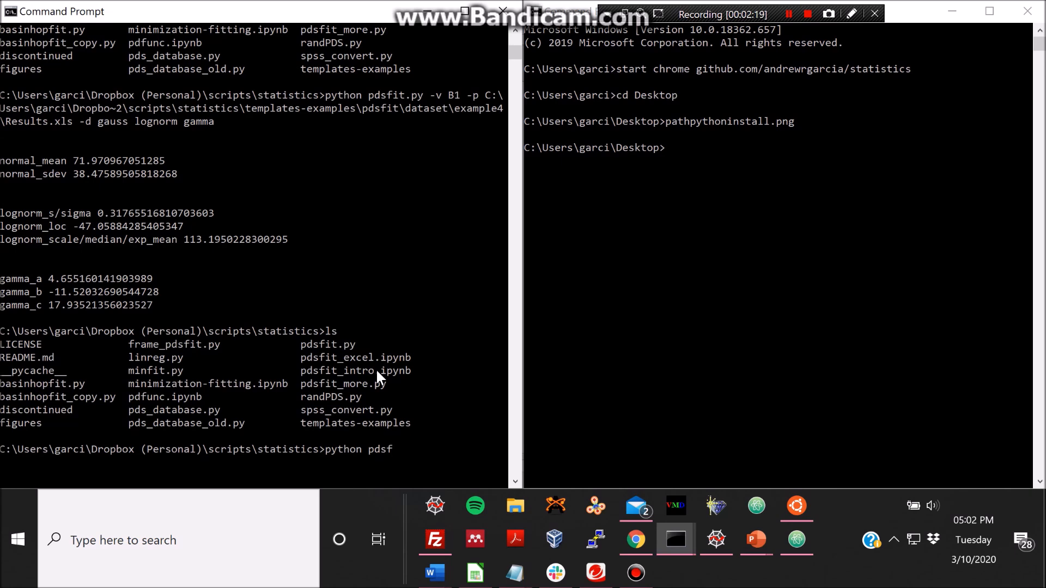
type("it.py")
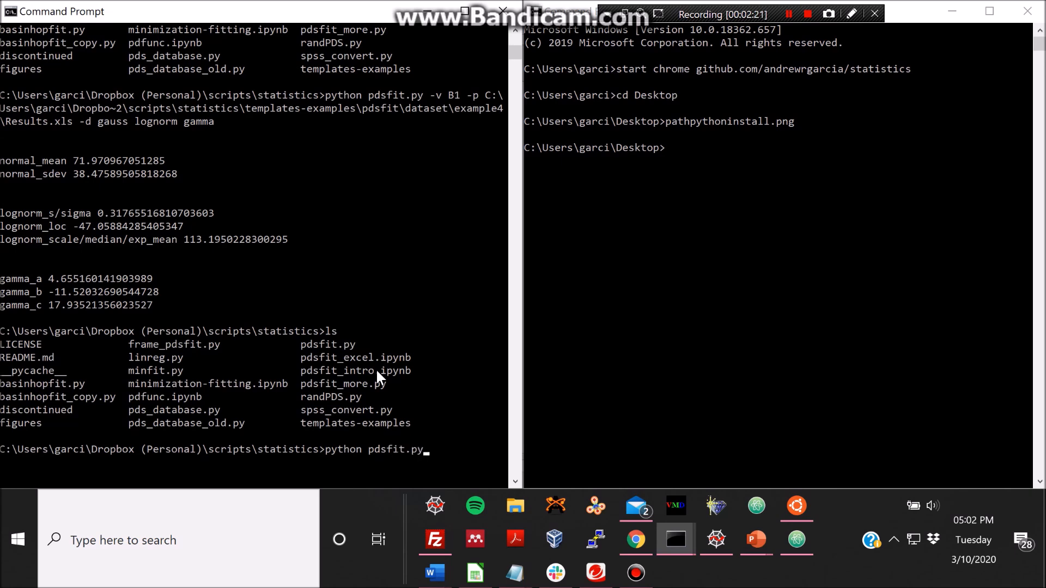
type("-h")
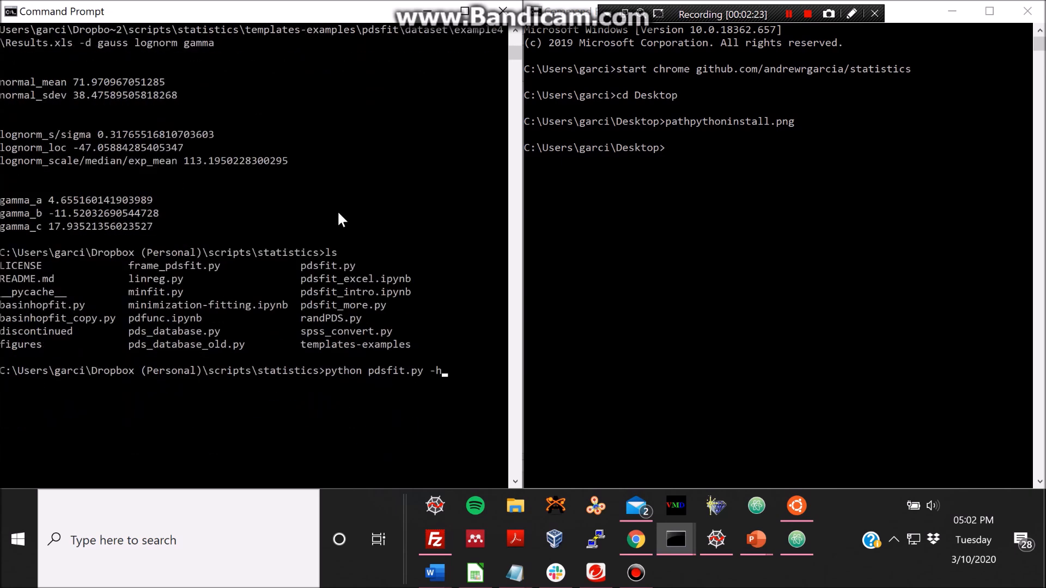
key("Return")
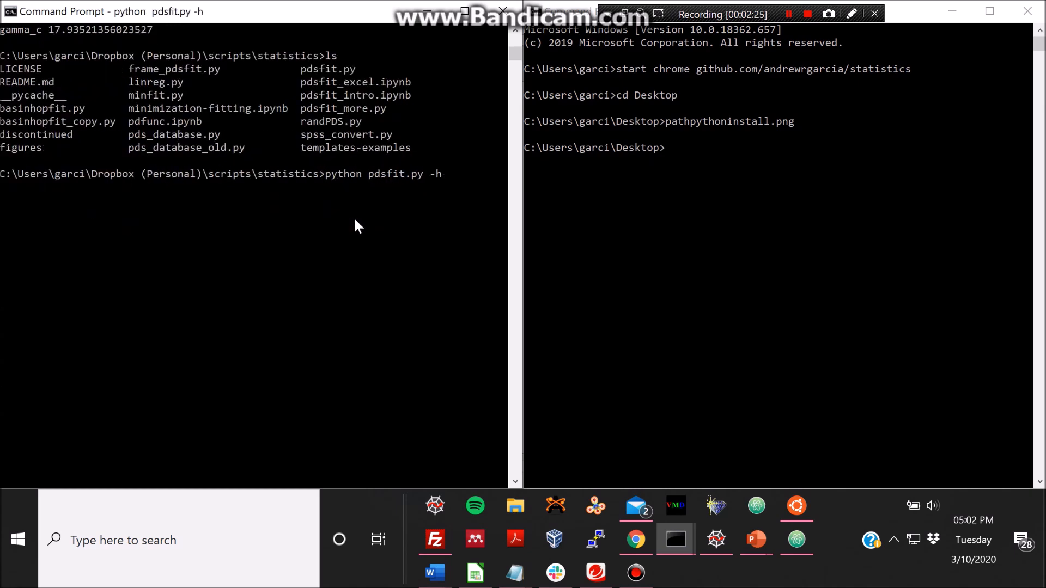
- Recall the pdsfit.py -v B1 -p templates-examples command, then bring up Spyder
key("Return")
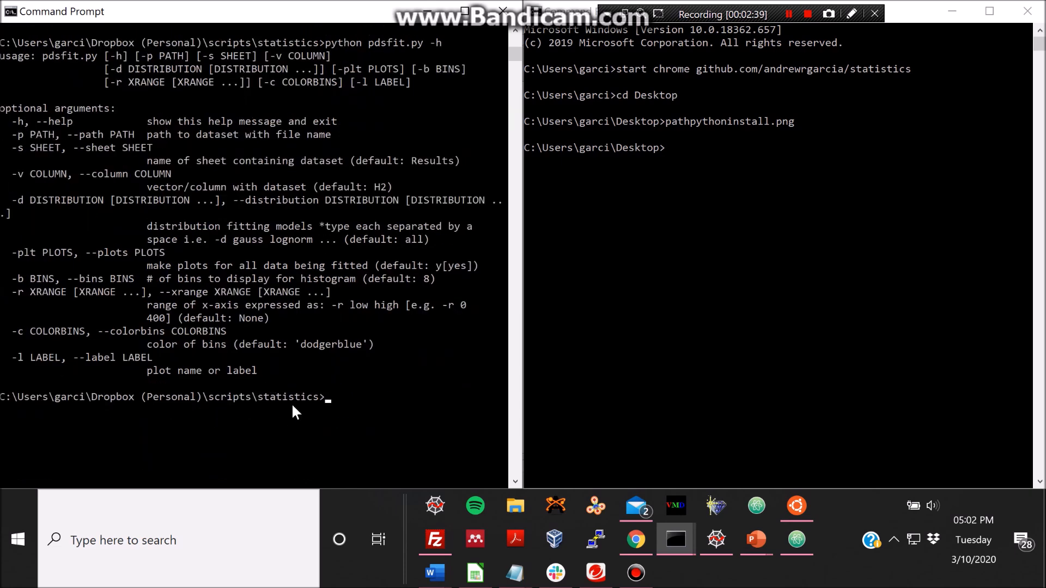
mouse_move(72, 393)
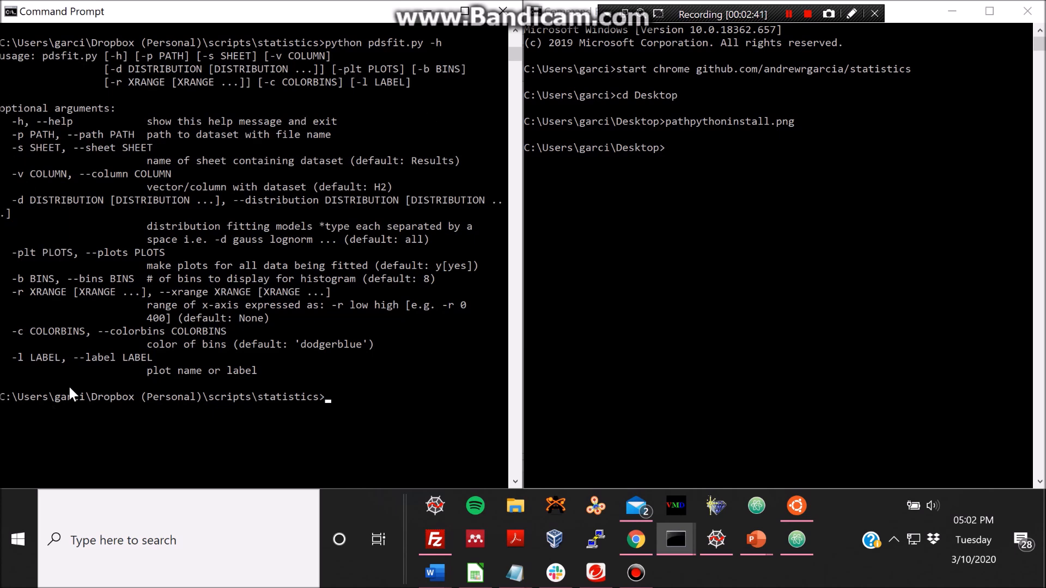
mouse_move(84, 139)
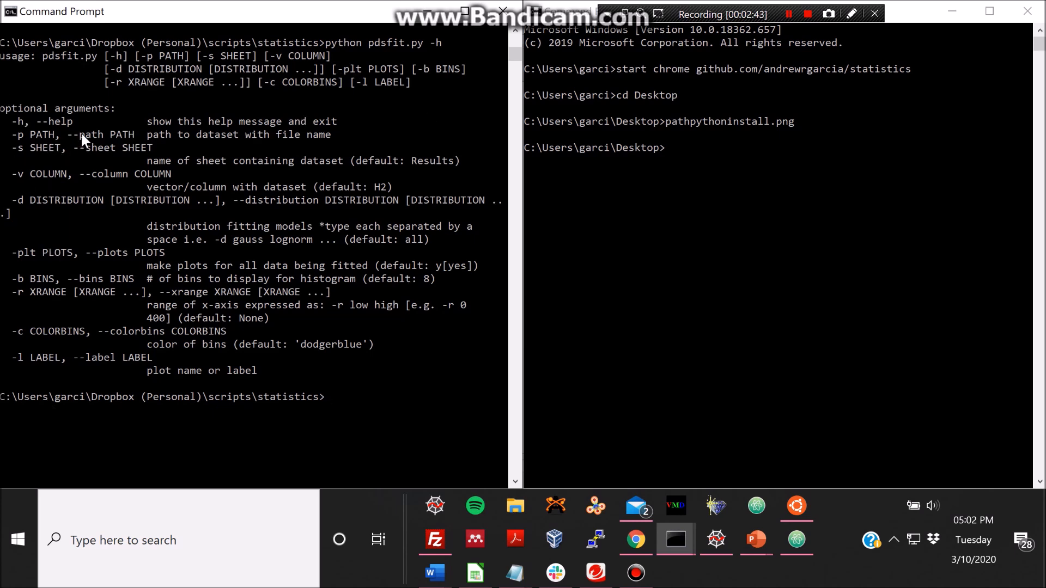
left_click(327, 406)
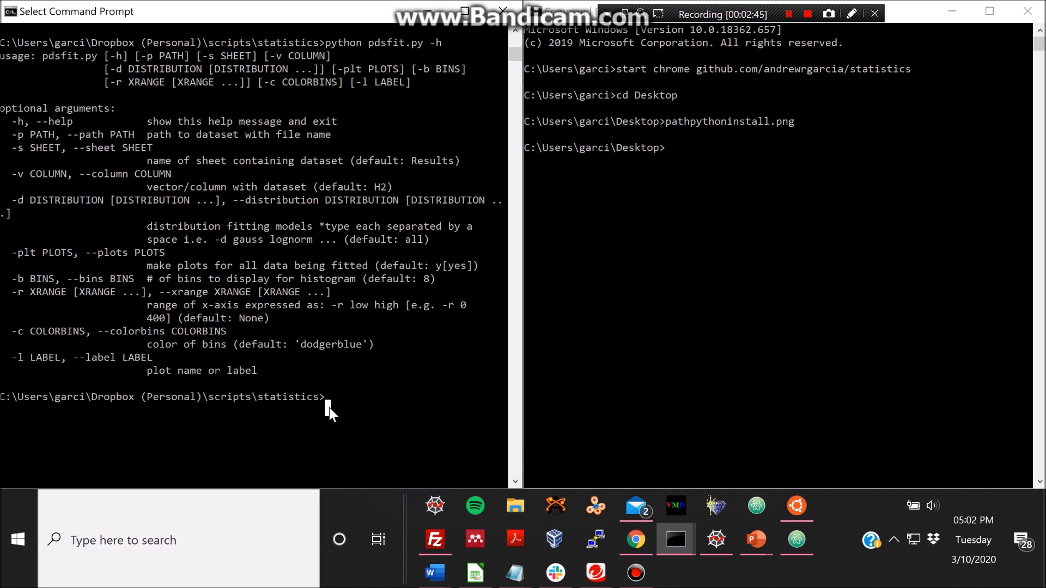
type("python pdsfit.py -v B1 -p C:\\Users\\garci\\Dropbo~2\\scripts\\statistics\\templates-examples\\pdsfit\\dataset\\example4\\Results.xls -d gauss lognorm gamma")
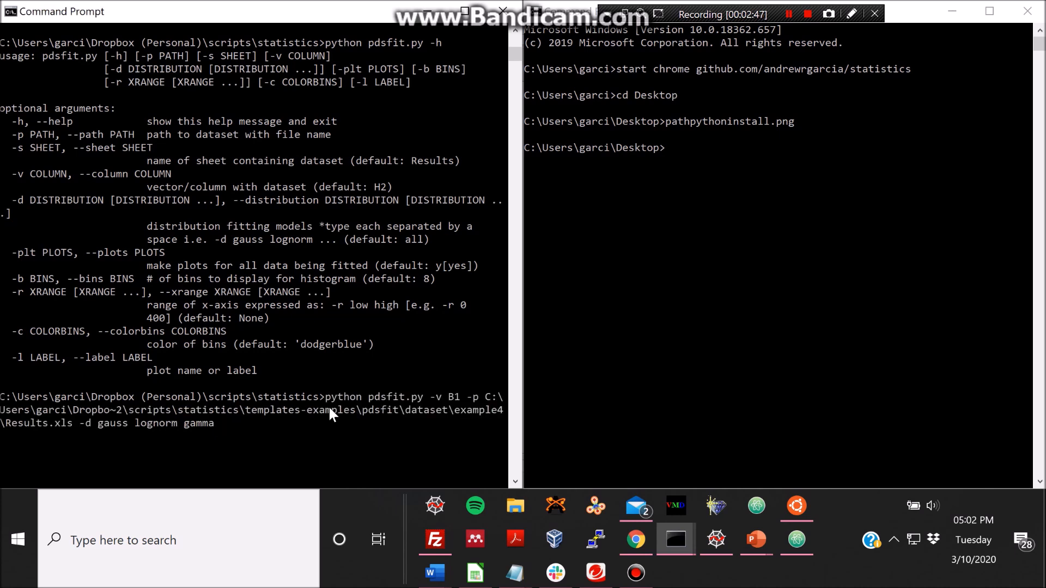
mouse_move(453, 420)
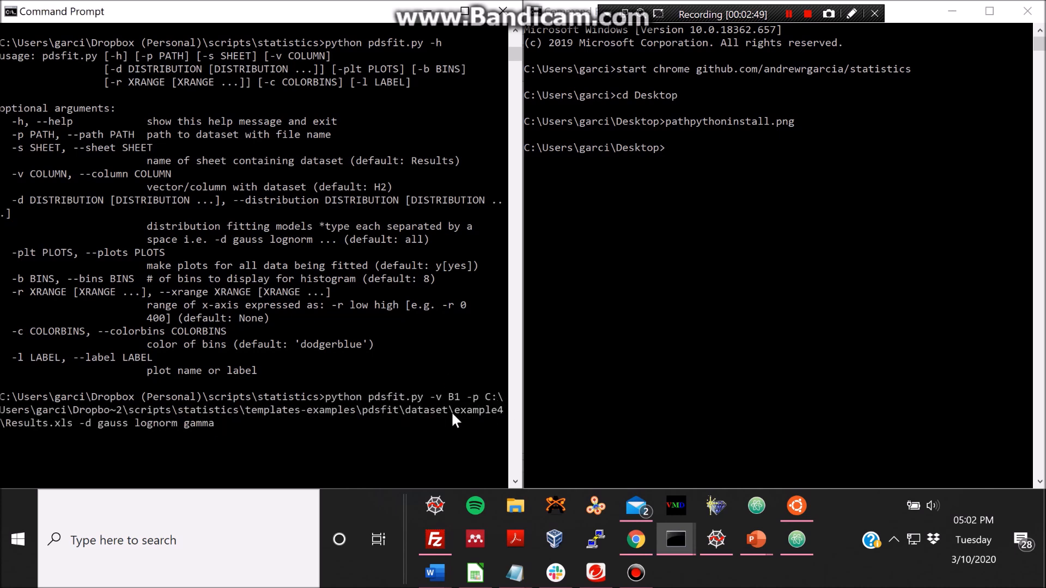
mouse_move(317, 423)
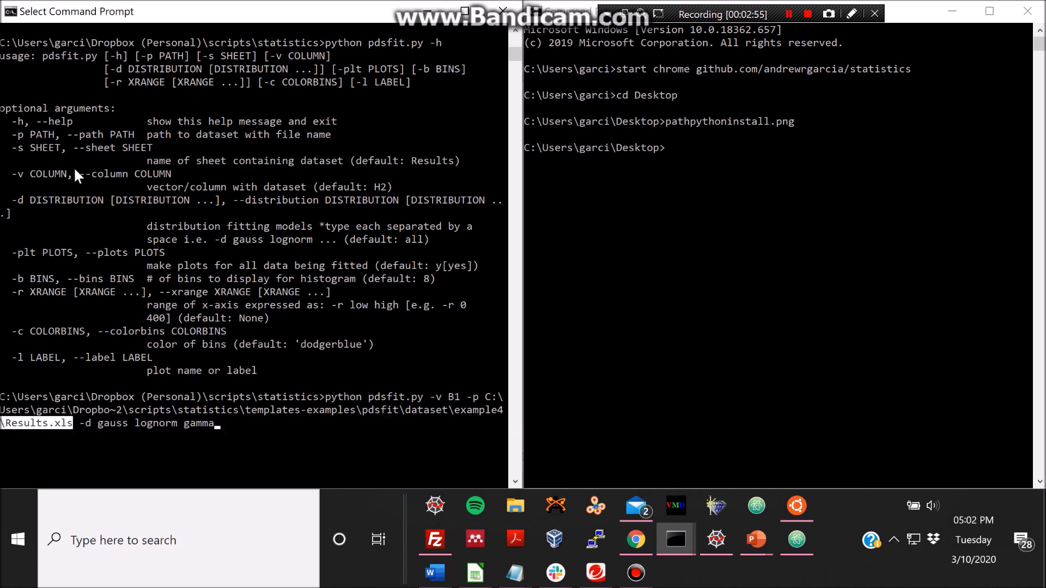
mouse_move(299, 407)
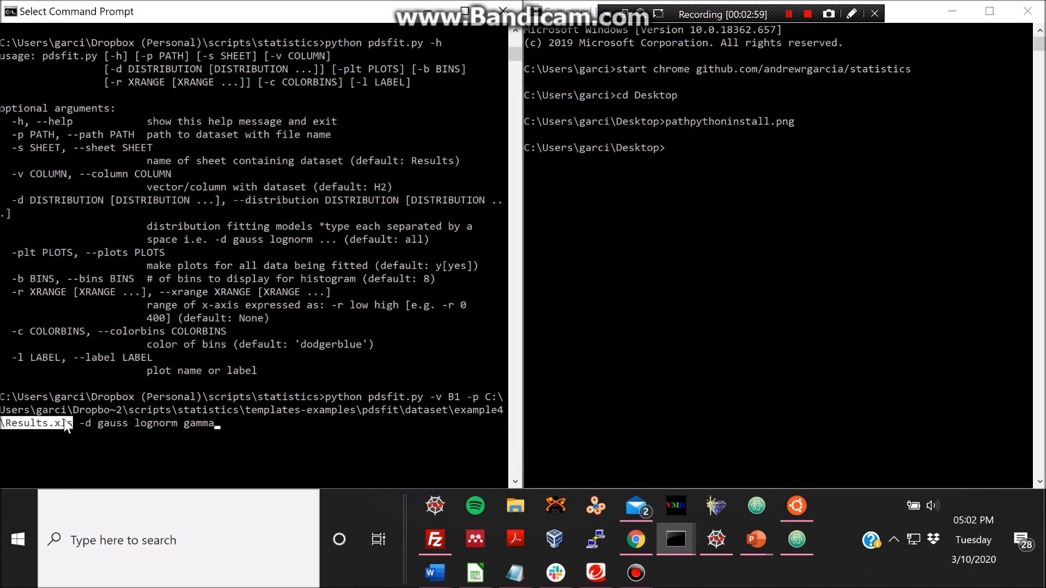
mouse_move(119, 439)
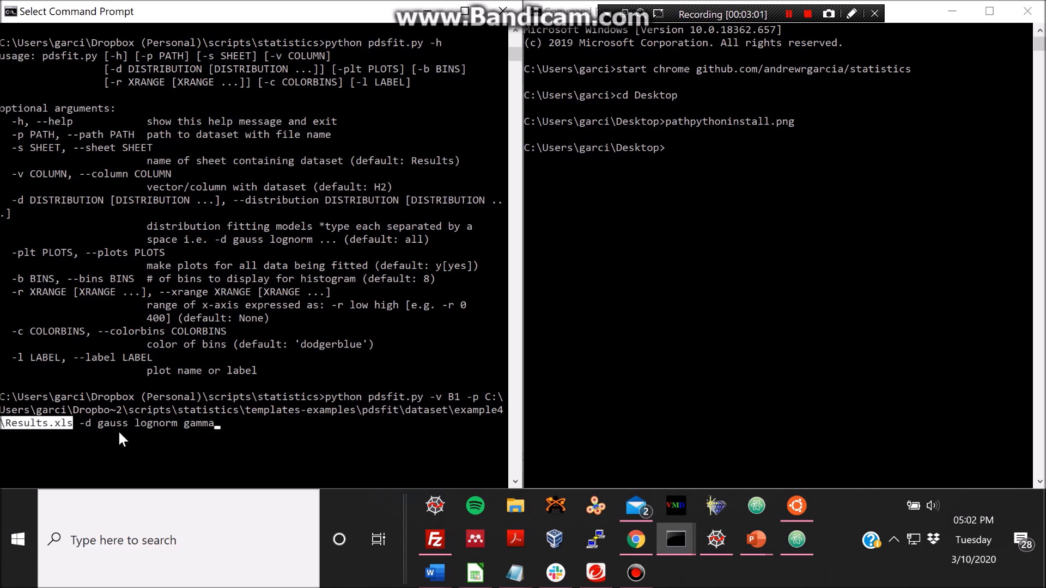
left_click(716, 540)
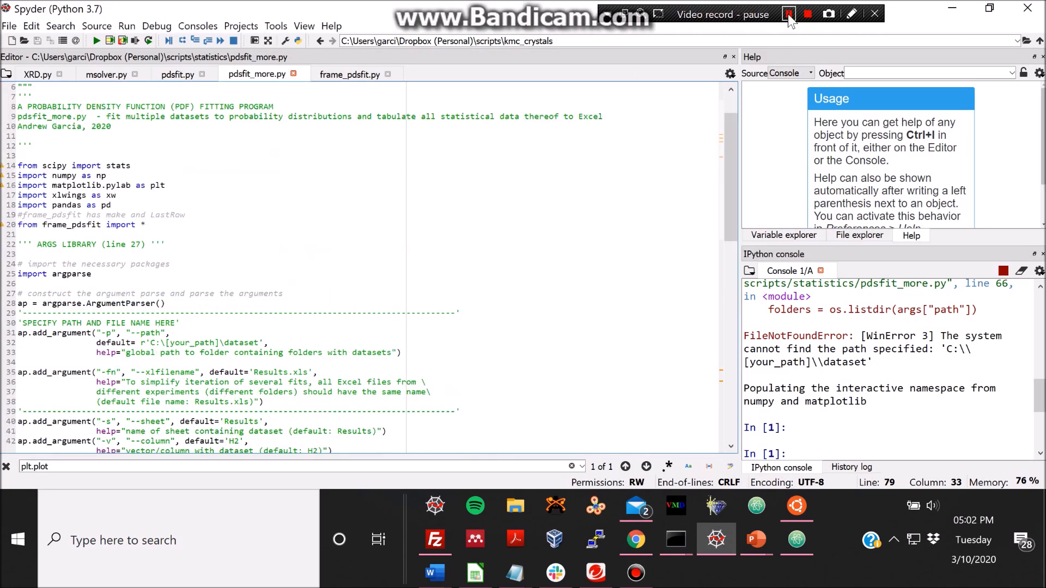
- Show pdsfit.py's --path argument with its placeholder default dataset path in Spyder
left_click(789, 14)
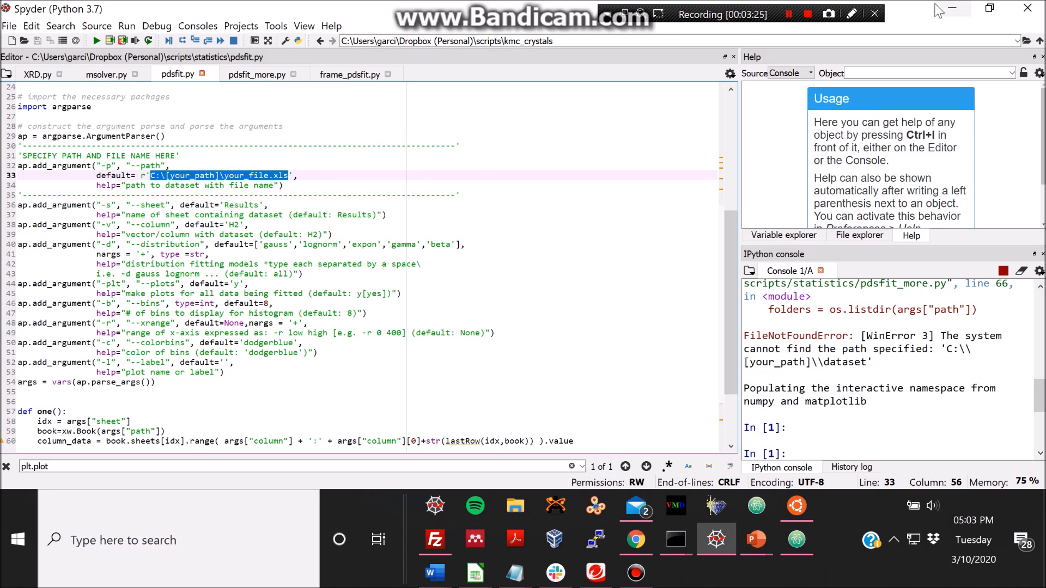
- Return to the Command Prompt showing the recalled gauss lognorm gamma fitting command
left_click(675, 540)
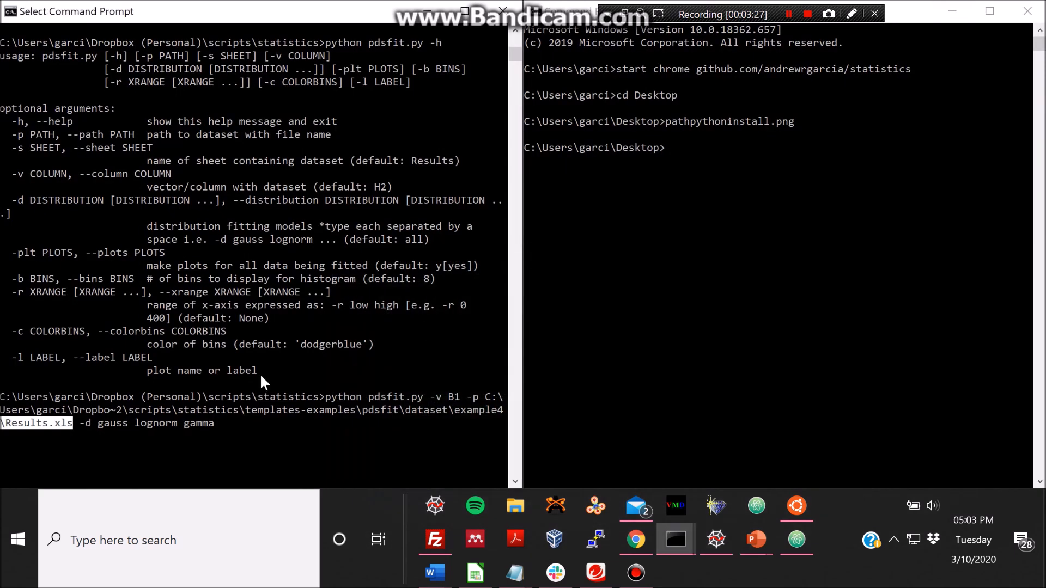
mouse_move(437, 487)
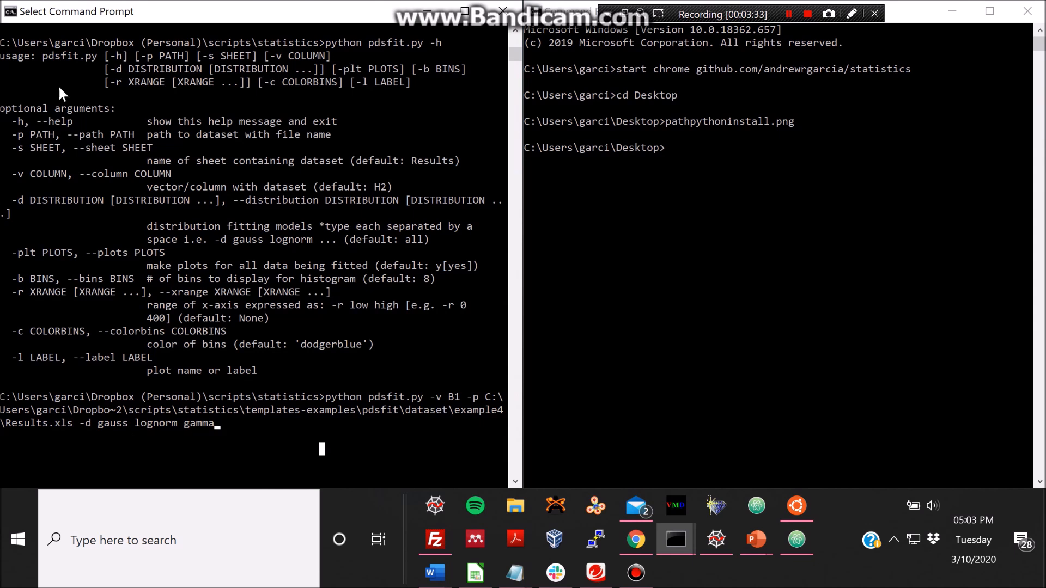
mouse_move(79, 263)
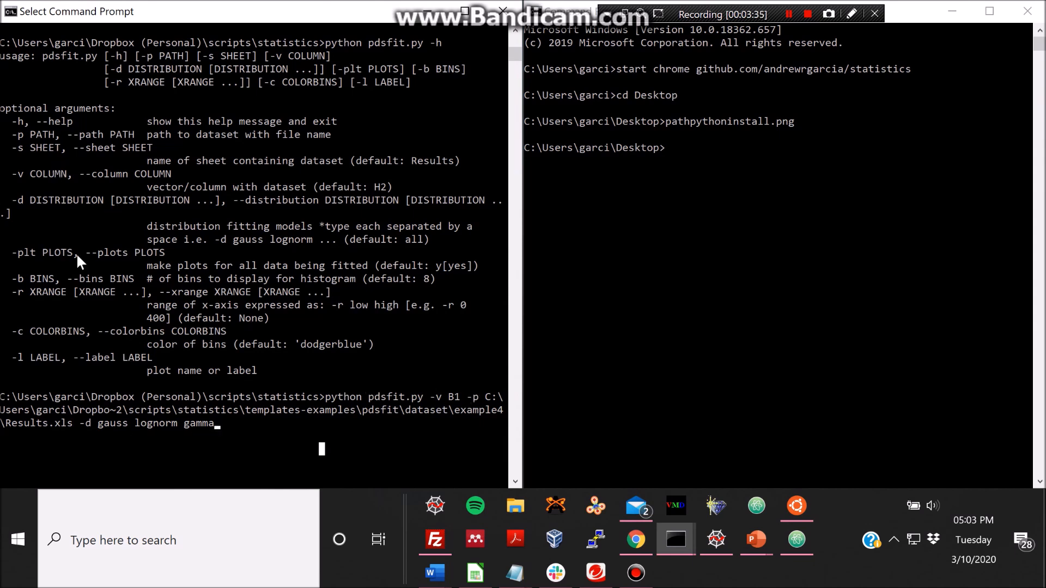
mouse_move(16, 183)
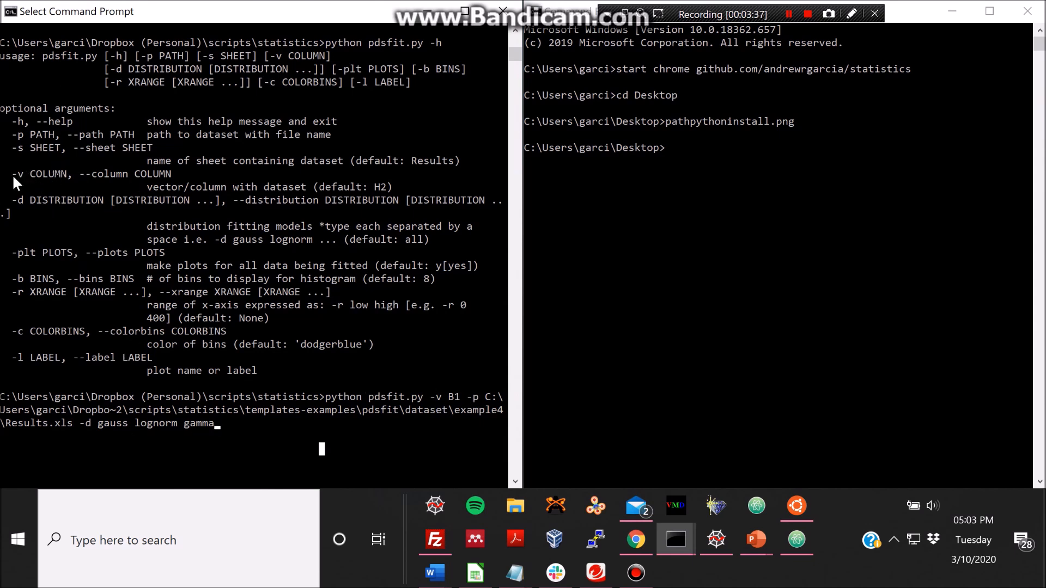
mouse_move(460, 400)
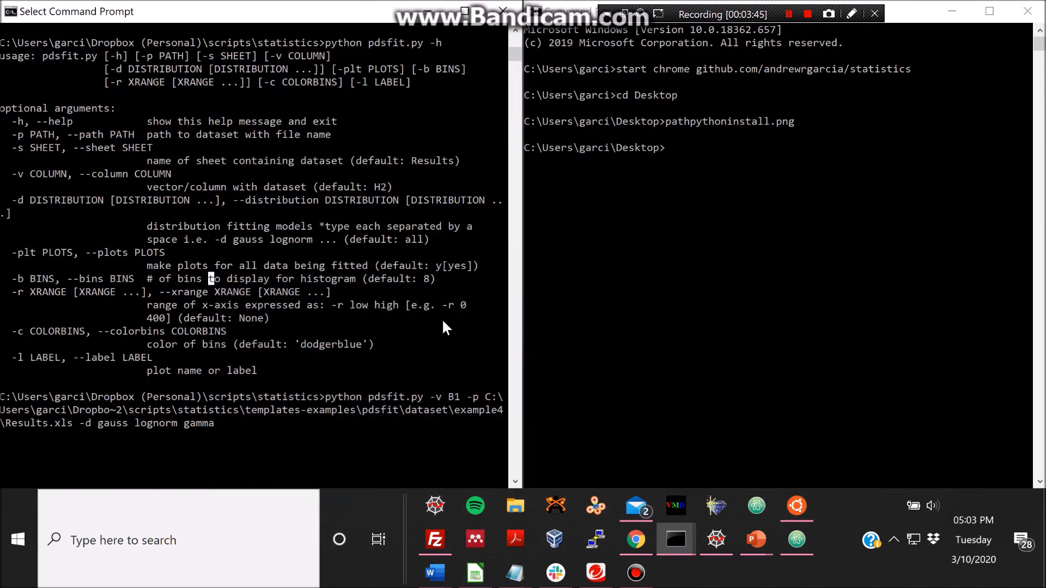
mouse_move(265, 358)
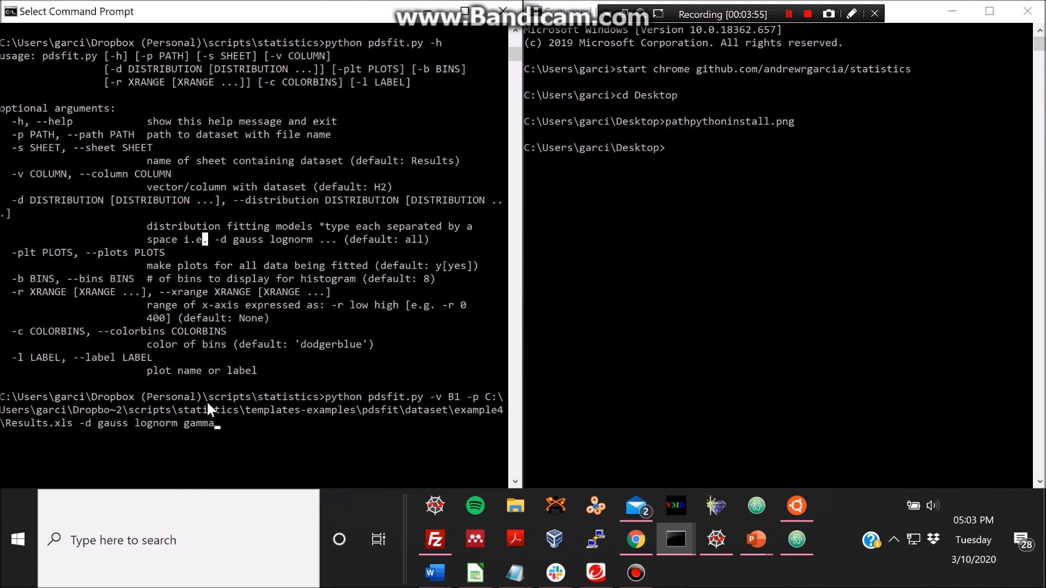
mouse_move(37, 367)
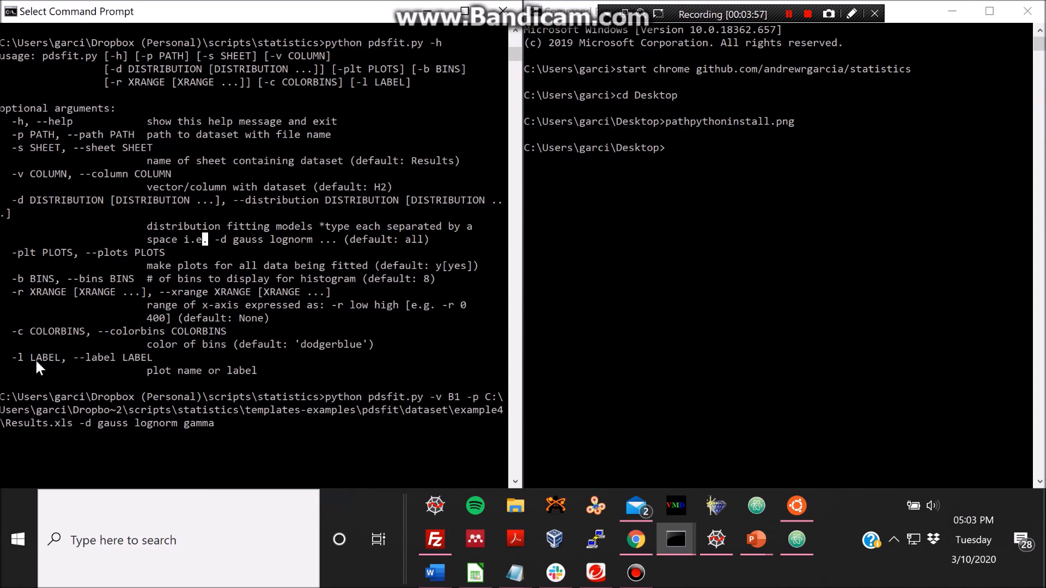
mouse_move(288, 439)
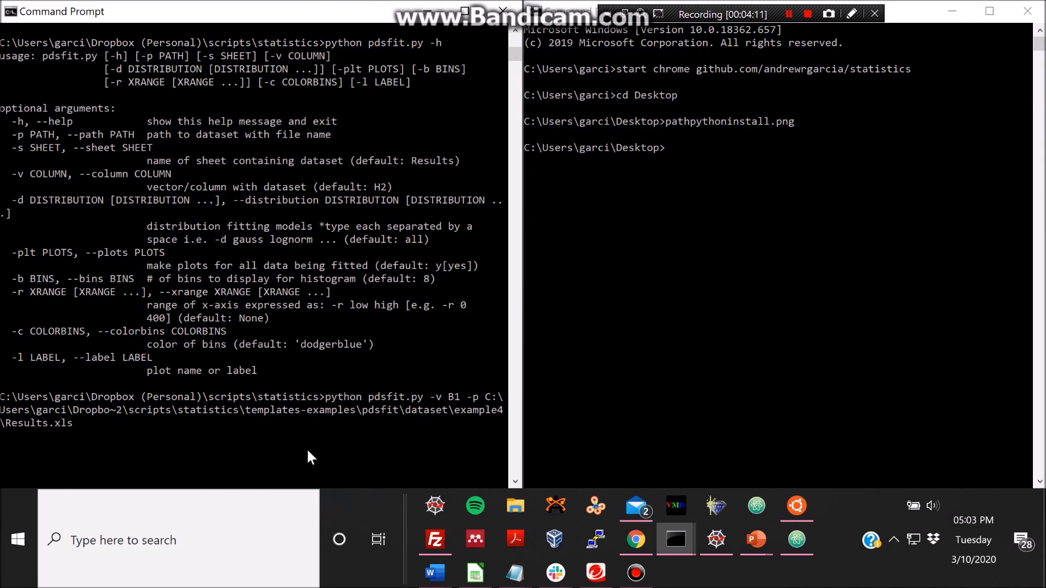
mouse_move(443, 393)
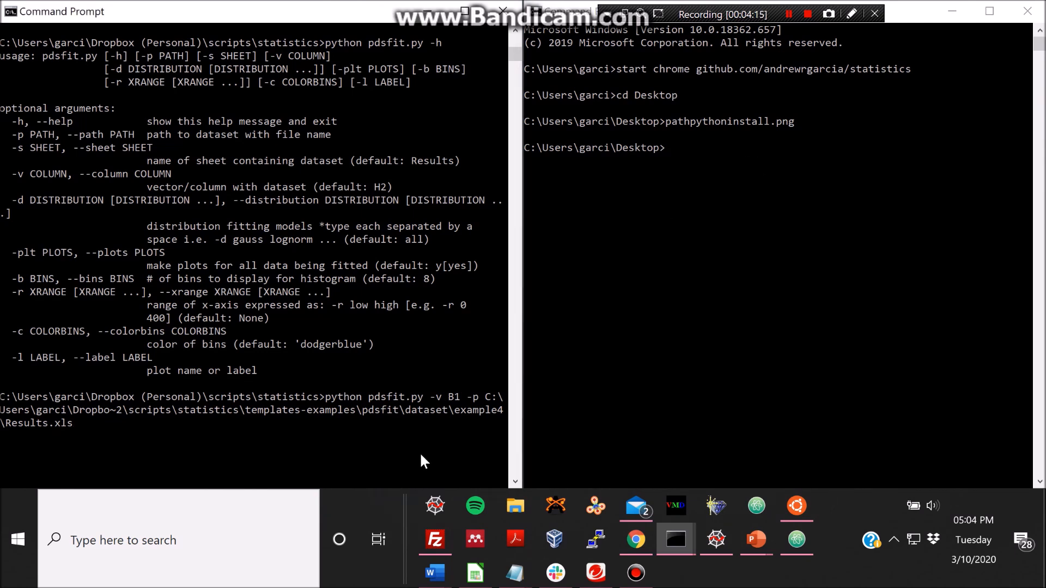
- List the statistics folder and change into templates-examples
type("ls")
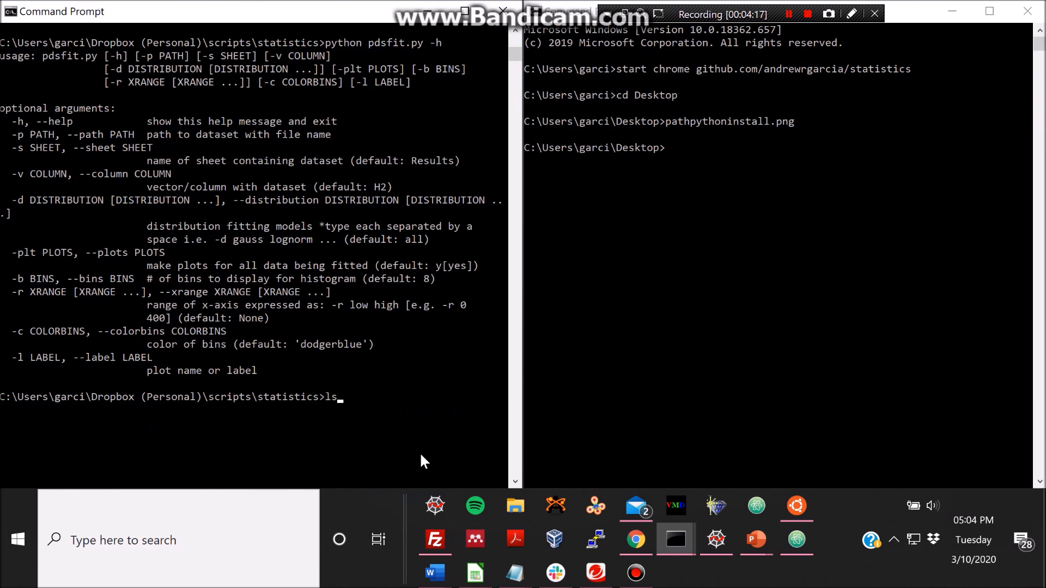
key("Return")
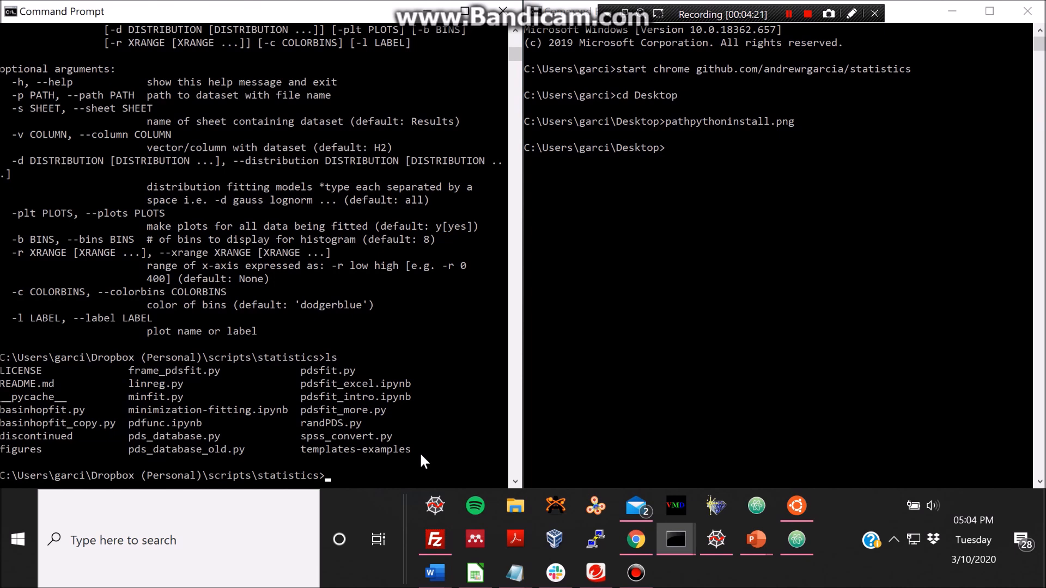
type("cd t")
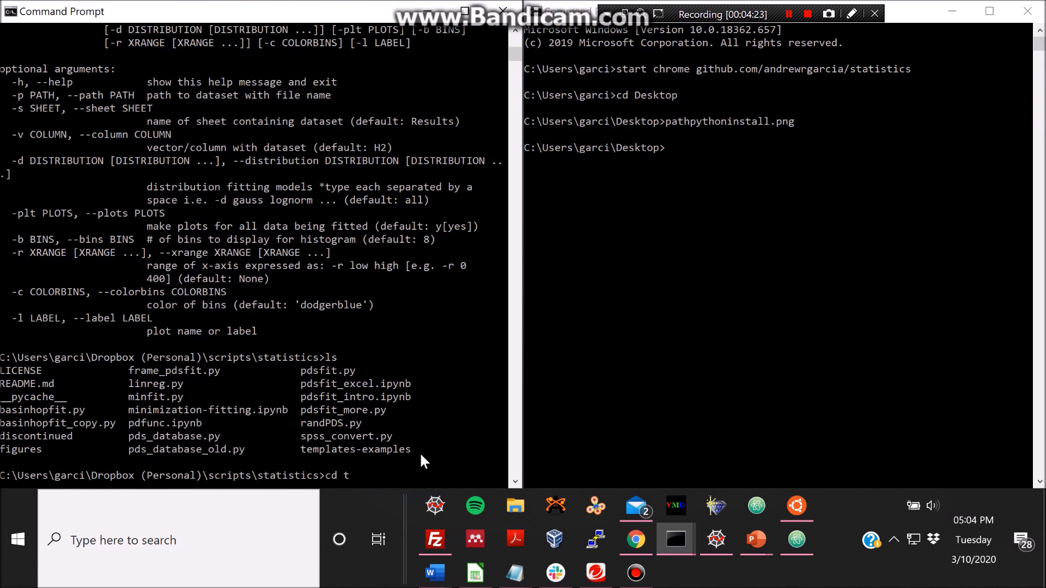
type("emplates-examples")
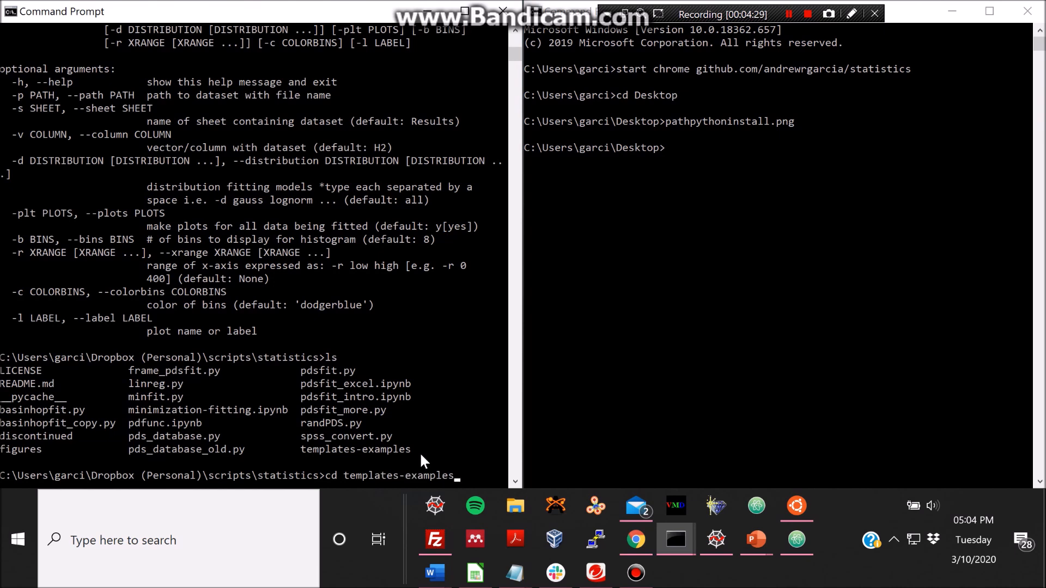
key("Return")
type("ls")
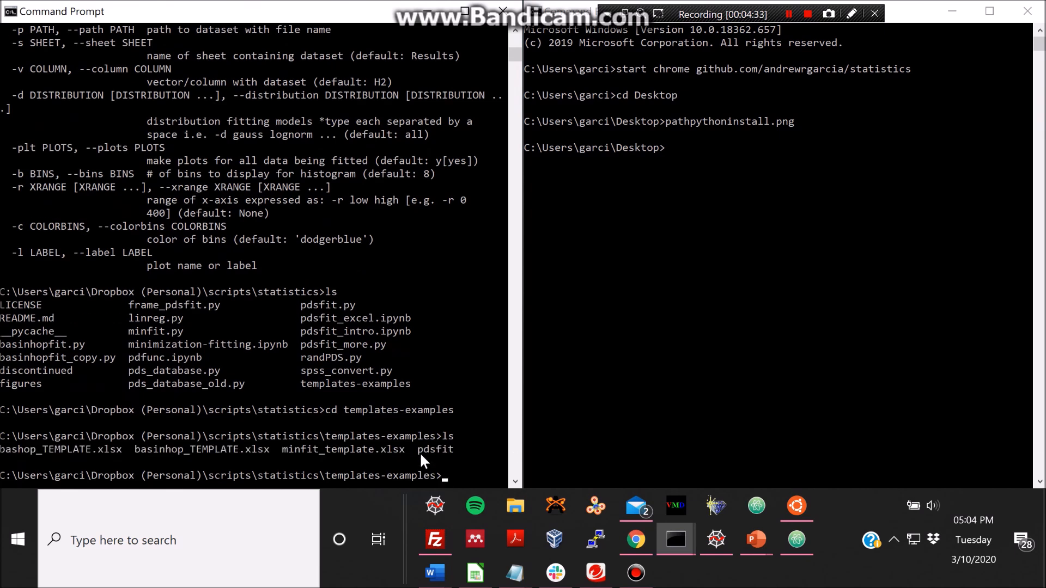
- Change into pdsfit\dataset and list its example1 through example5 folders
type("cd pds")
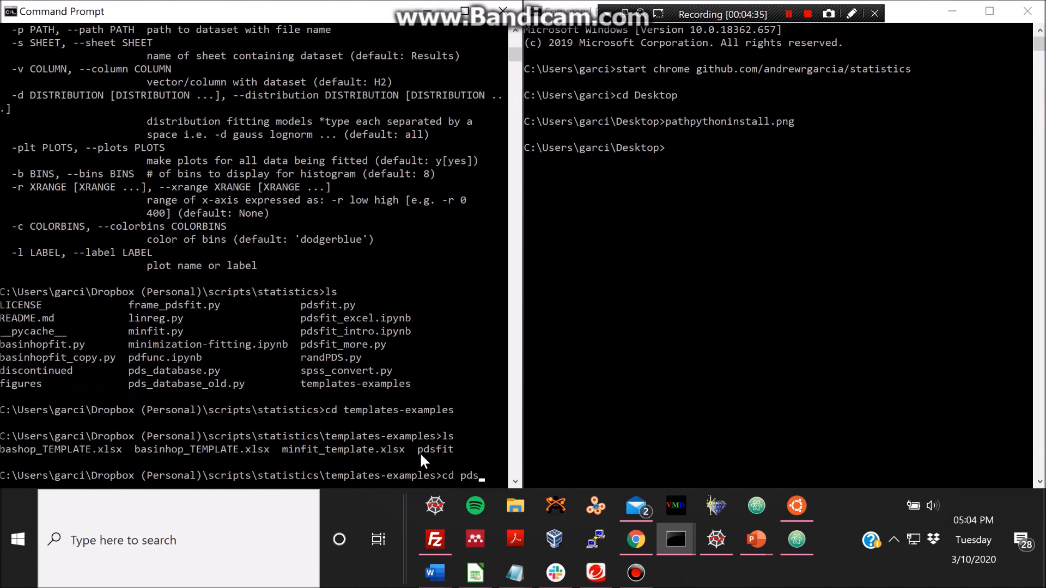
key("Return")
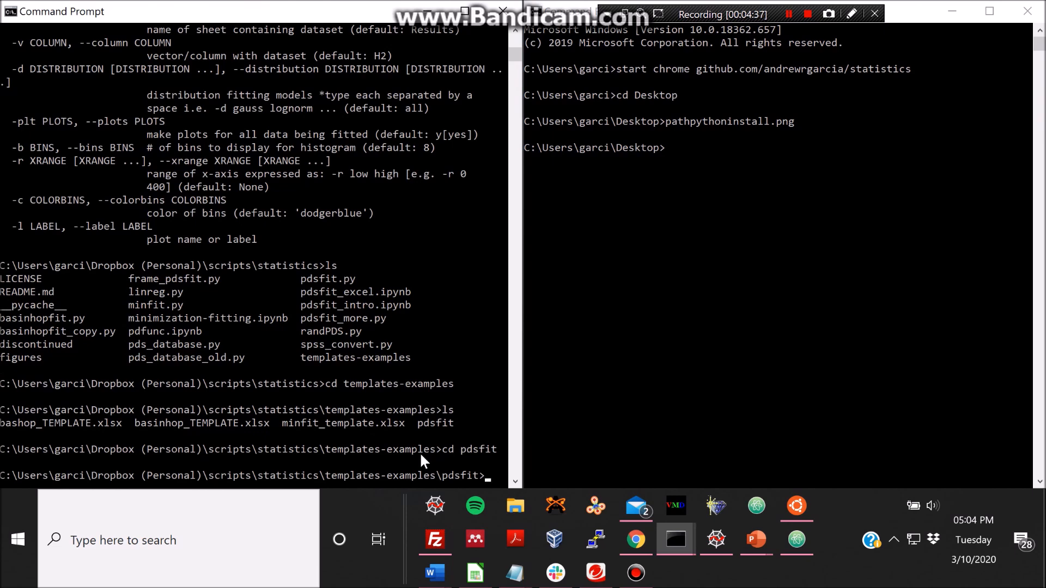
type("cd dataset")
type("ls")
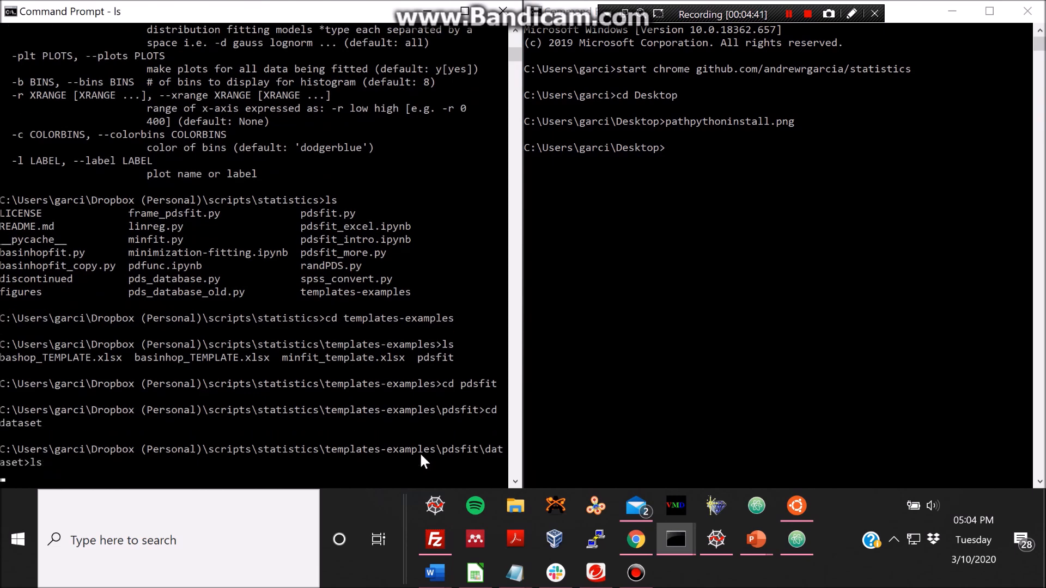
key("Return")
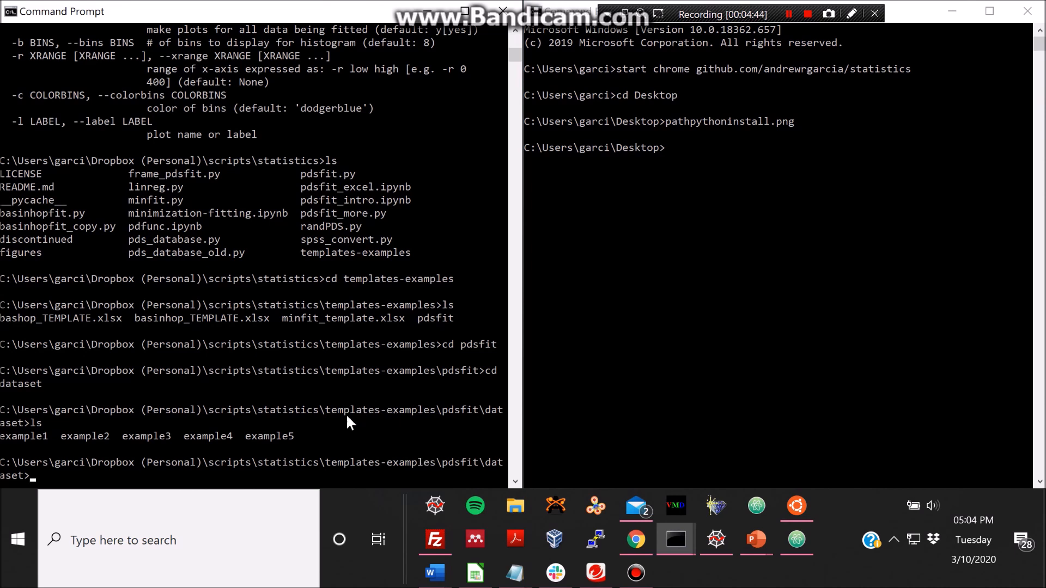
mouse_move(5, 414)
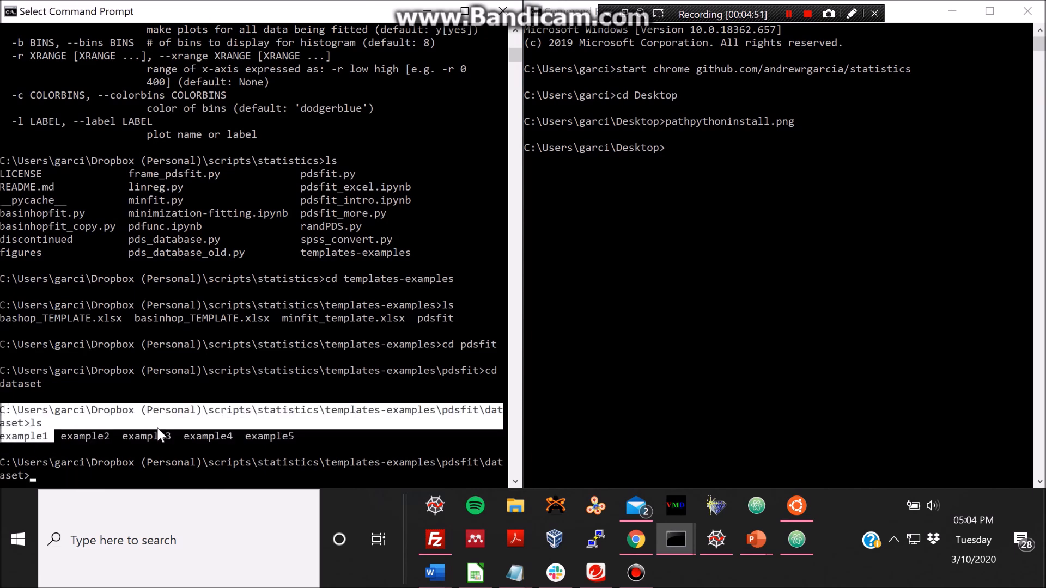
mouse_move(263, 426)
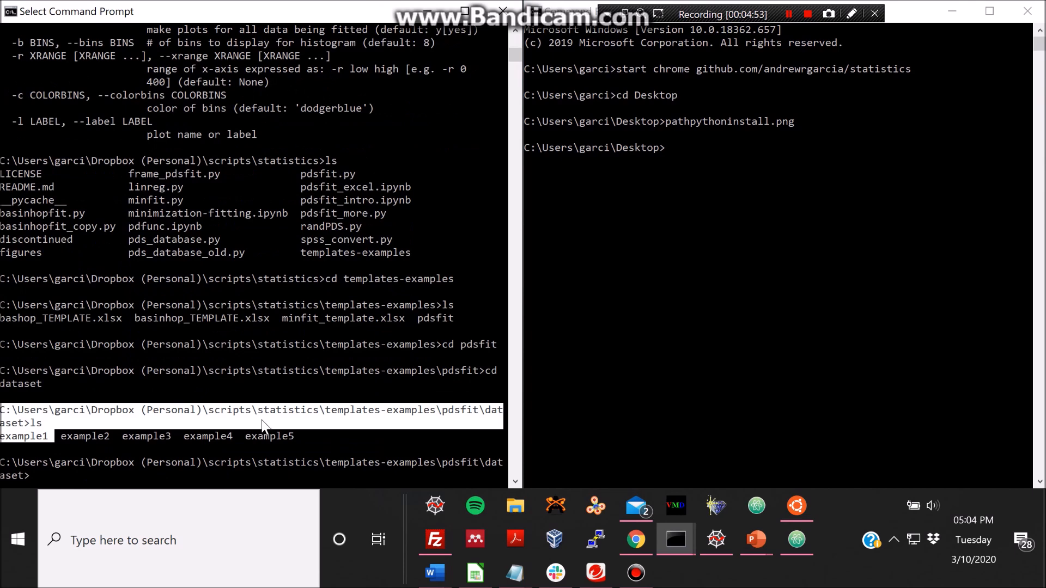
type("ls")
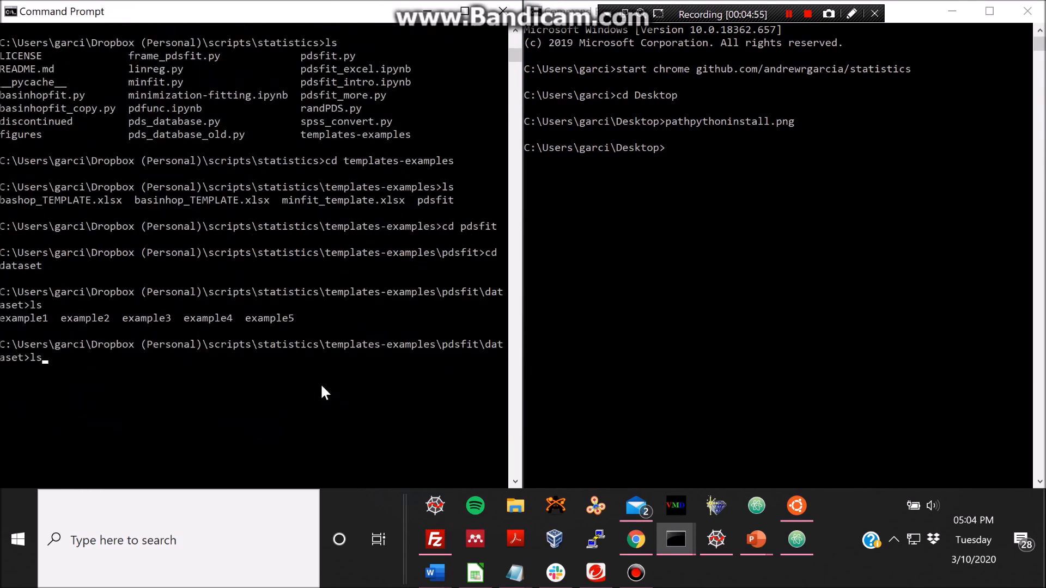
- Run pdsfit.py -v B1 on example2's Results.xls without the -d list; it fails, so start cd .
type("python pdsfit.py -v B1 -p C:\\Users\\garci\\Dropbo~2\\scripts\\statistics\\templates-examples\\pdsfit\\dataset\\example4\\Results.xls -d gauss lognorm gamma")
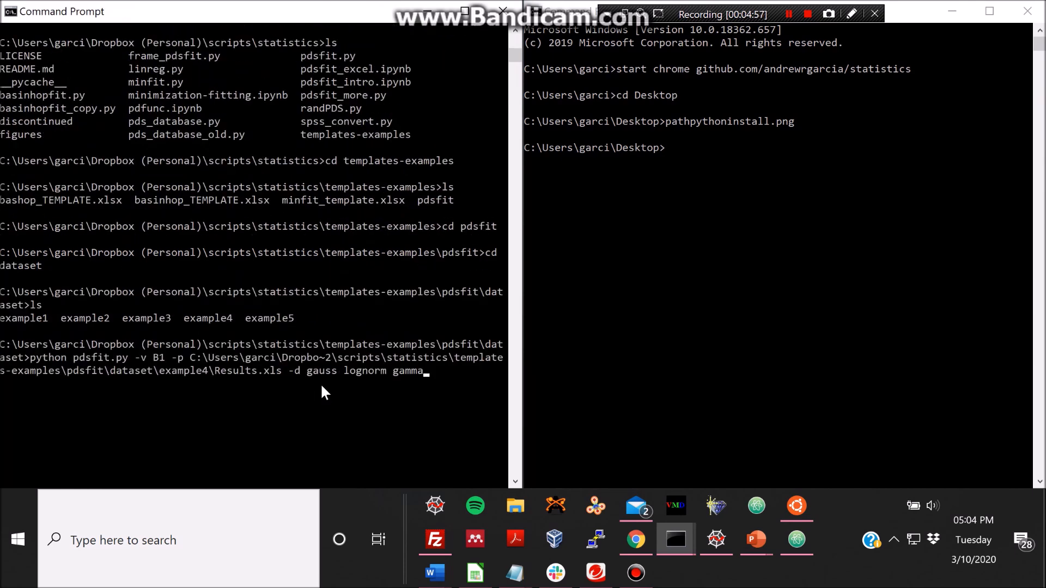
mouse_move(46, 316)
type("2")
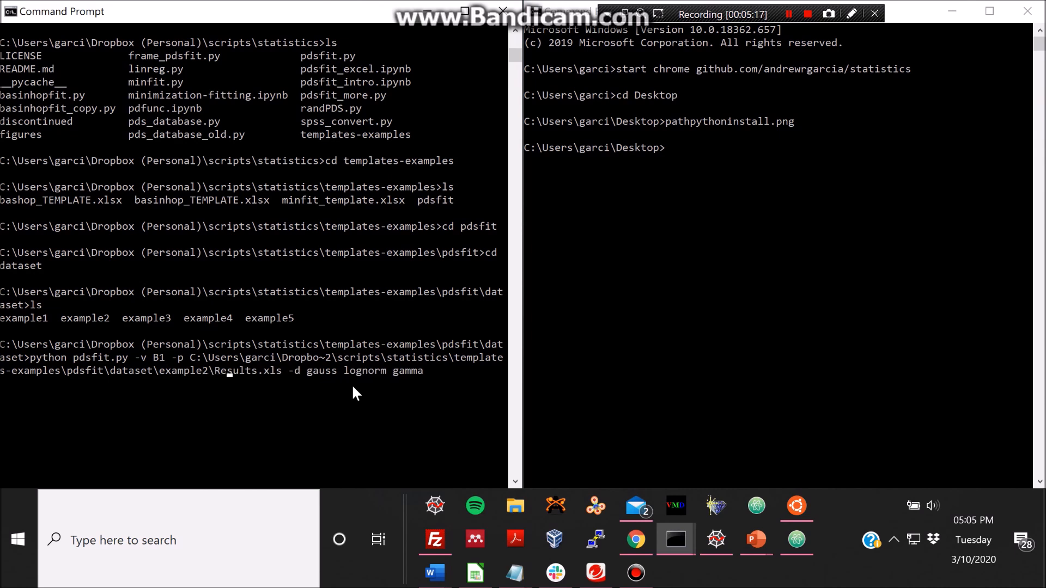
key("Backspace")
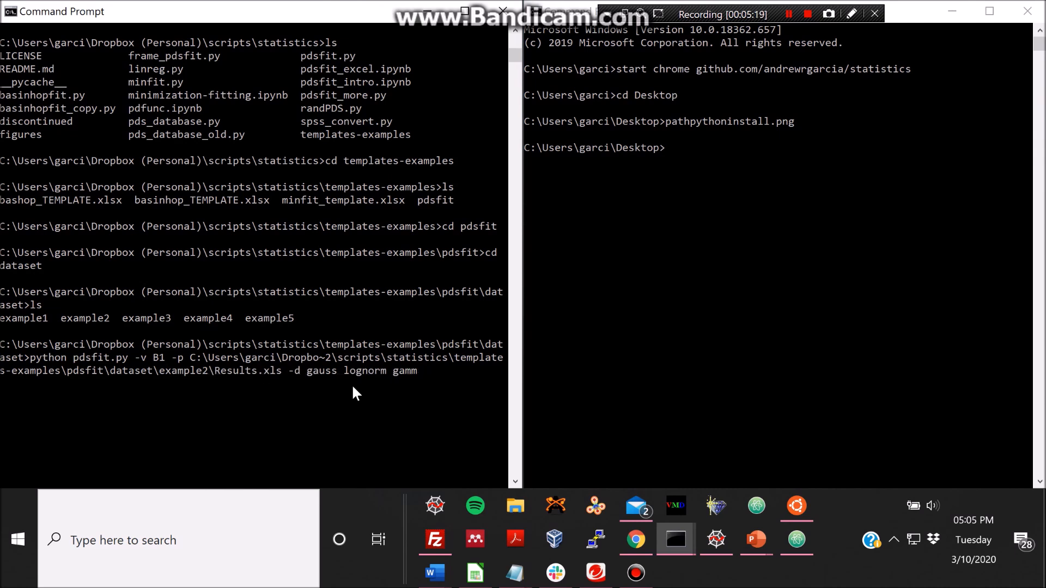
key("Backspace")
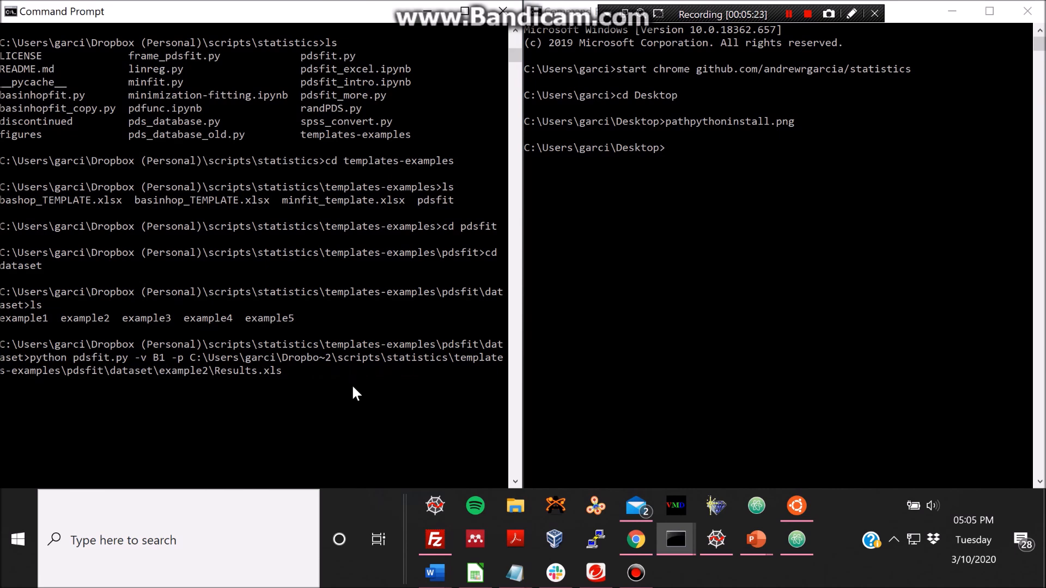
key("Return")
type("ls")
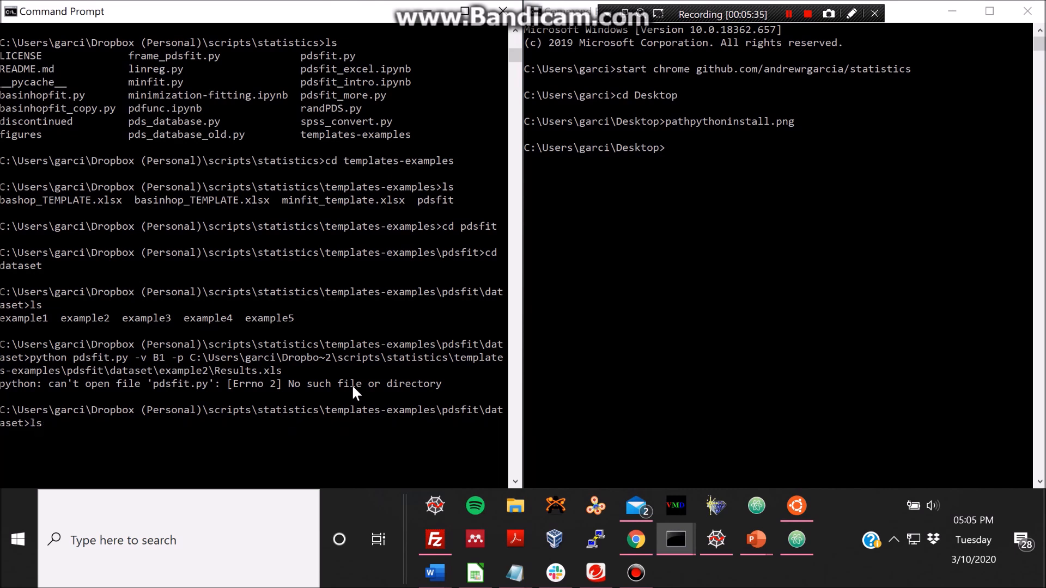
type("cd ..")
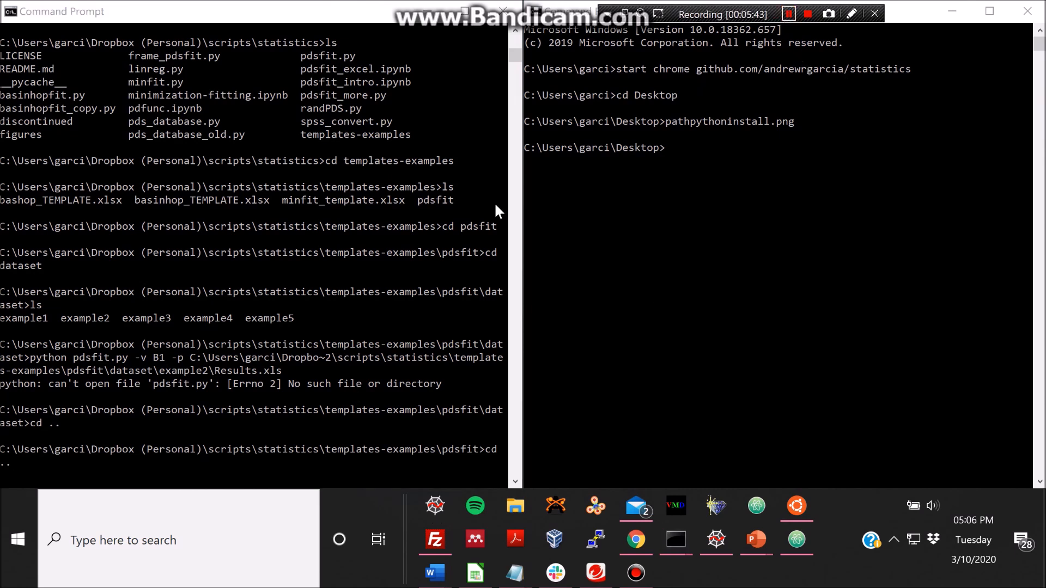
mouse_move(356, 296)
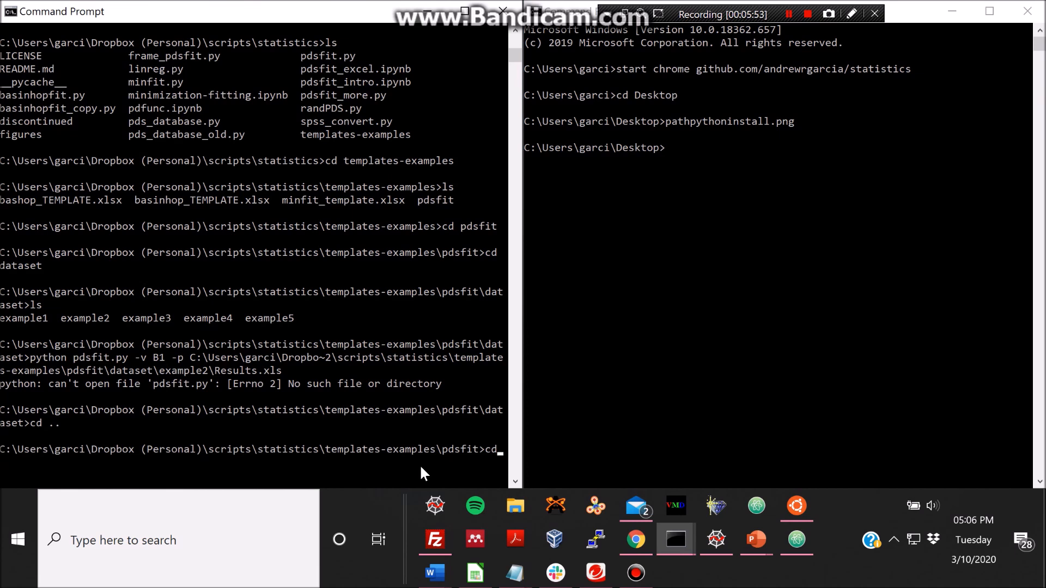
- Go up to the statistics folder and run pdsfit.py -v B1 on example2's Results.xls with all distributions
key("Return")
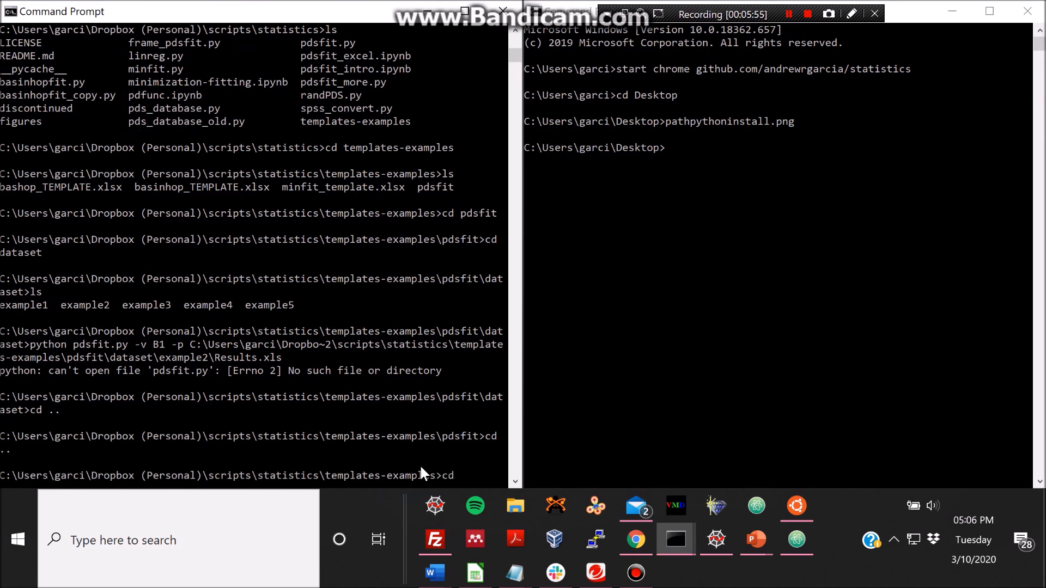
type(" ..")
key("Return")
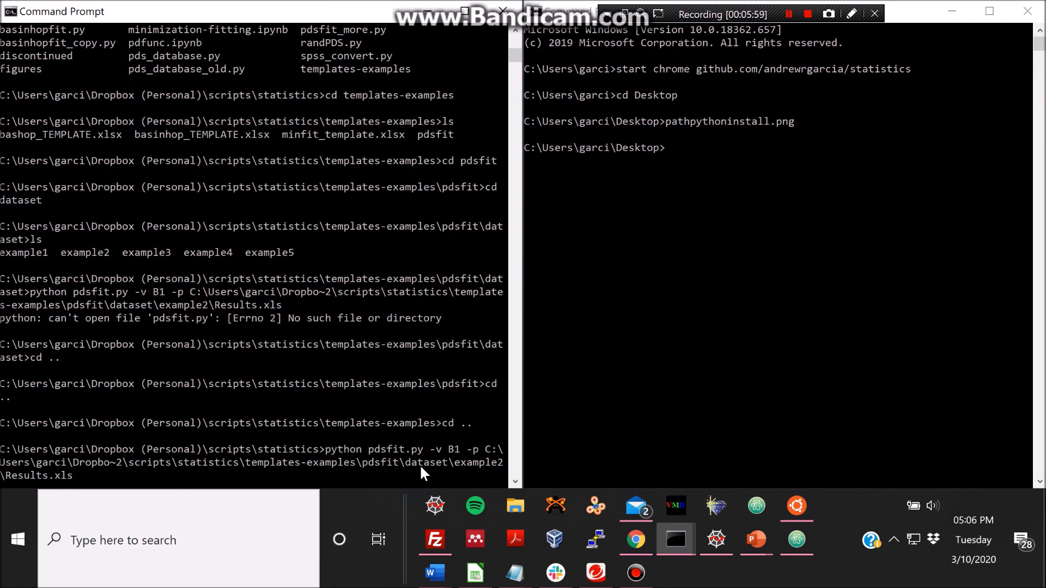
mouse_move(427, 447)
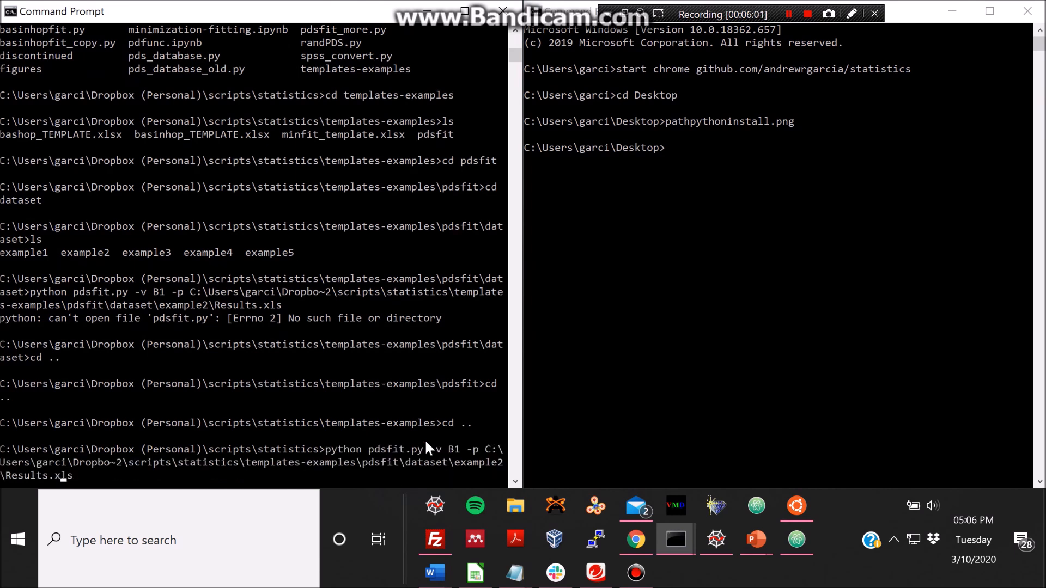
mouse_move(472, 474)
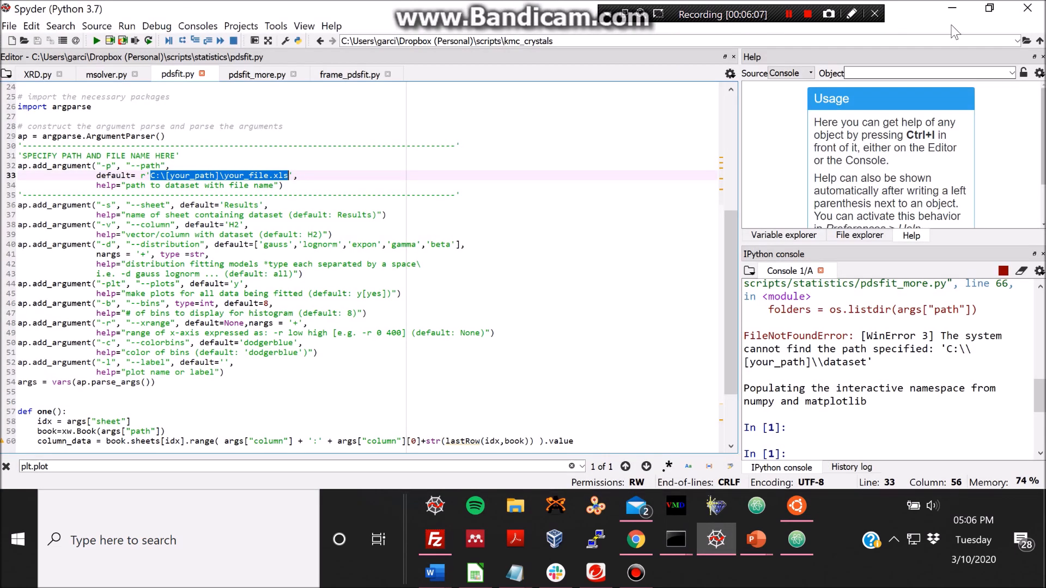
left_click(675, 540)
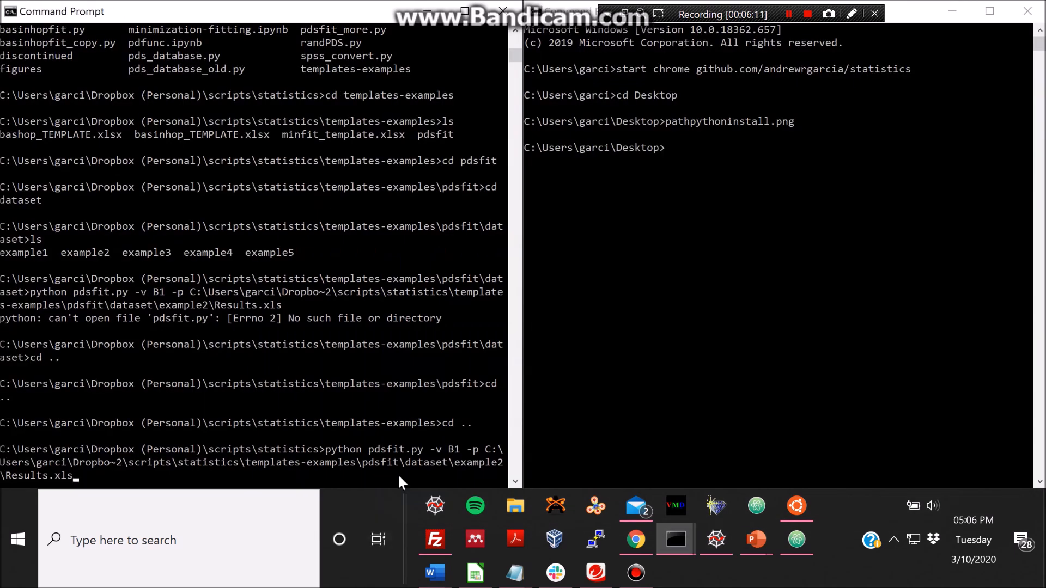
type("-d")
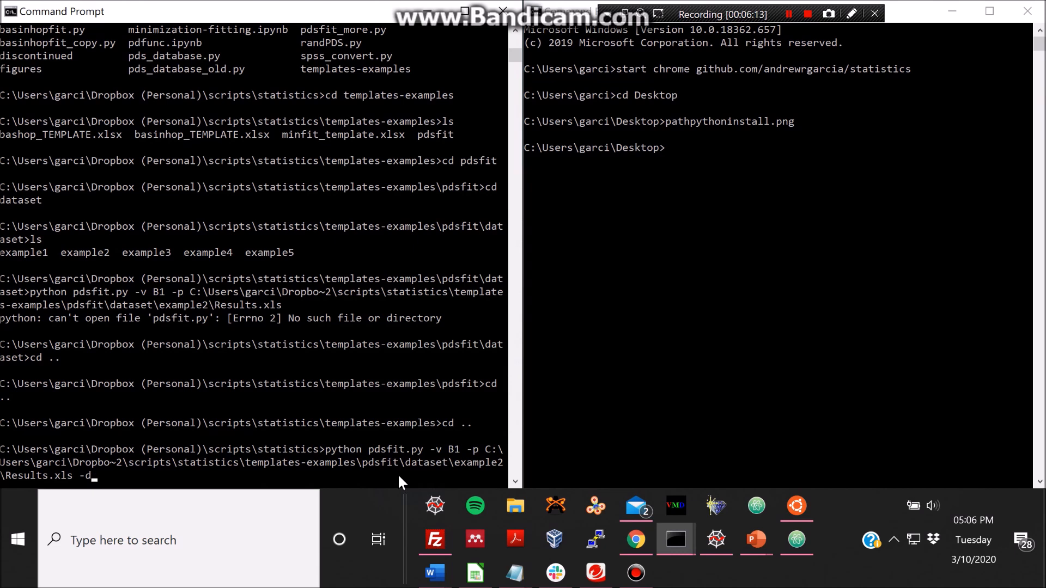
key("Backspace")
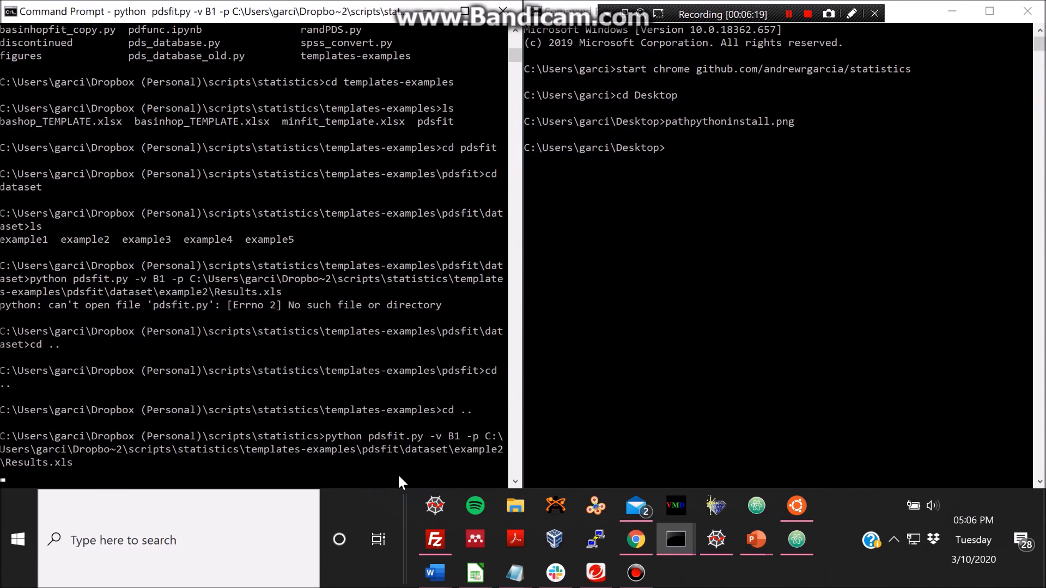
- Let the example2 fit print all five distributions' parameters and dismiss Figure 1
left_click(675, 572)
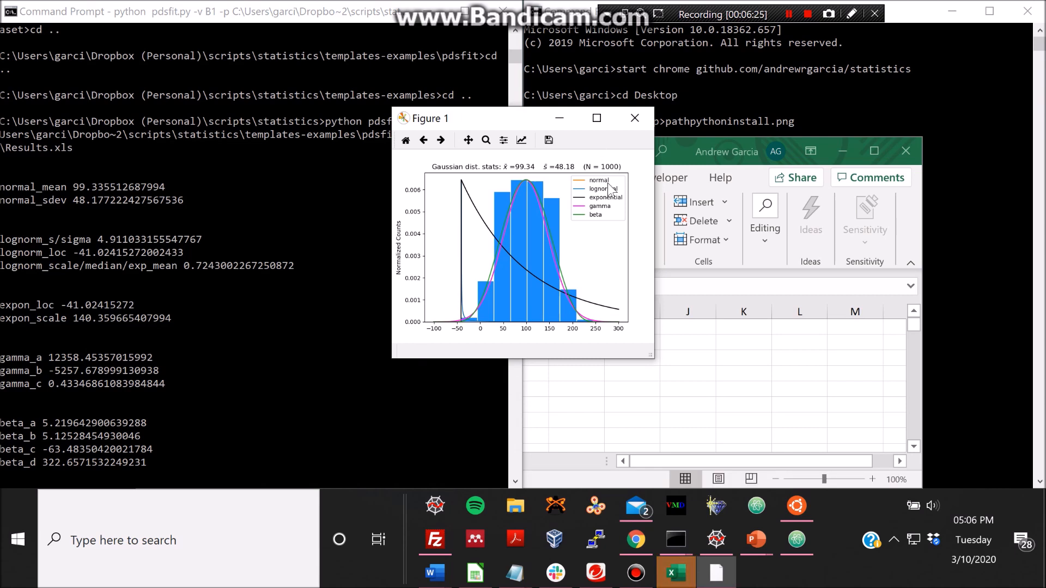
mouse_move(604, 190)
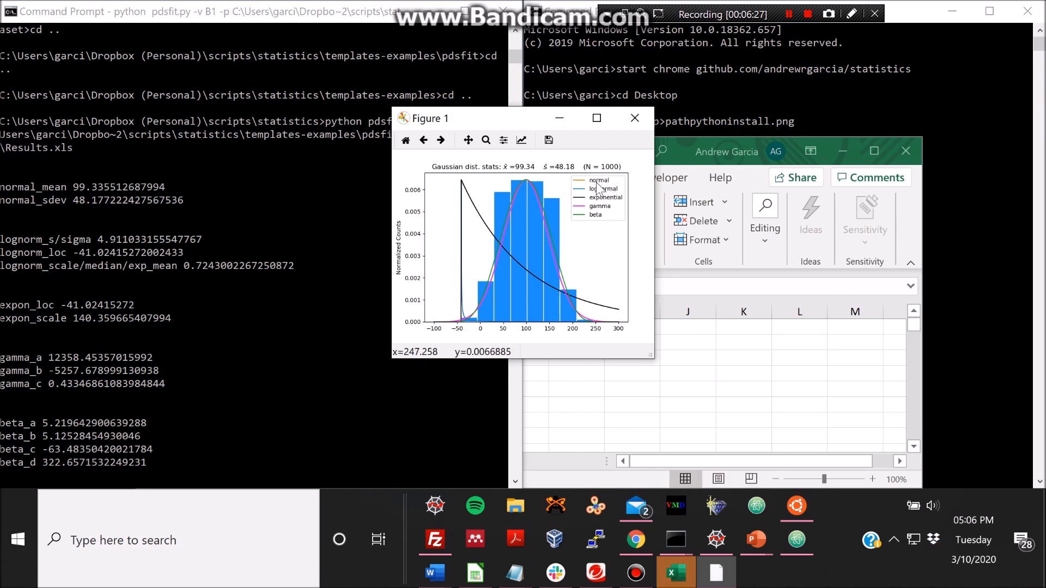
mouse_move(603, 186)
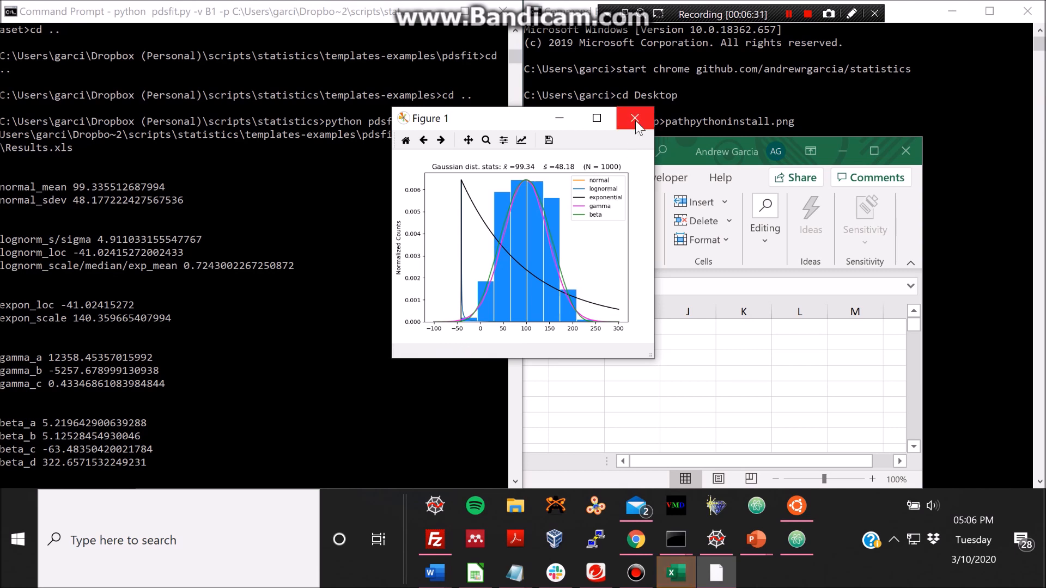
left_click(634, 117)
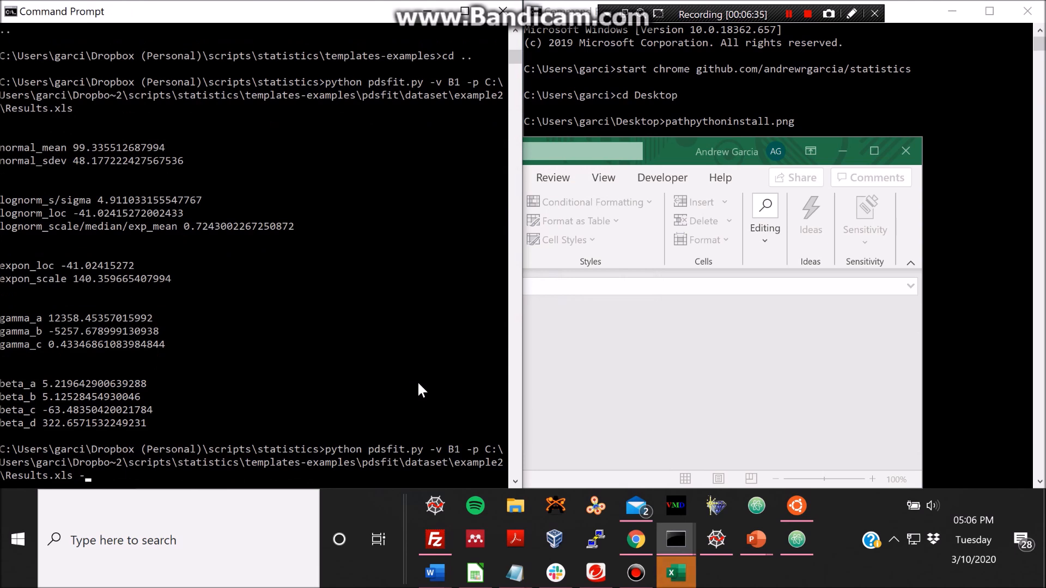
- Rerun example2 with -d beta, read beta_a through beta_d, and dismiss its histogram
type("d beta")
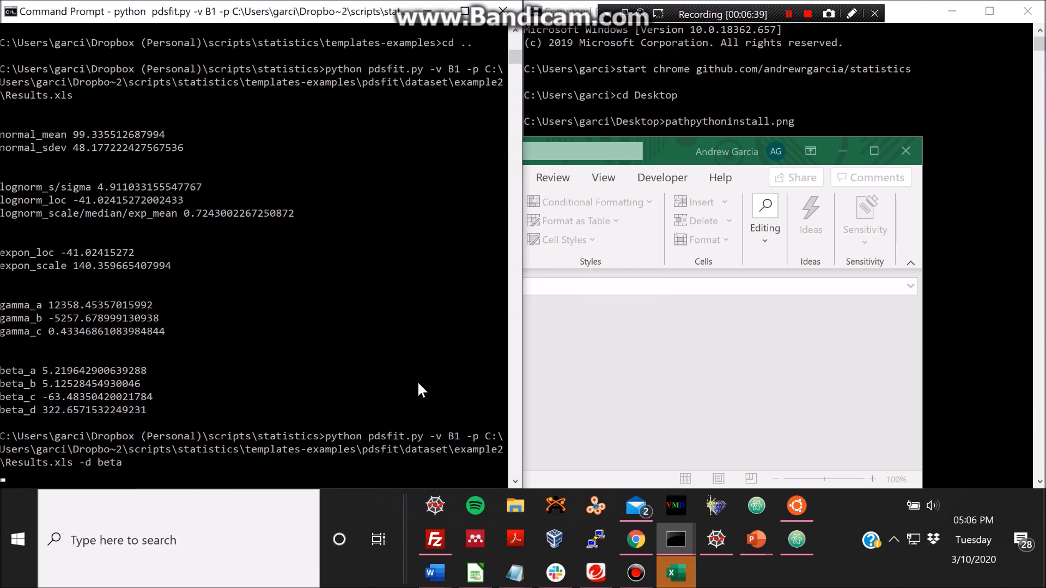
mouse_move(653, 206)
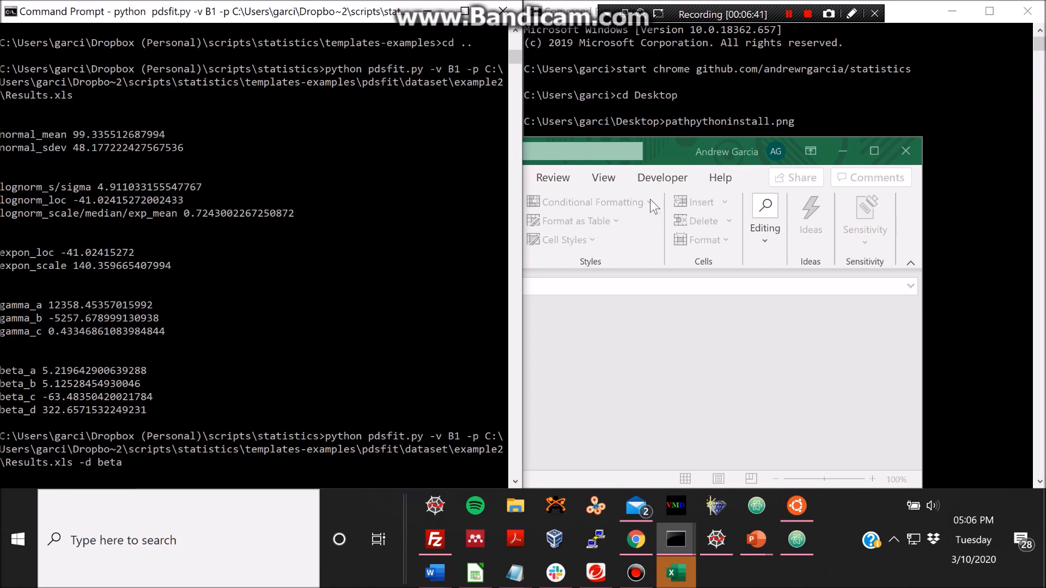
mouse_move(241, 468)
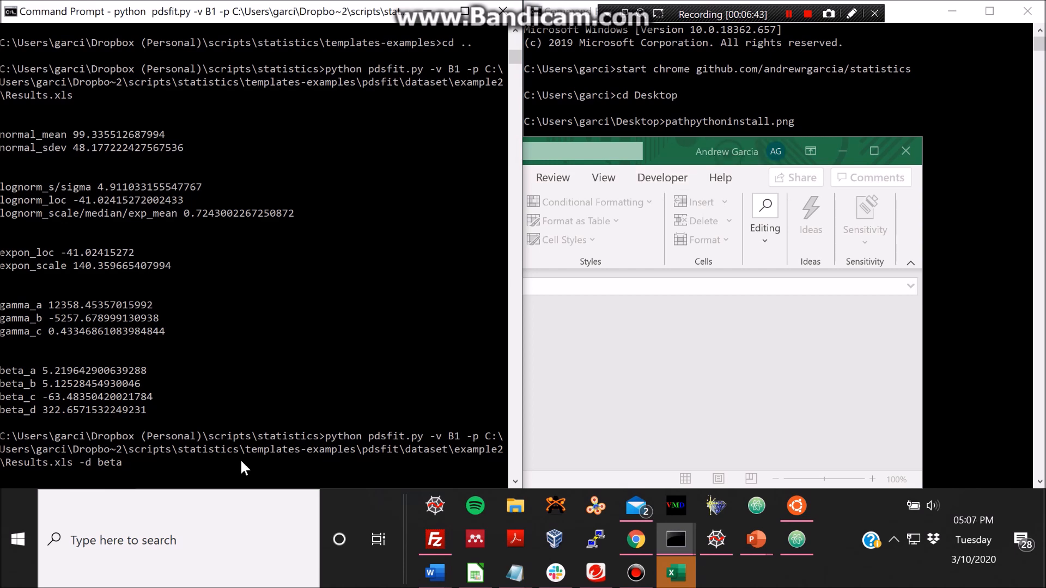
left_click(243, 464)
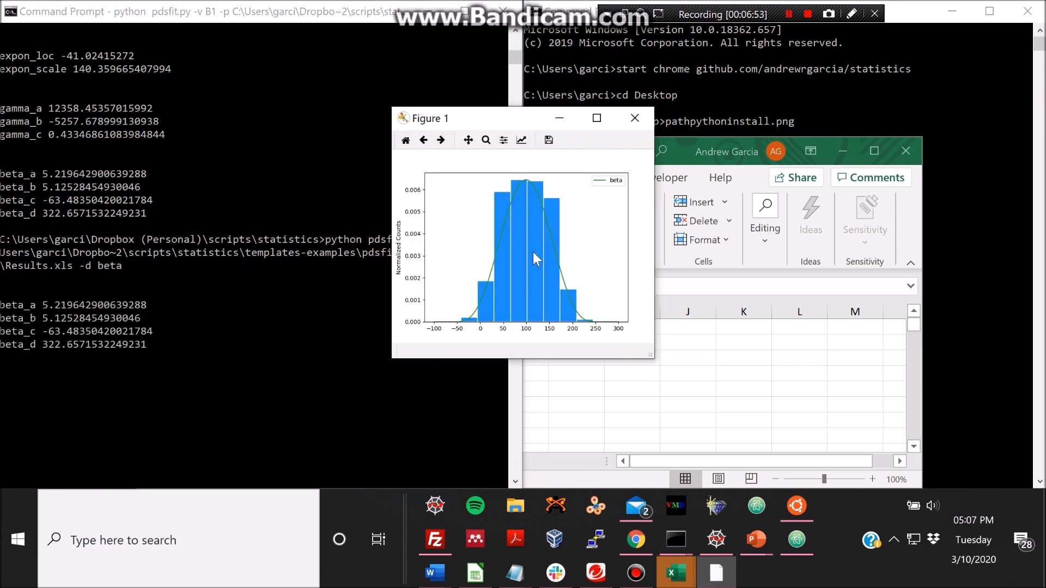
left_click(633, 117)
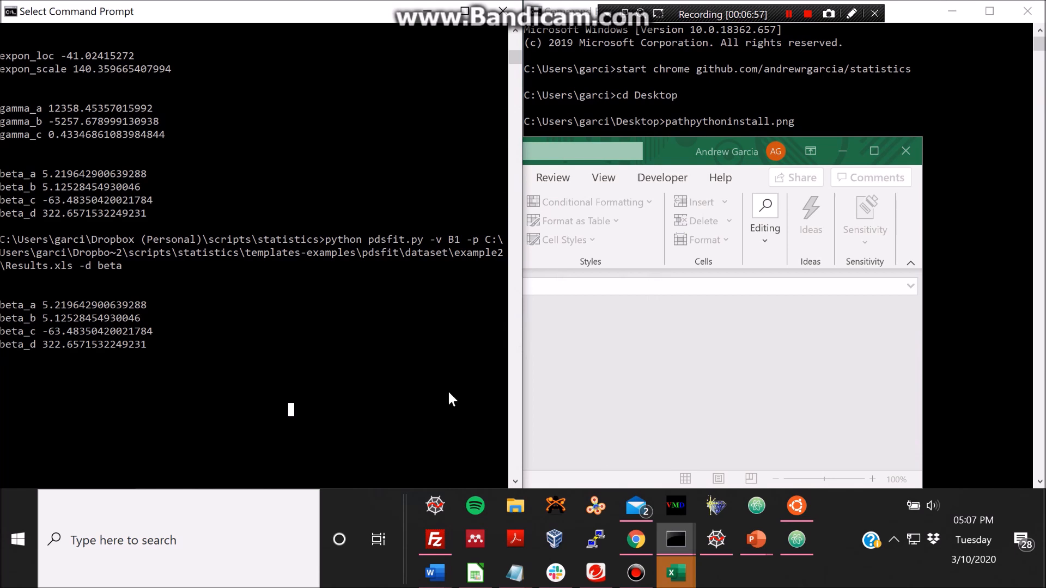
mouse_move(225, 384)
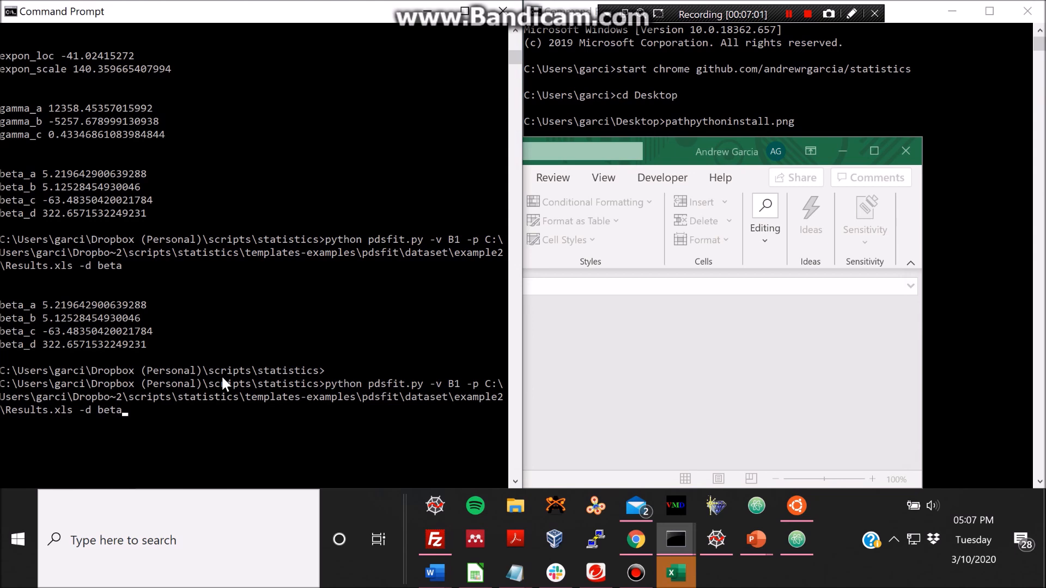
- Rerun example2 with -d gauss to get normal_mean, normal_sdev and a Gaussian-fitted histogram
type("gauss")
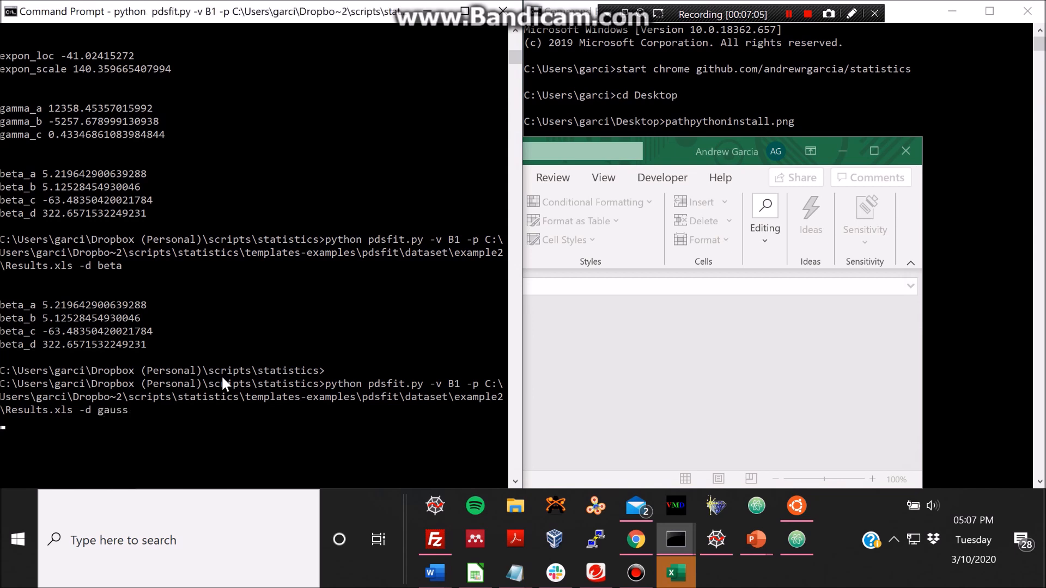
left_click(223, 397)
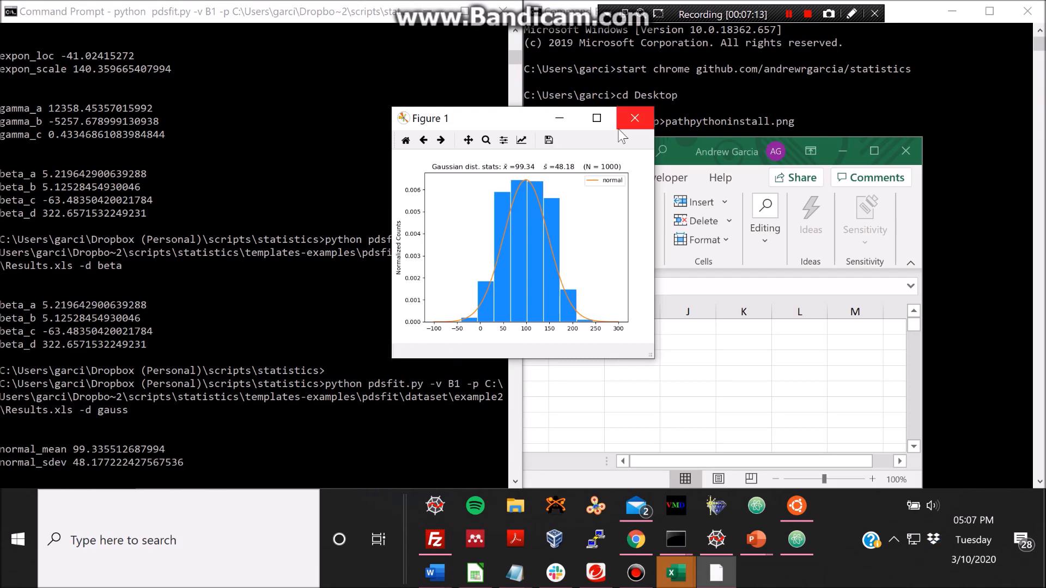
mouse_move(634, 117)
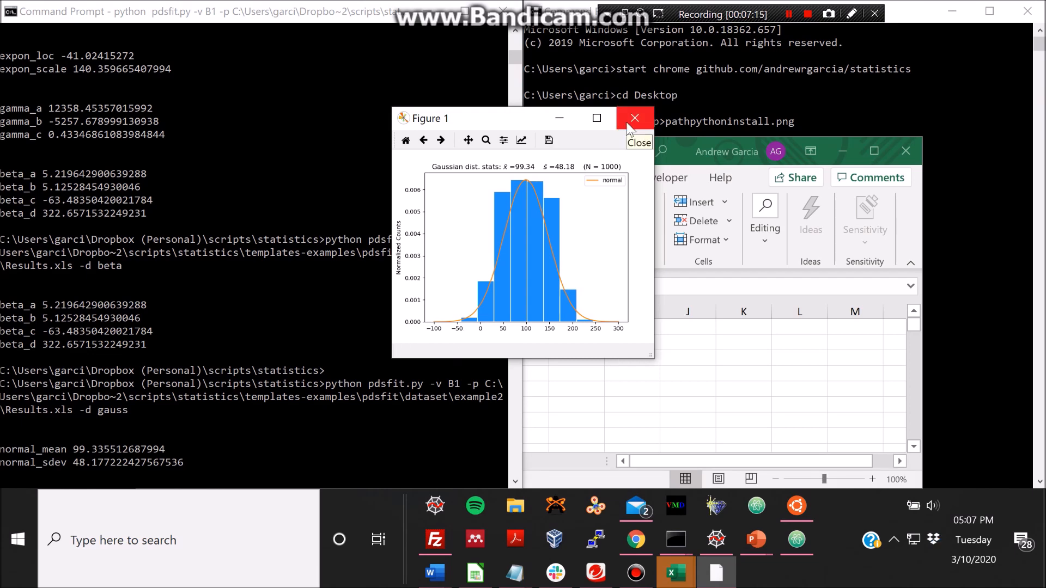
- Dismiss the Gaussian figure and rerun with -d gauss expon lognorm beta -plt n
left_click(634, 117)
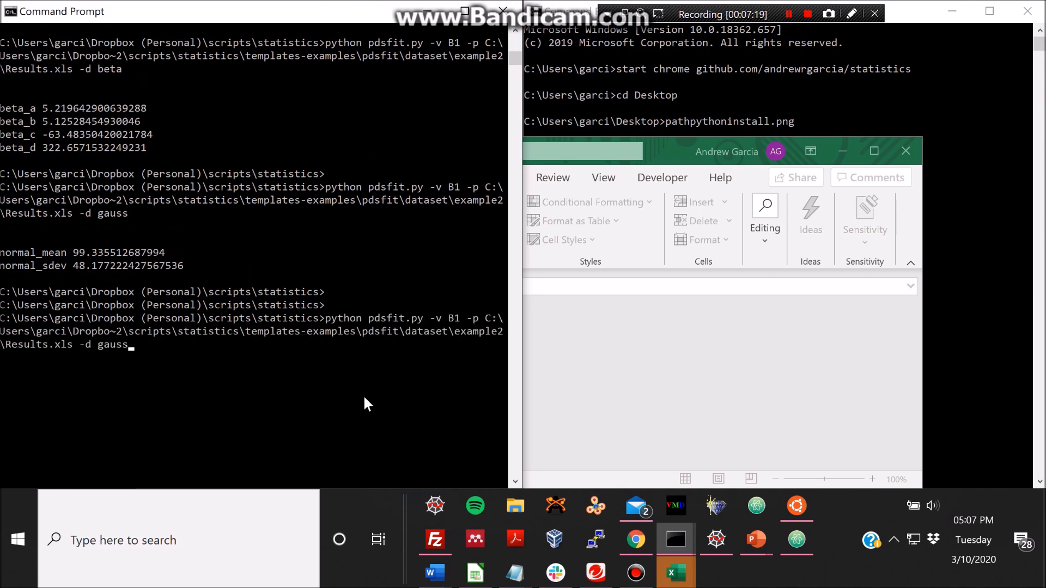
type("expon lognorm beta")
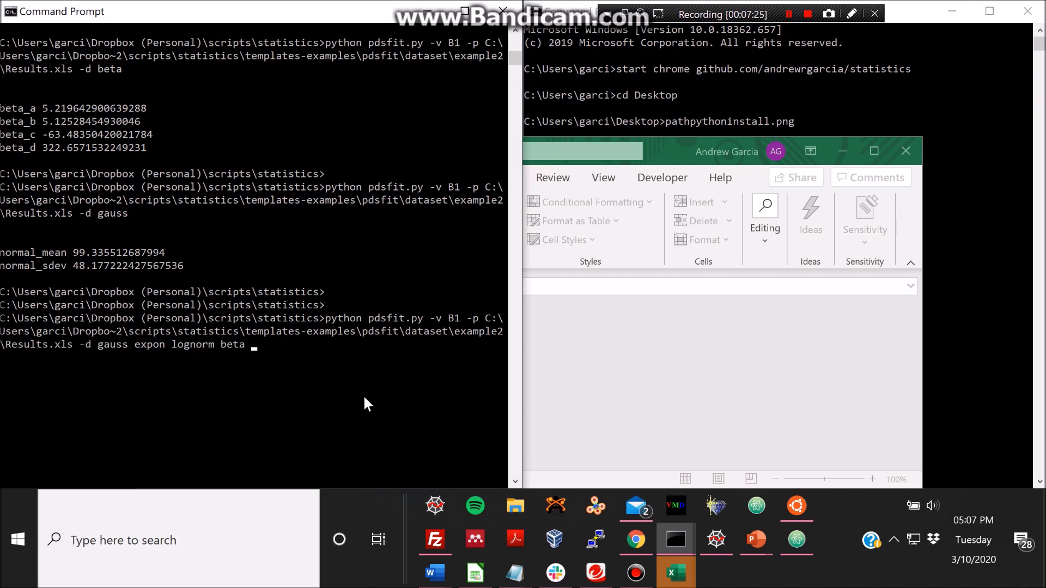
type("-plt")
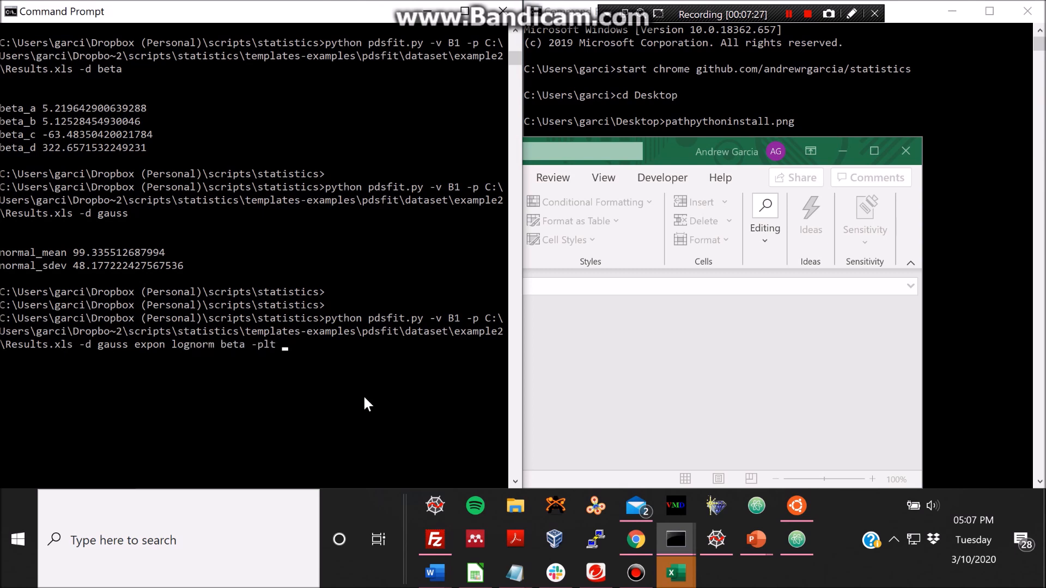
type("n")
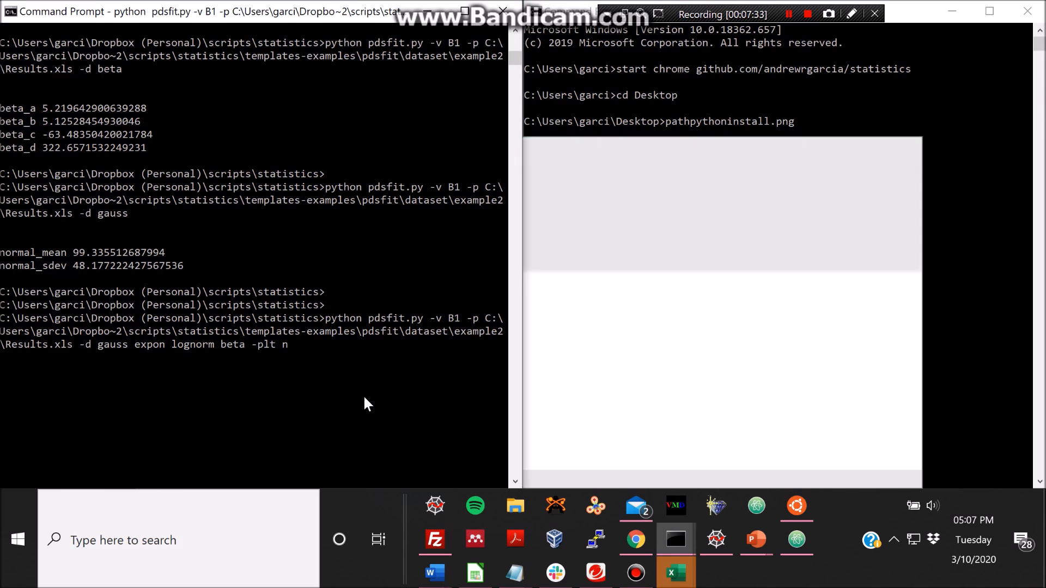
left_click(675, 572)
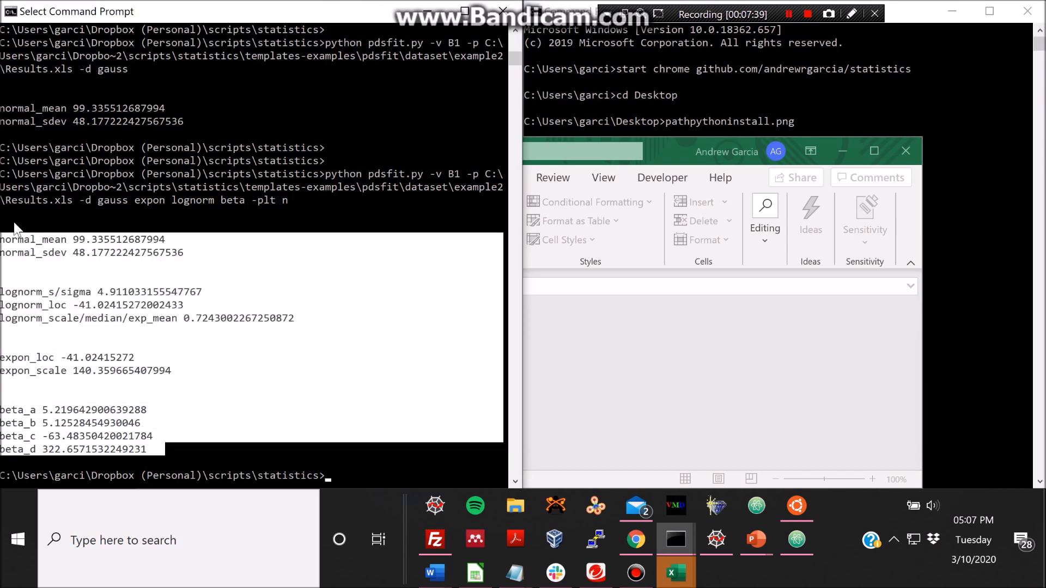
mouse_move(366, 342)
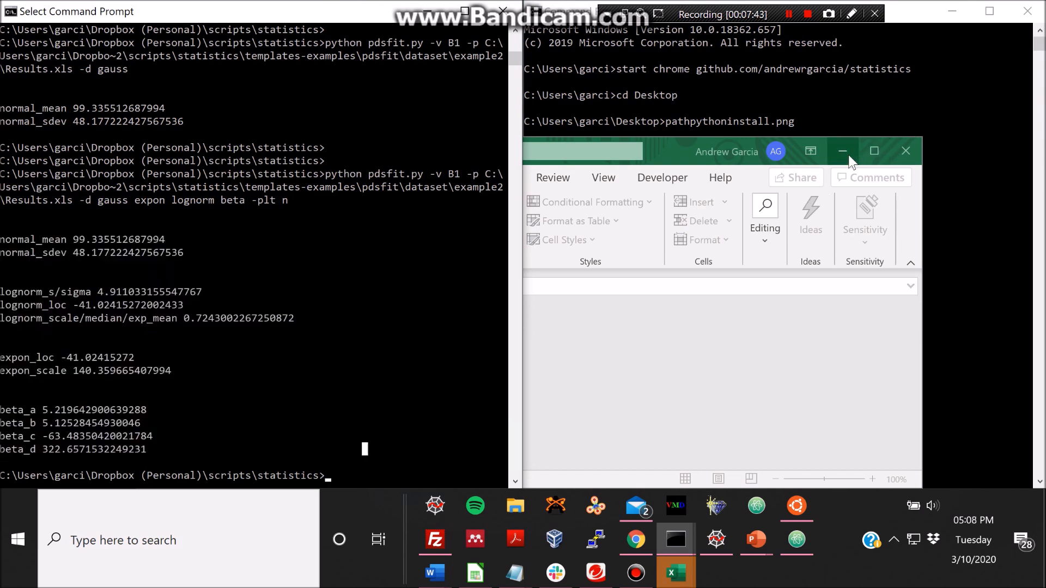
mouse_move(443, 186)
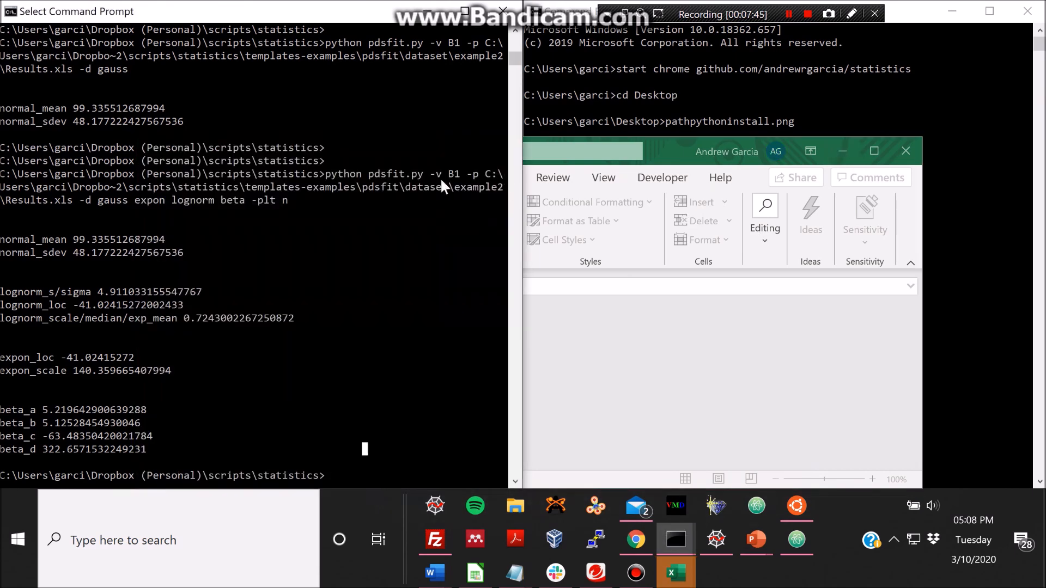
- Highlight the -v B1 column argument in the previous pdsfit command
double_click(445, 174)
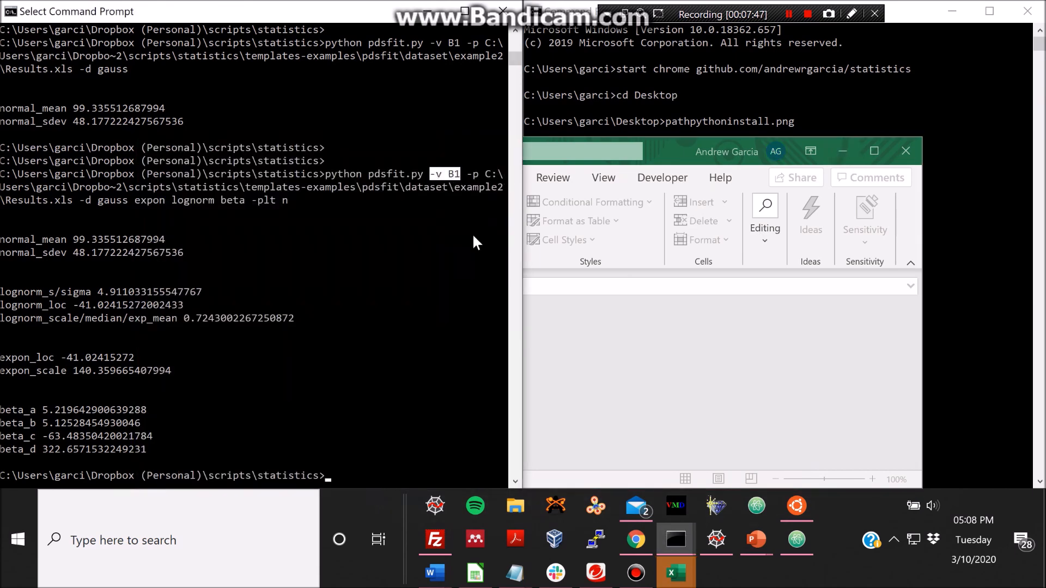
mouse_move(474, 183)
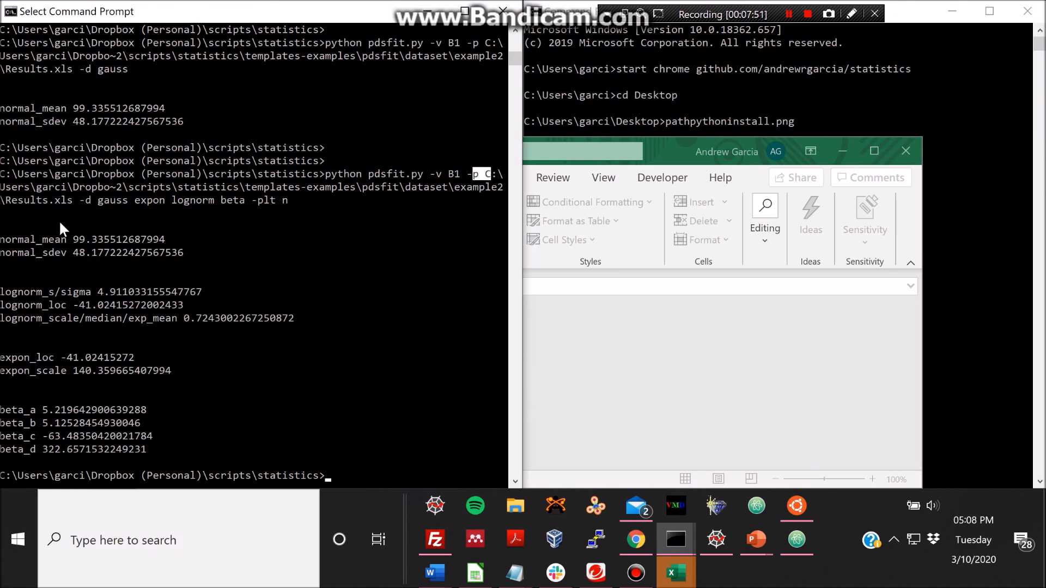
mouse_move(372, 418)
type("python pdsfit.py -v B1 -p C:\\Users\\garci\\Dropbo~2\\scripts\\statistics\\templates-examples\\pdsfit\\dataset\\example2\\Results.xls -h")
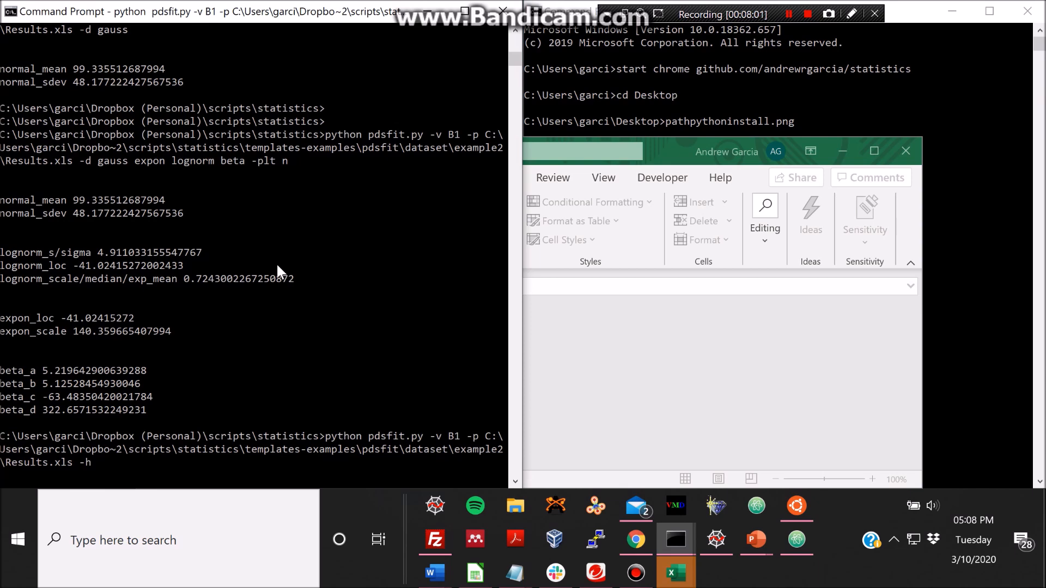
- Print pdsfit.py's help, then compose the example2 command with -b 18 -r -10 50
key("Return")
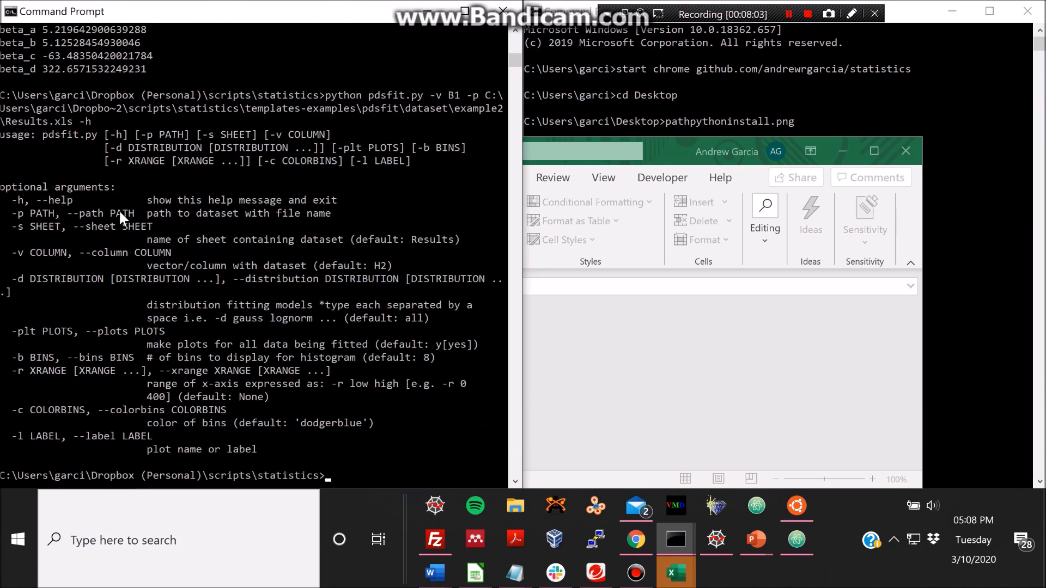
mouse_move(361, 427)
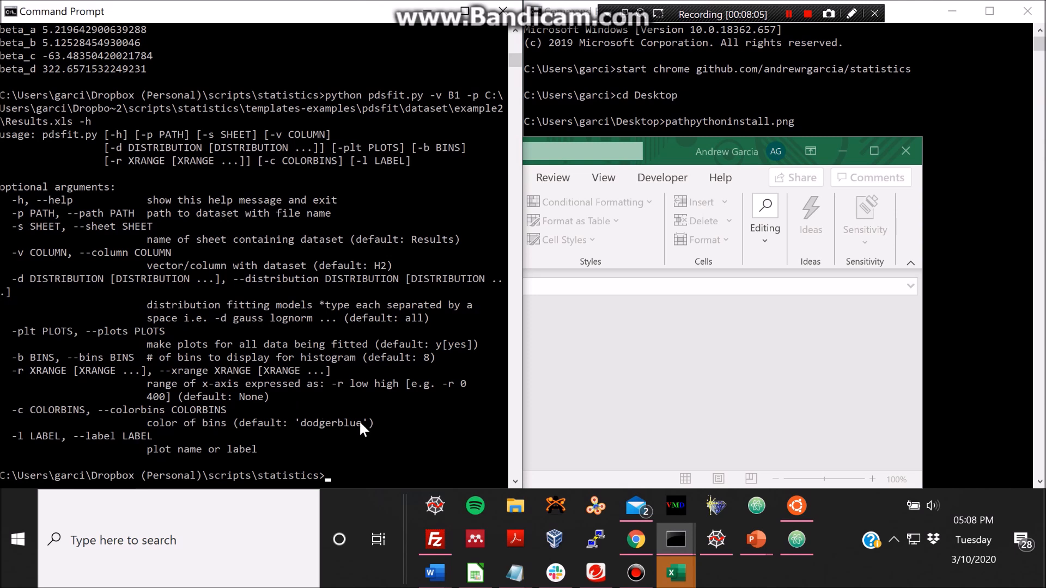
mouse_move(352, 453)
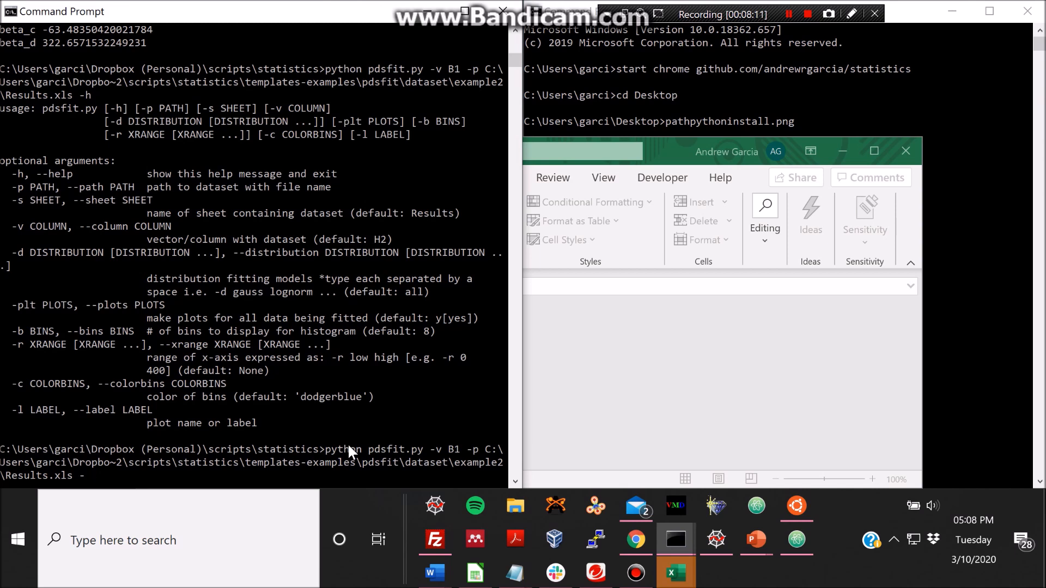
type("b 18")
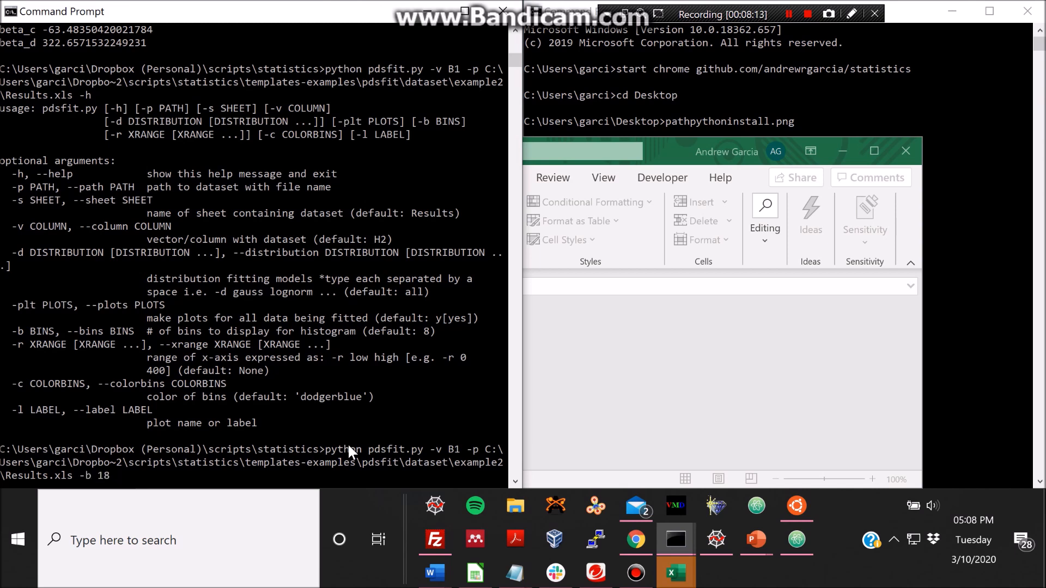
type("-r -")
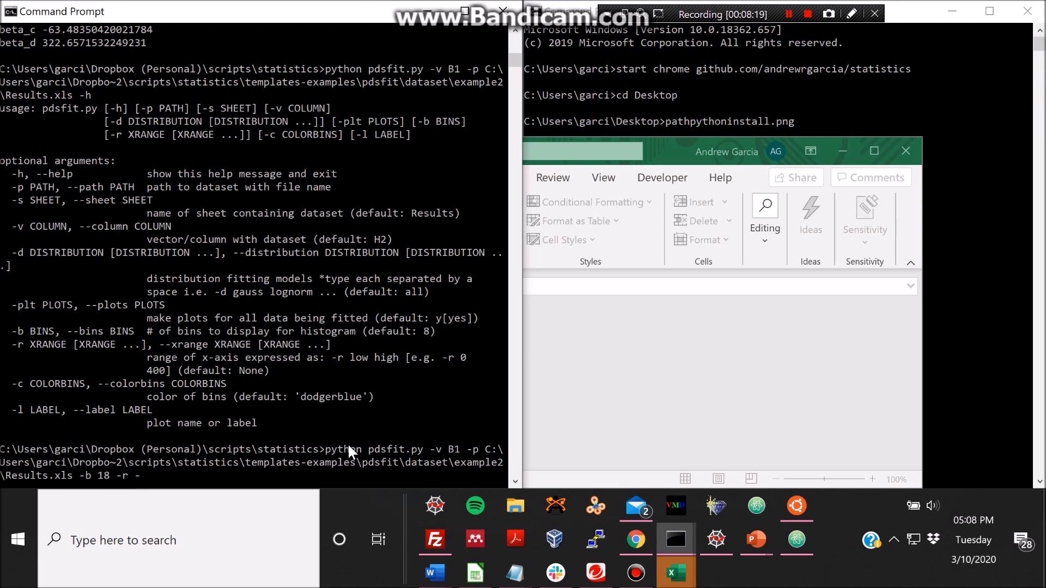
type("10")
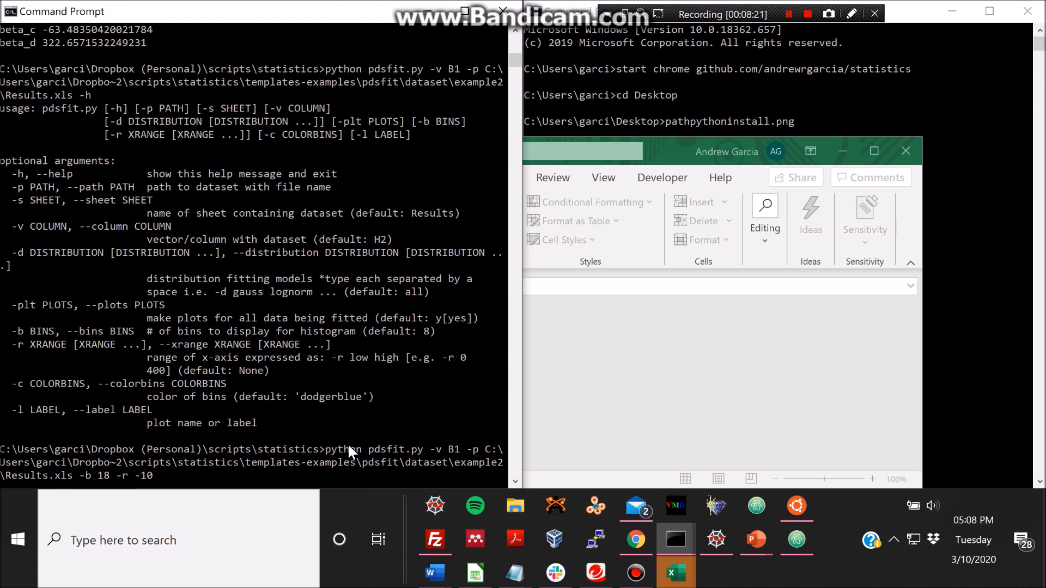
type("50")
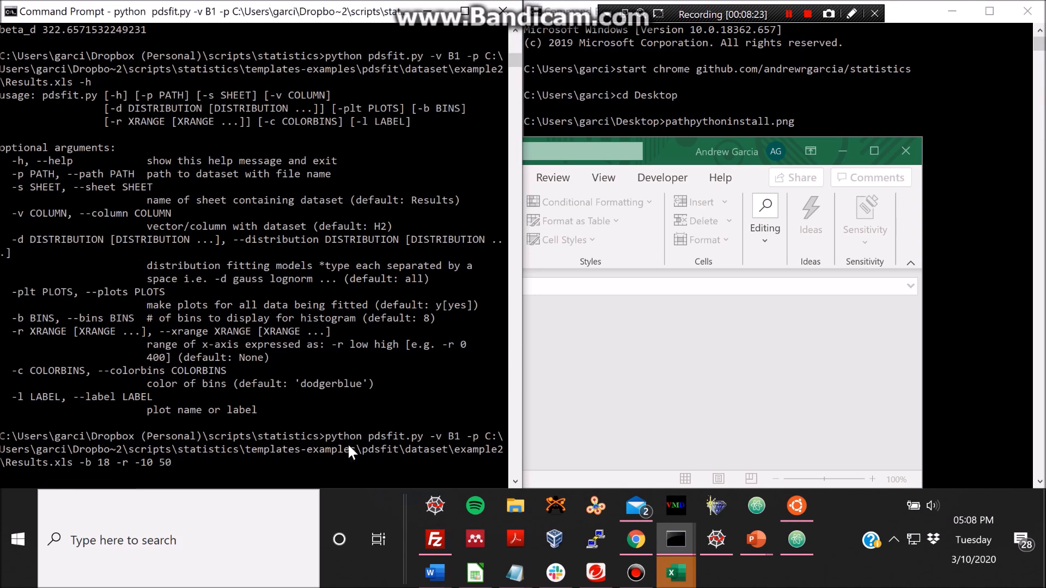
mouse_move(140, 476)
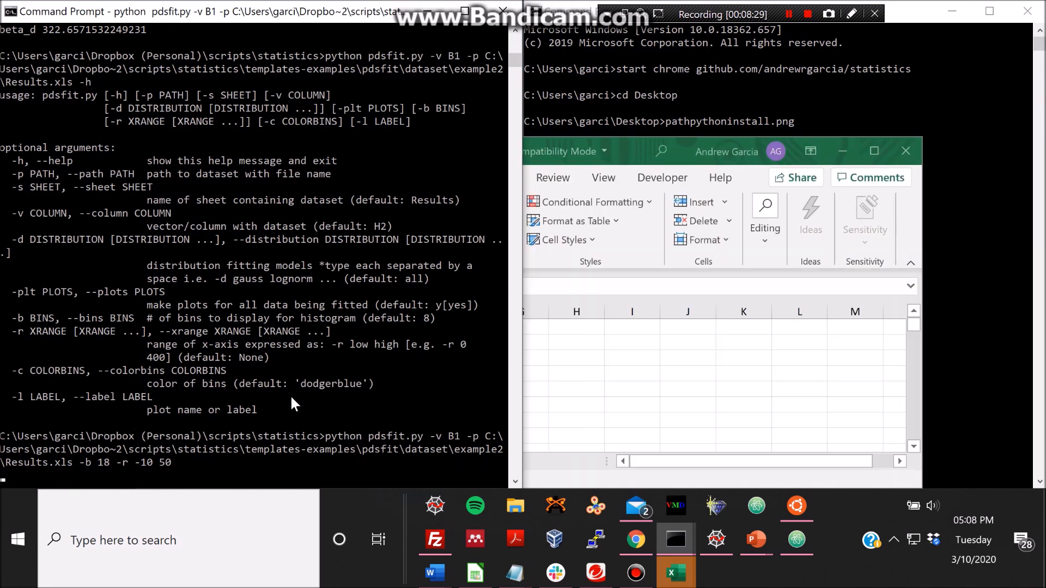
- Run the 18-bin, -10 to 50 fit, inspect its histogram with all curves, and dismiss it
key("Return")
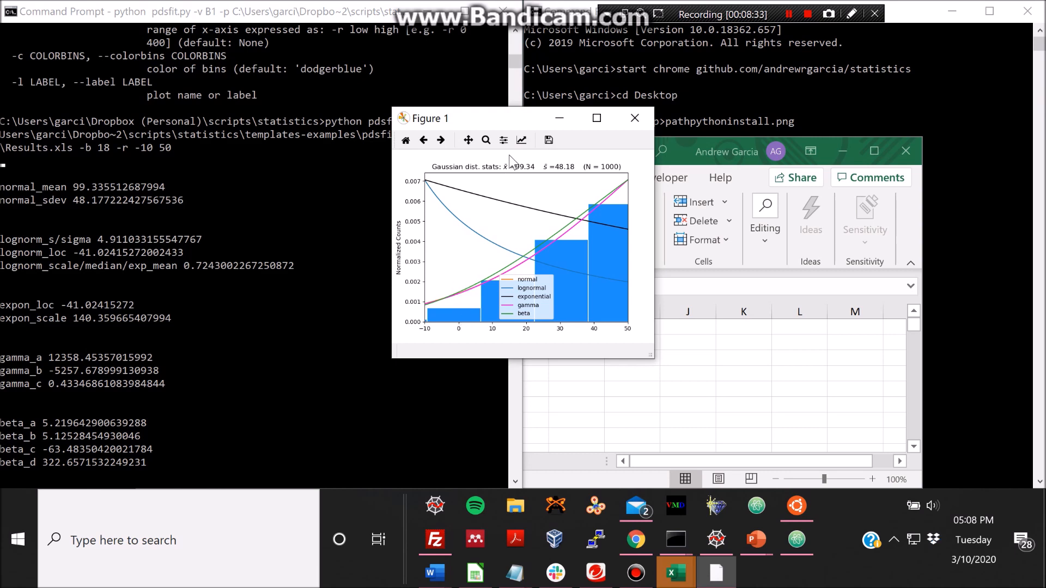
mouse_move(532, 288)
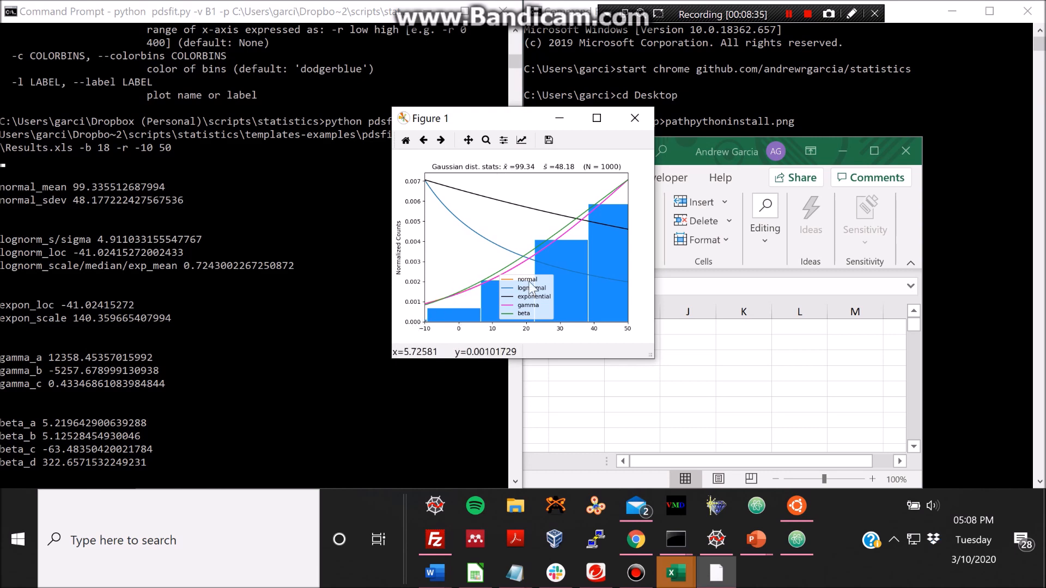
mouse_move(590, 224)
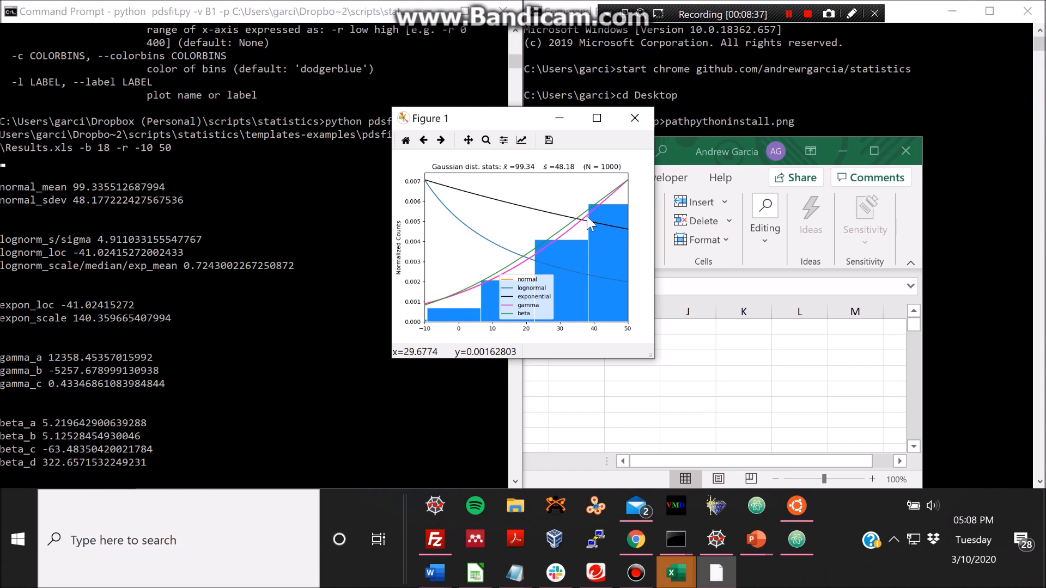
mouse_move(632, 307)
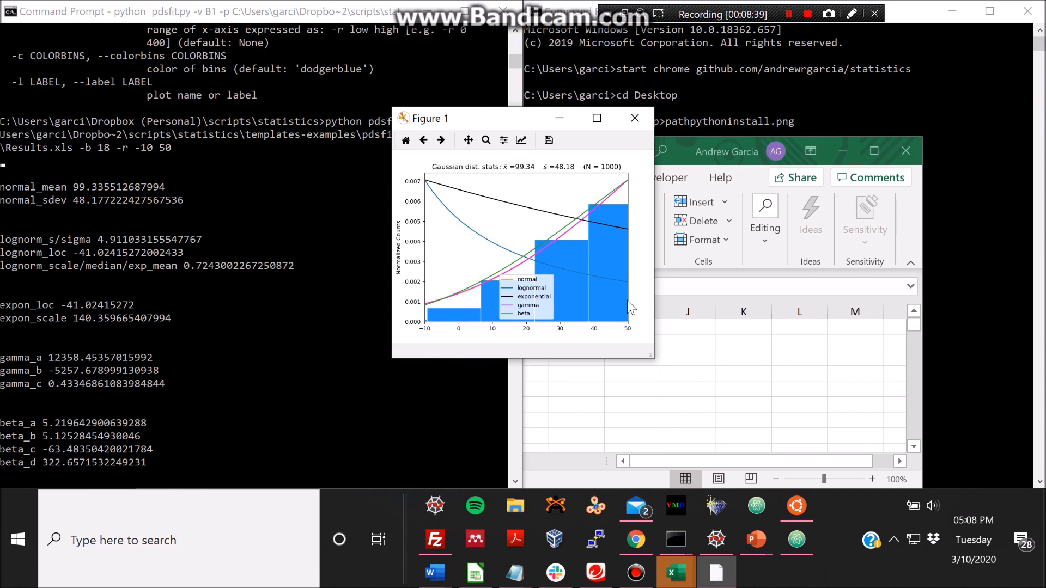
mouse_move(409, 345)
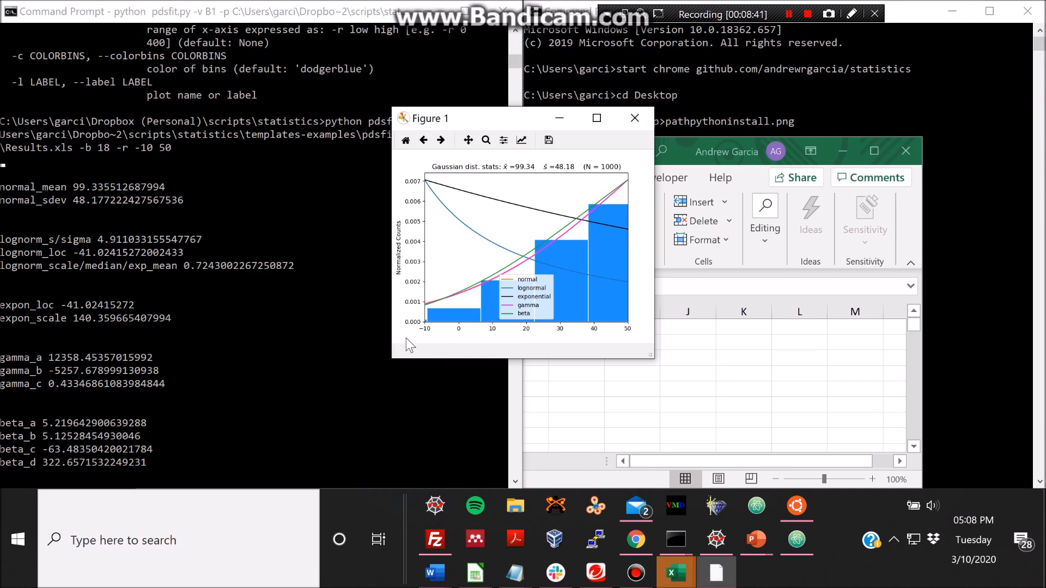
mouse_move(640, 100)
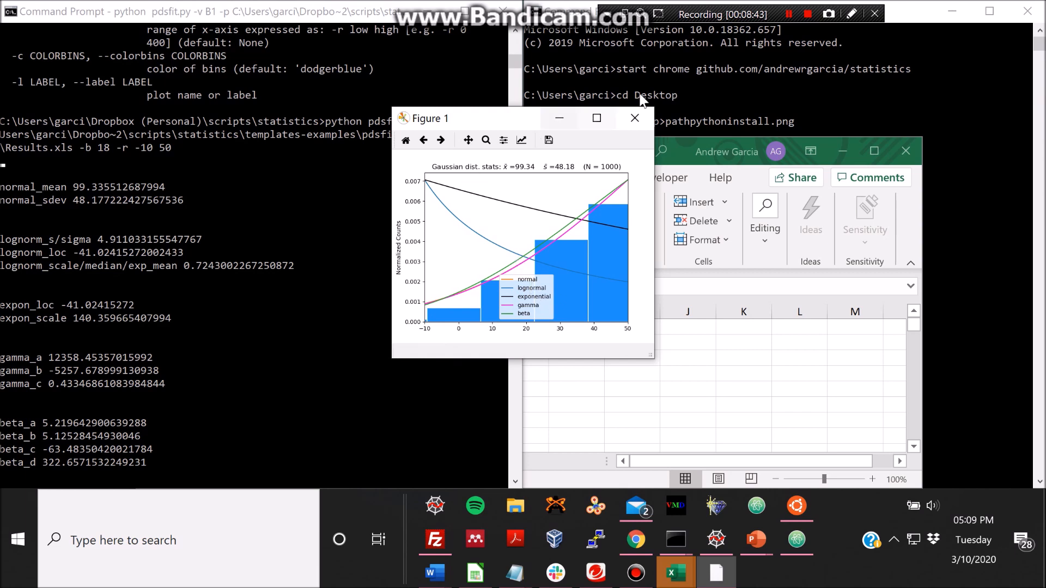
mouse_move(634, 117)
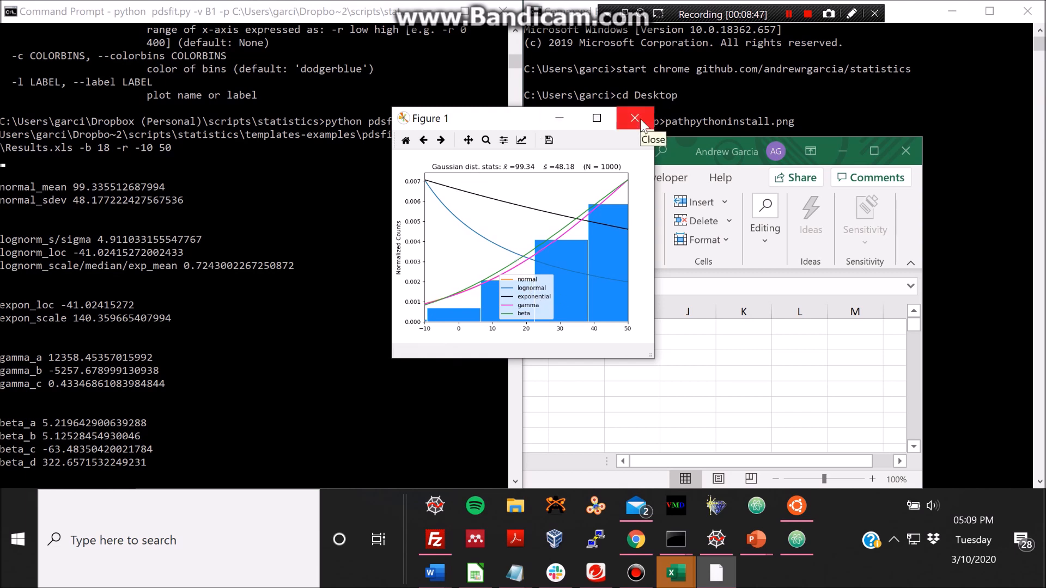
left_click(634, 118)
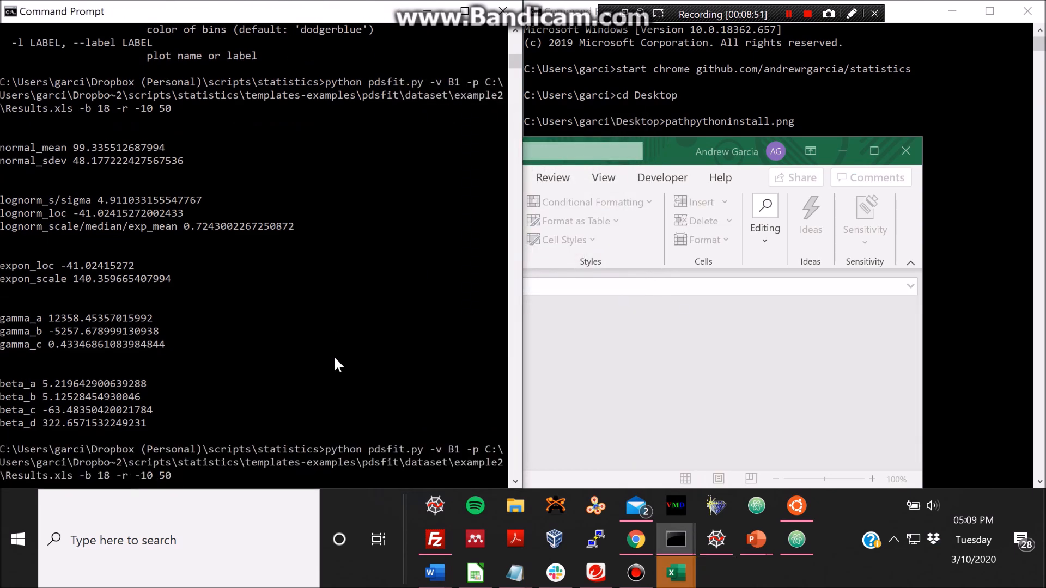
- Rerun the 18-bin fit with -r -100 500, inspect the histogram, and dismiss it
type("-100 500")
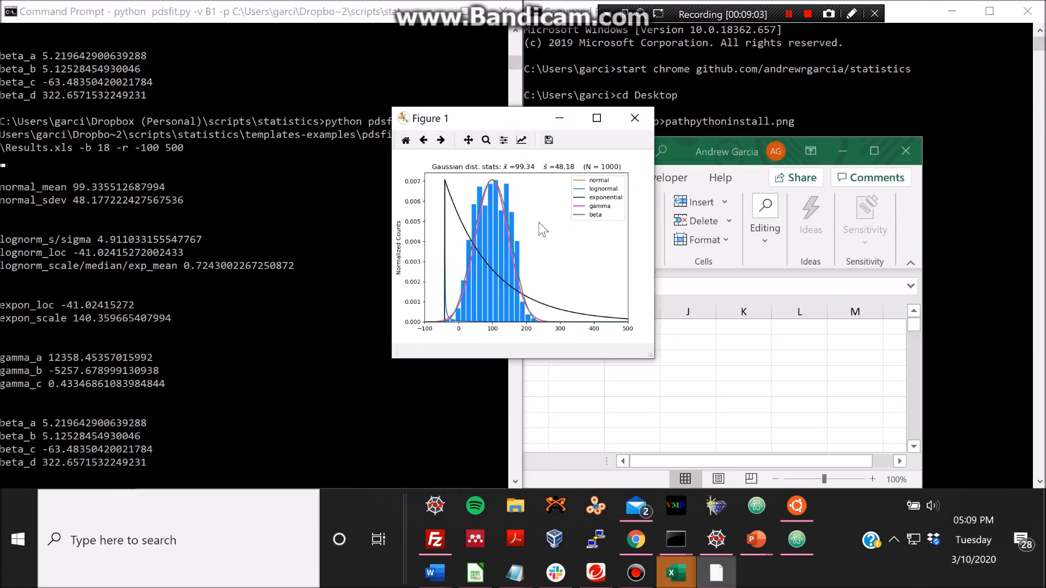
mouse_move(447, 177)
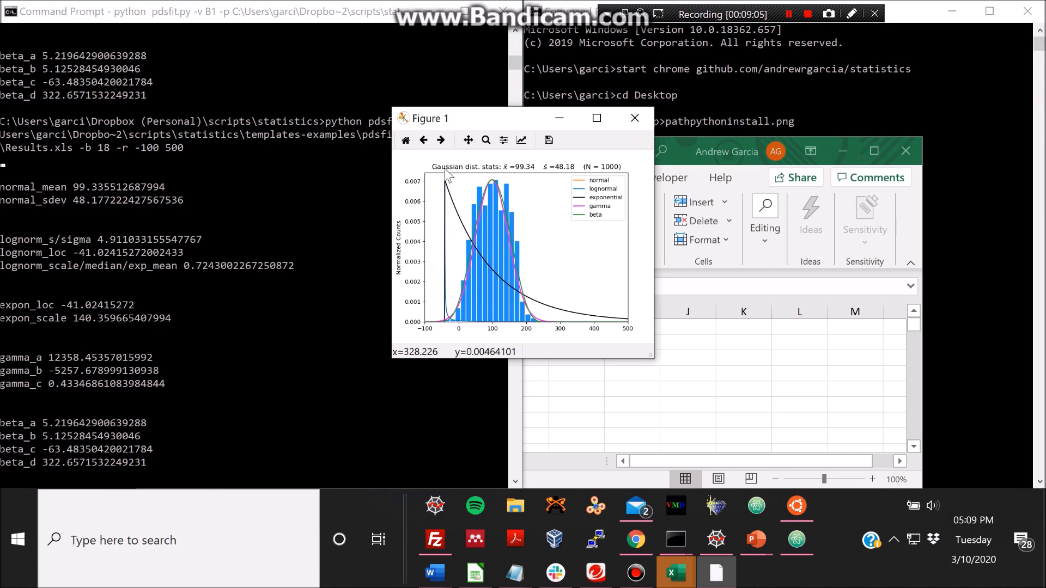
mouse_move(645, 111)
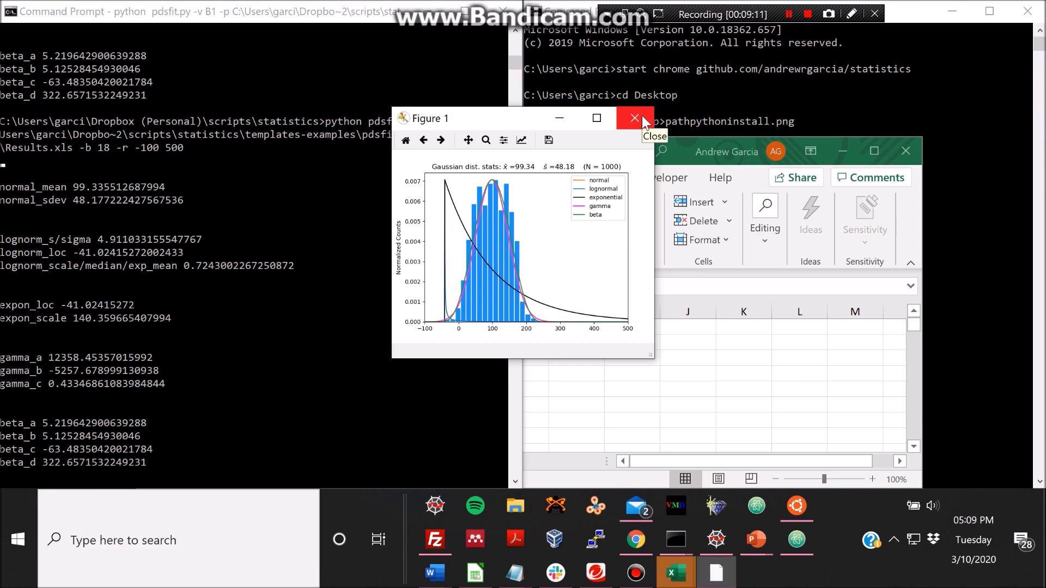
left_click(635, 118)
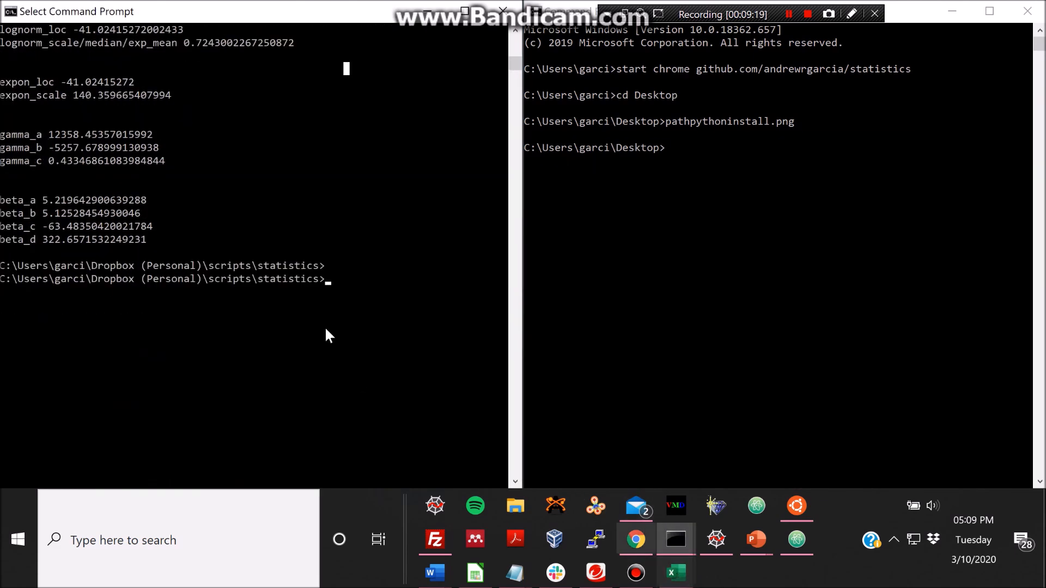
mouse_move(362, 304)
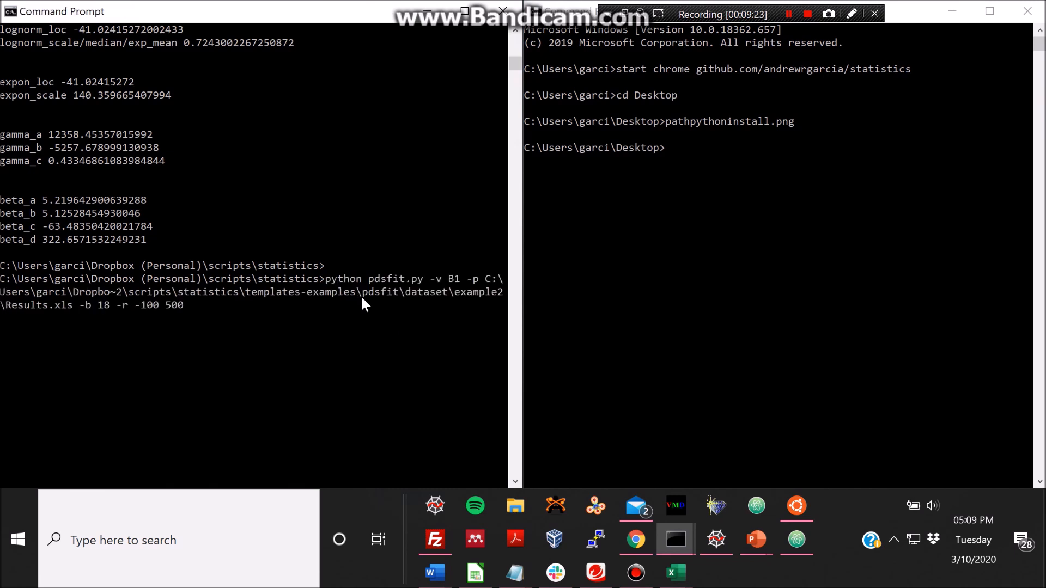
- Run pdsfit_more.py with -h to list its path, Excel, sheet, bins, x-range and toExcel arguments
key("Backspace")
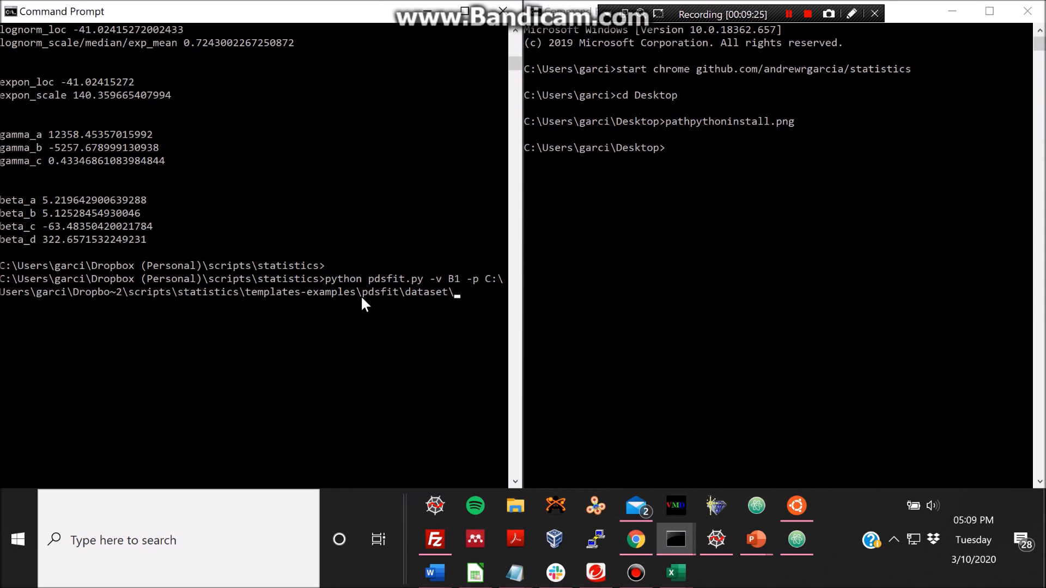
type("example2\\Results.xls -b 18 -r -10 50")
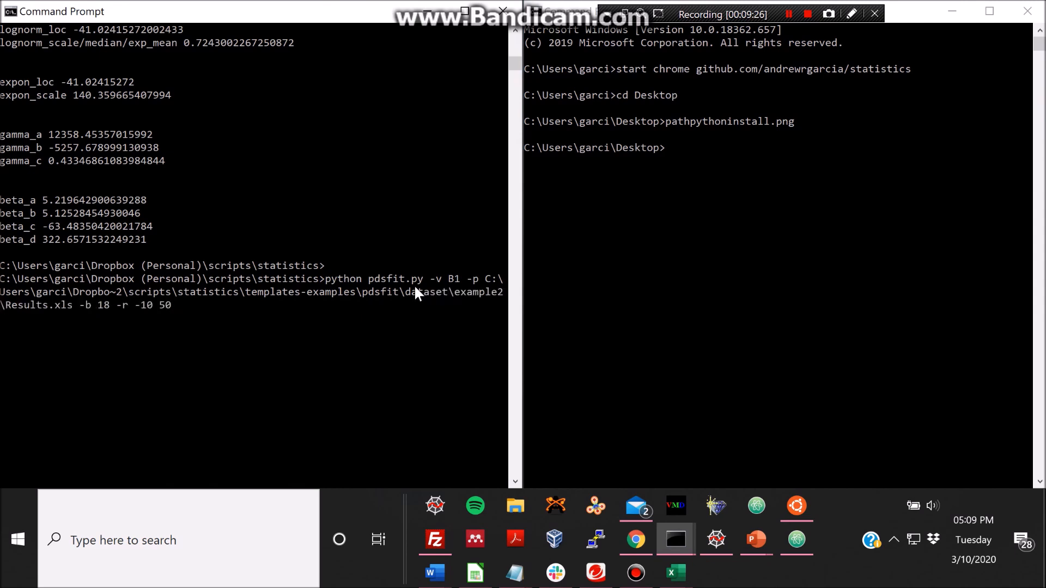
mouse_move(434, 285)
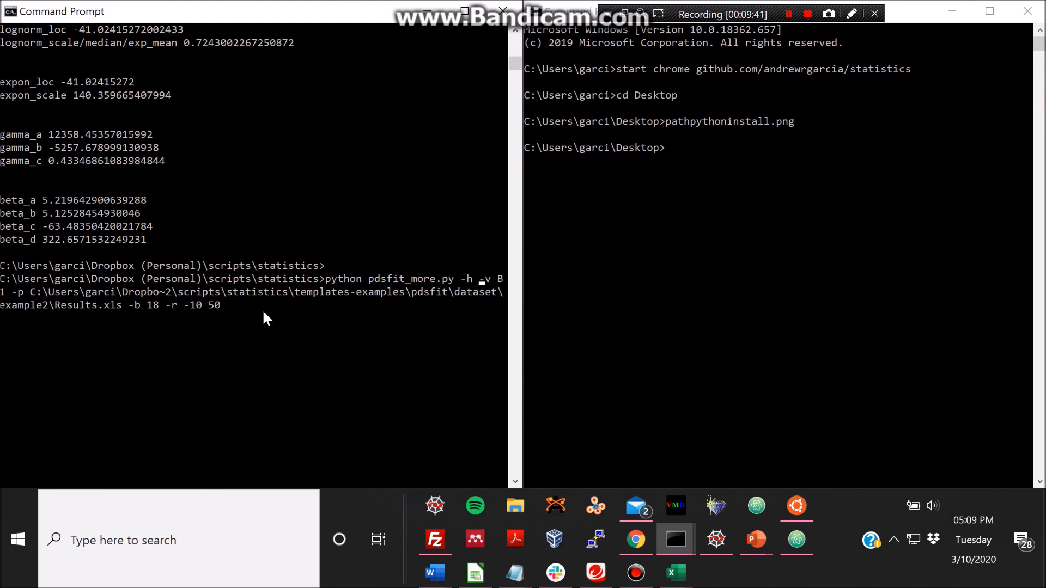
key("Return")
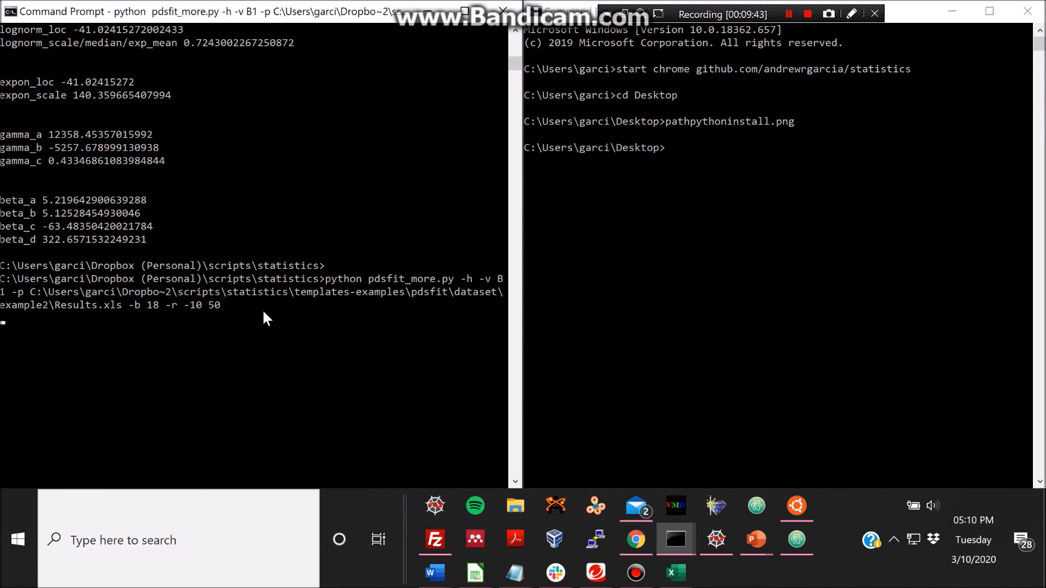
key("Return")
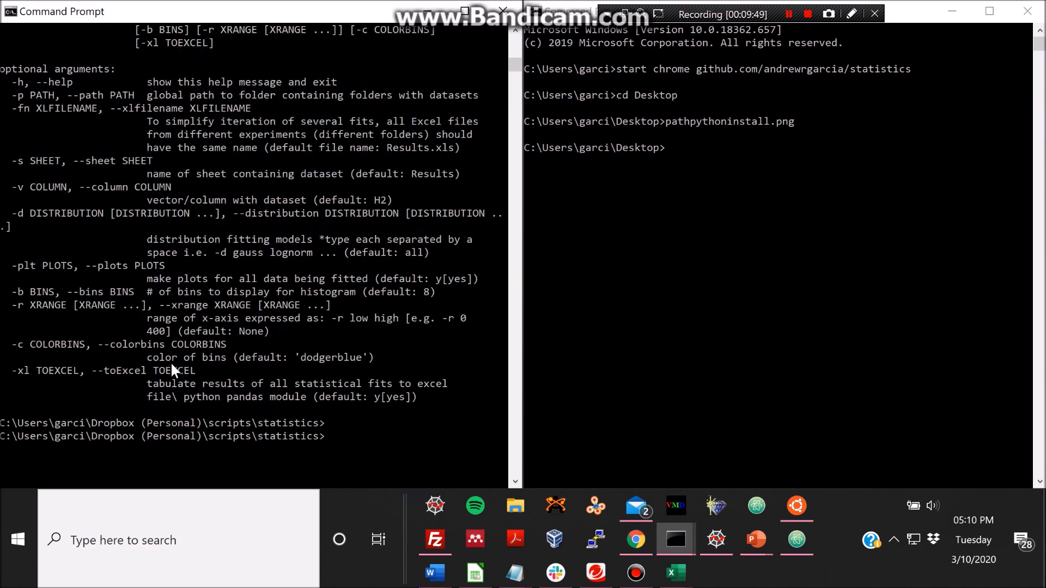
mouse_move(37, 113)
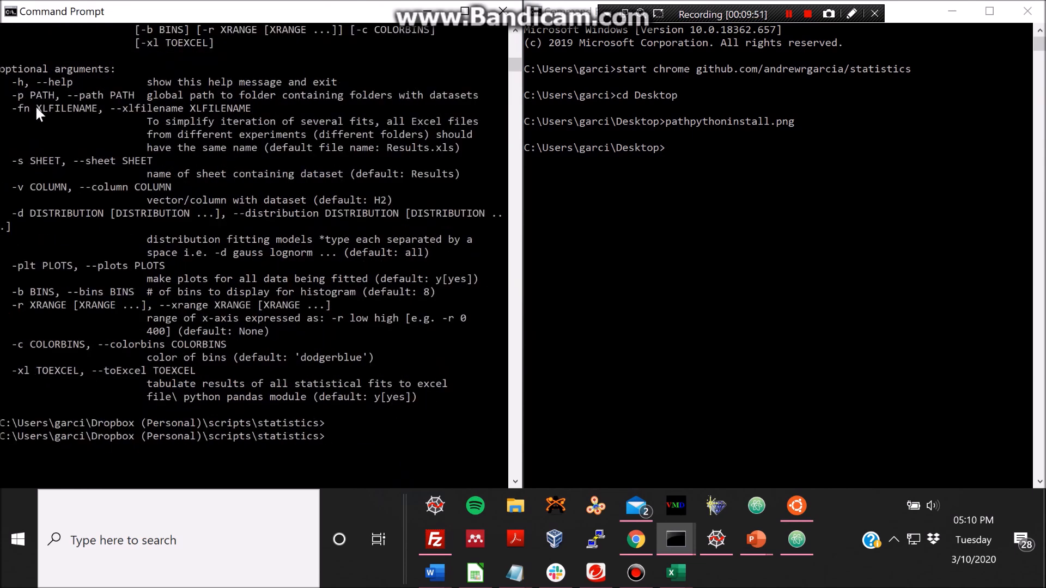
mouse_move(154, 108)
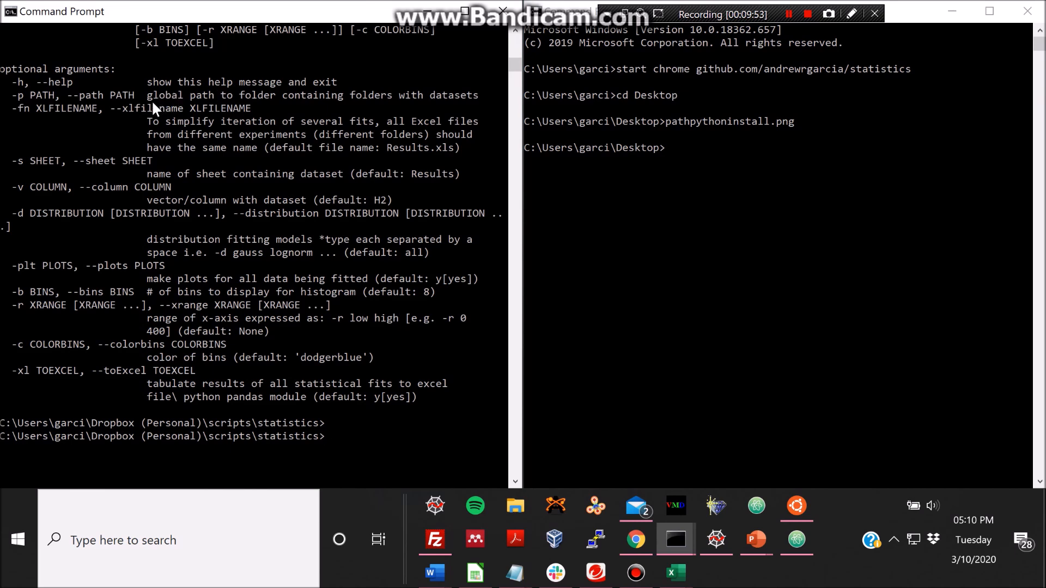
mouse_move(155, 130)
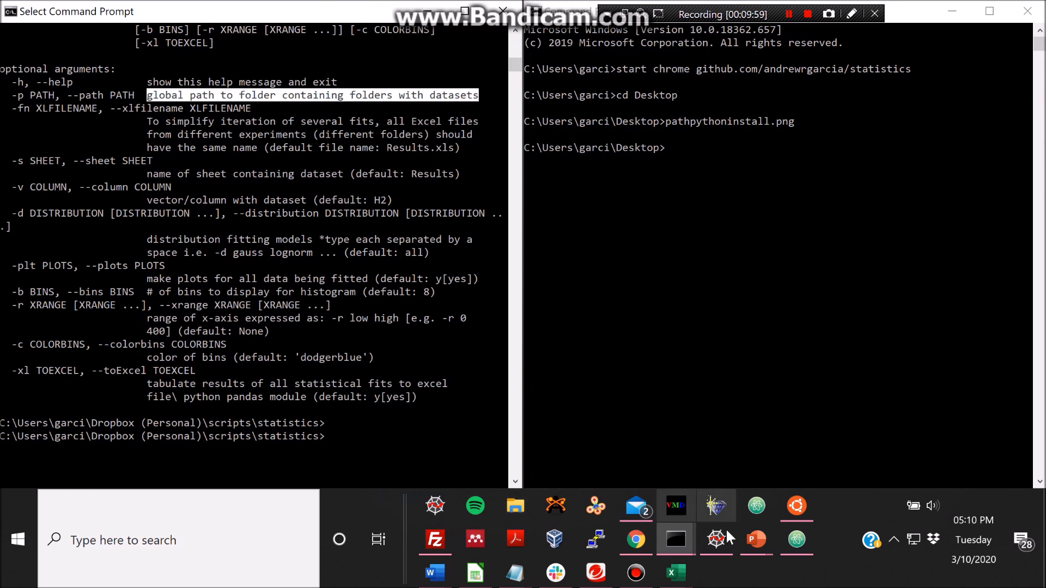
- Compare pdsfit.py's single-dataset header with pdsfit_more.py's multi-dataset-to-Excel description on line 9
left_click(715, 539)
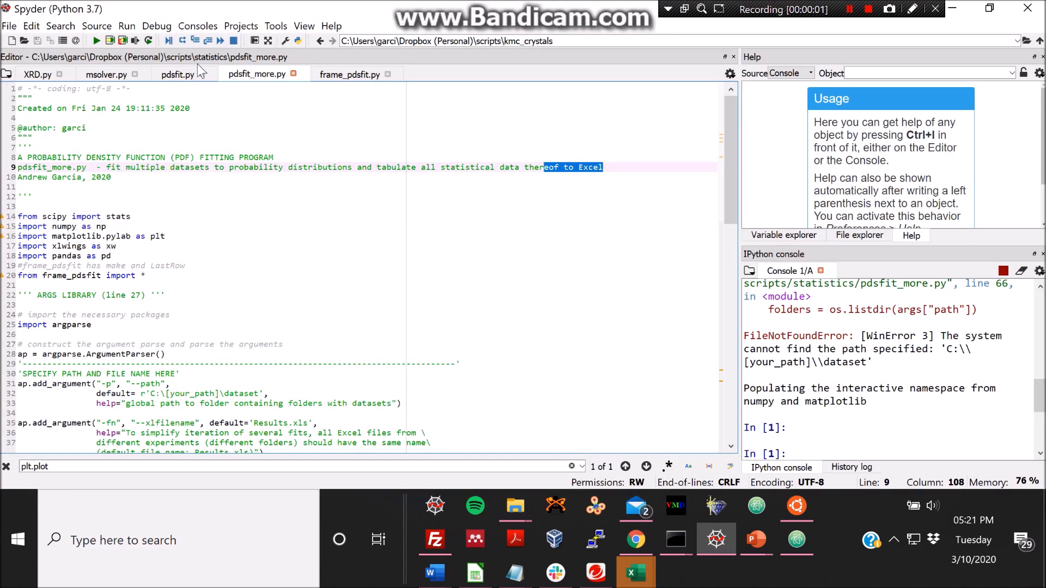
left_click(176, 74)
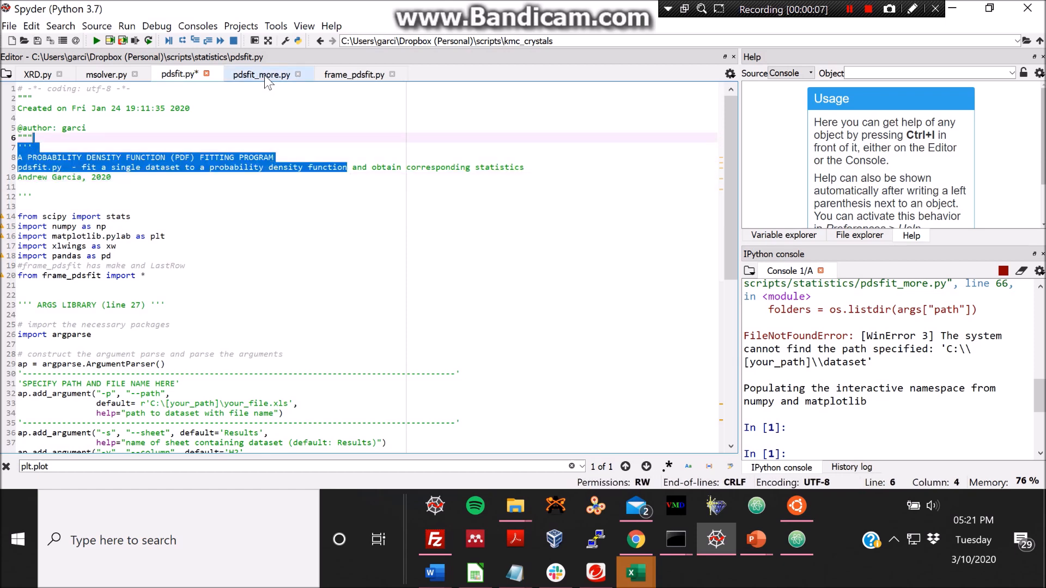
left_click(261, 74)
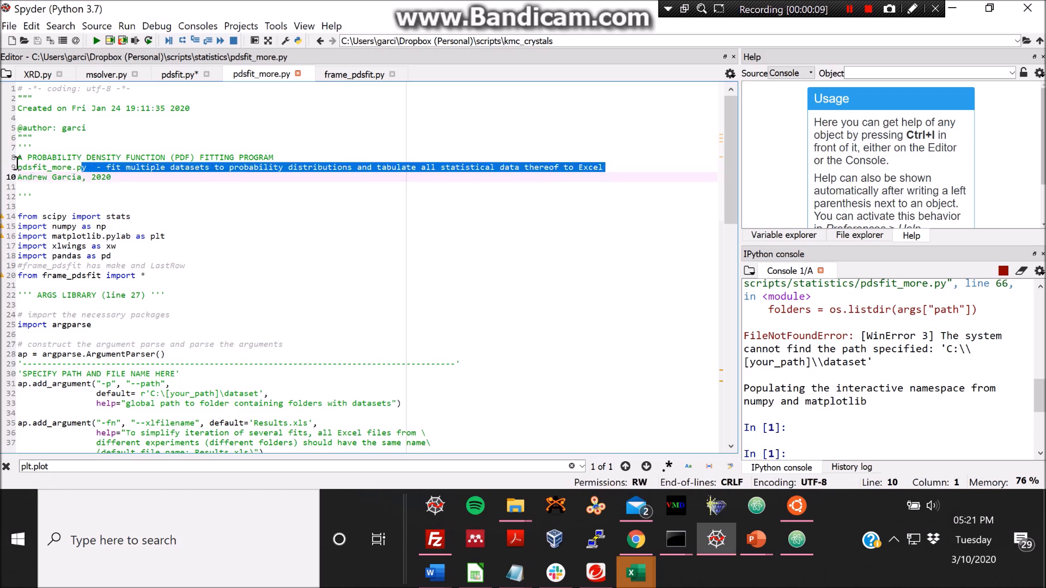
left_click(210, 167)
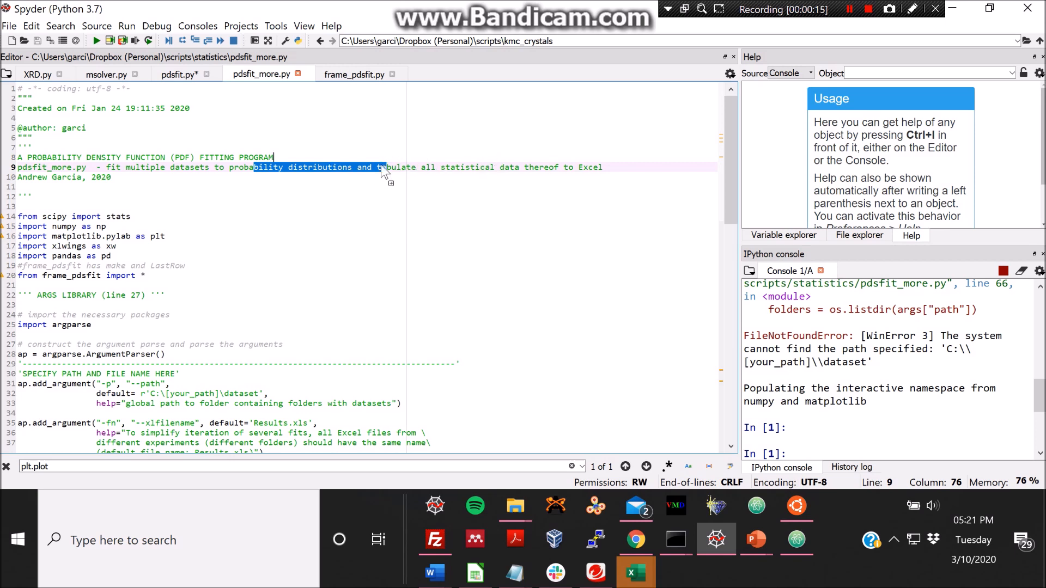
left_click(488, 160)
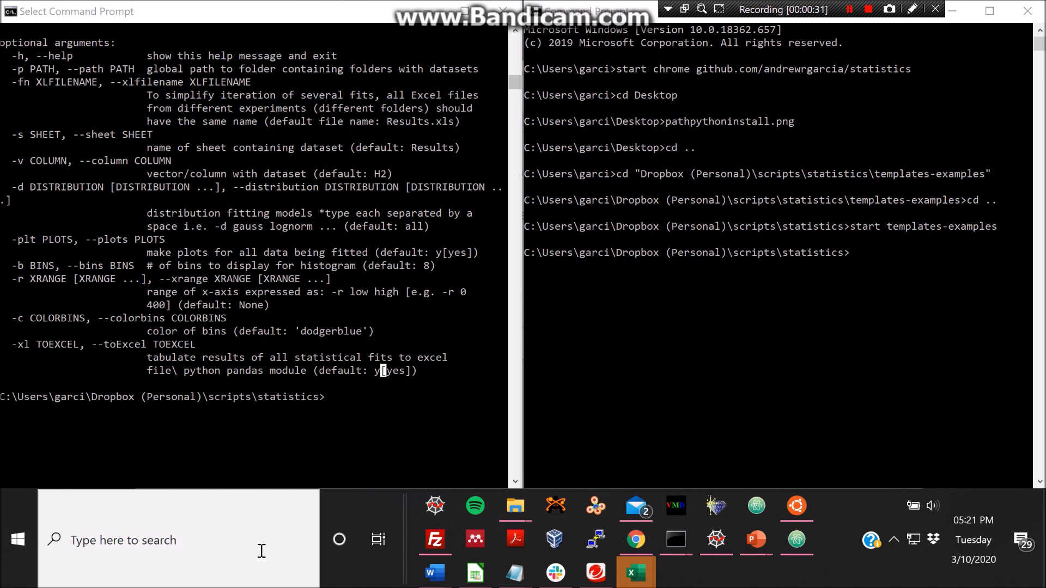
- Compose the pdsfit_more.py command on column B1 and the template dataset path, then bring the folder window forward
type("python pdsfit_more.py -h -v B1 -p C:\\Users\\garci\\Dropbo~2\\scripts\\statistics\\templates-examples\\pdsfit\\dataset\\example2\\Results.xls -b 18 -r -10 50")
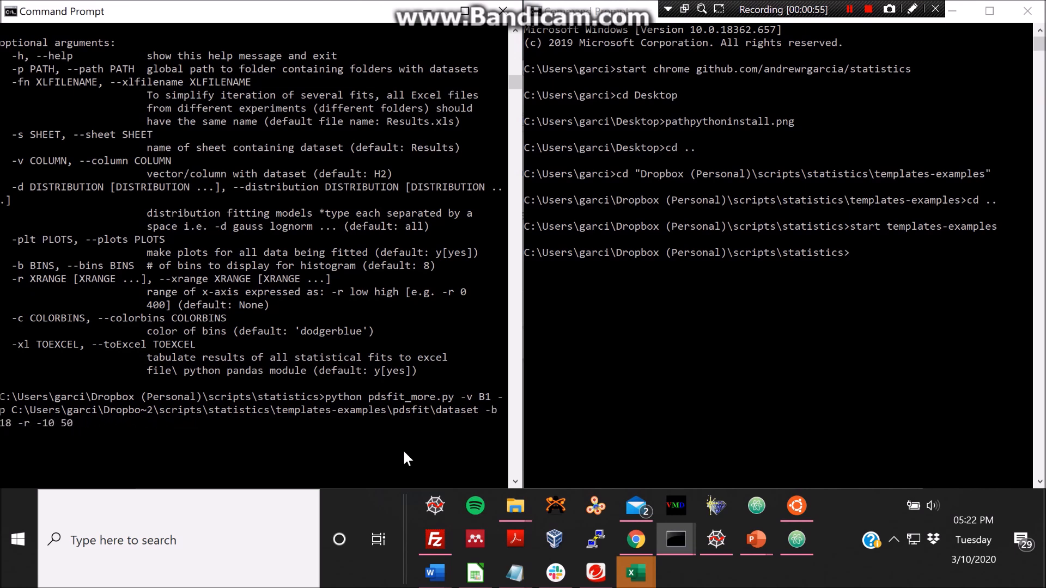
mouse_move(912, 281)
type("start templates-examples")
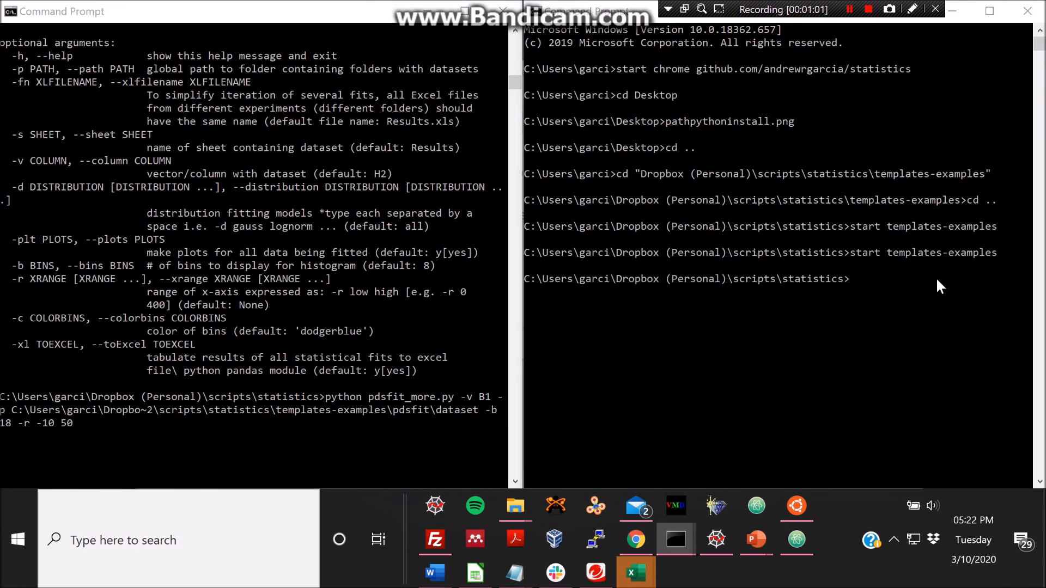
left_click(514, 504)
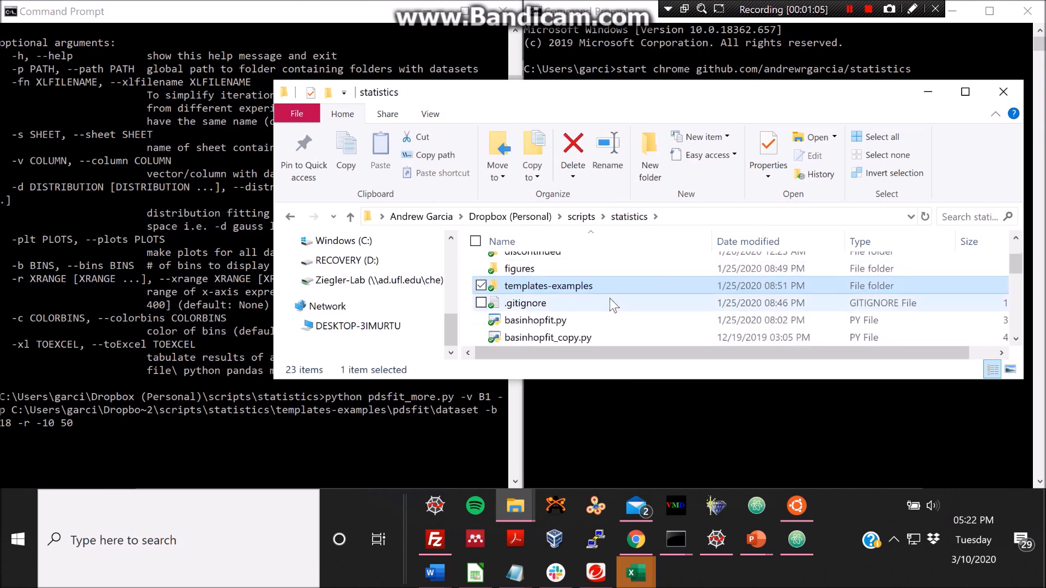
- Browse templates-examples into dataset\example1 and open its Results.xls
double_click(548, 285)
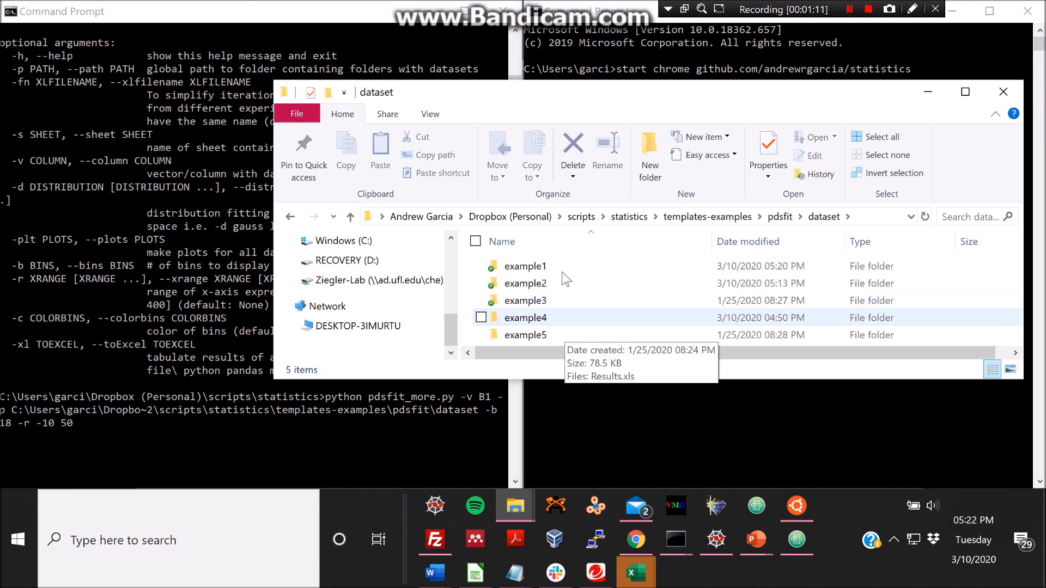
mouse_move(563, 274)
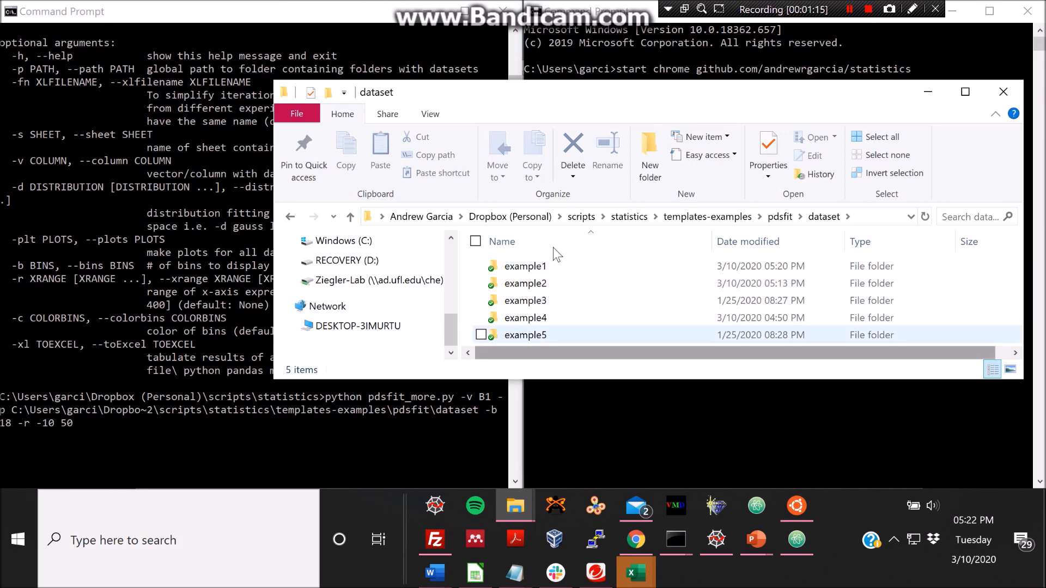
double_click(525, 266)
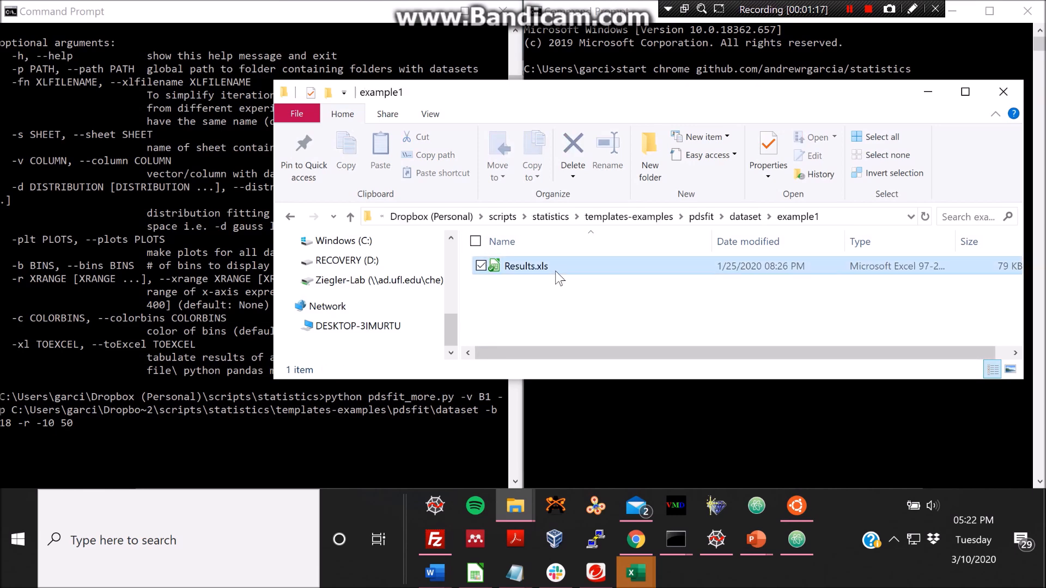
double_click(526, 266)
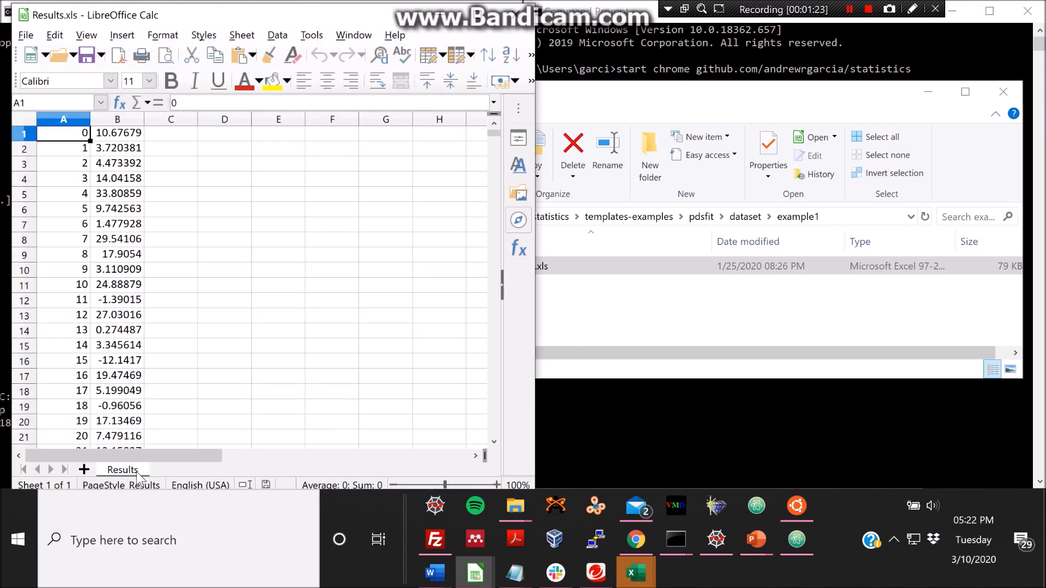
- Inspect column B and cell B1 of example1's Results sheet, then close the workbook
left_click(118, 119)
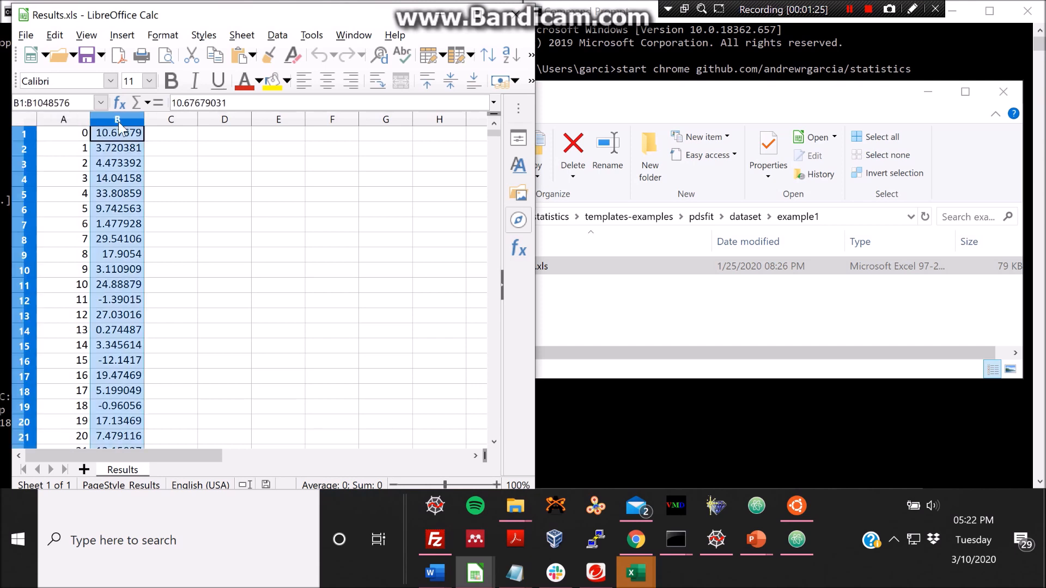
left_click(117, 132)
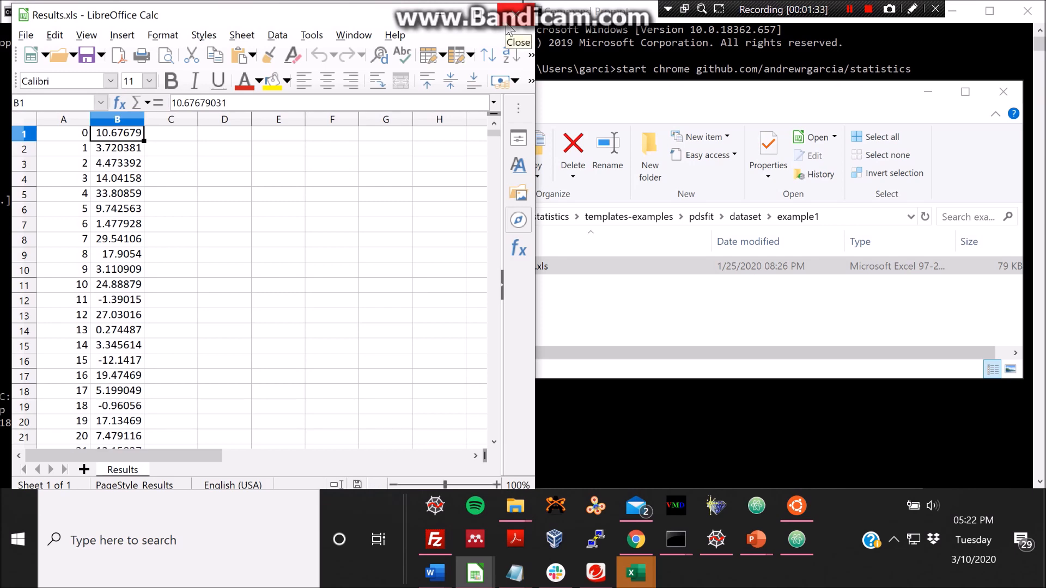
left_click(675, 539)
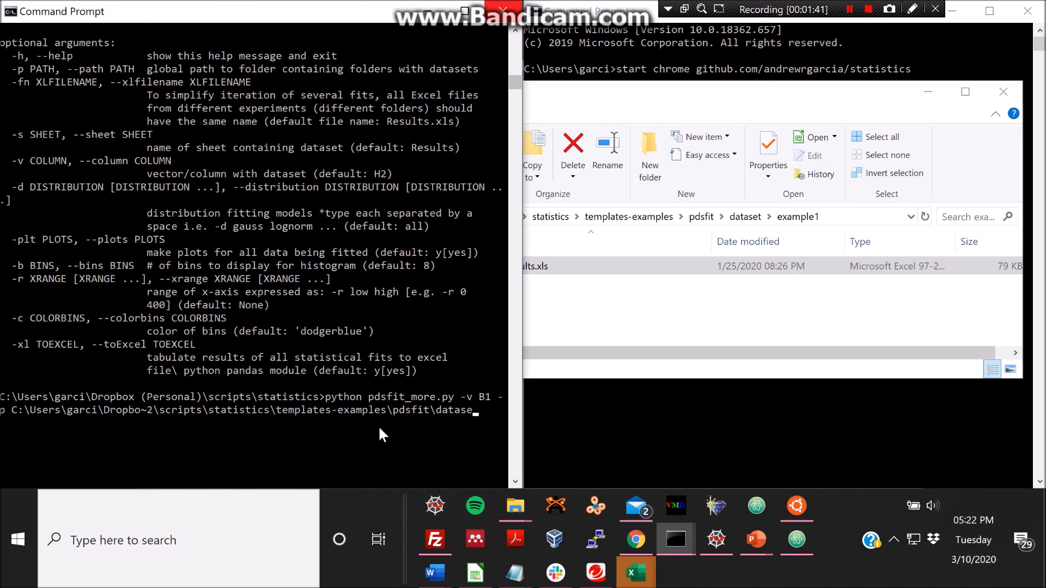
- Try a -s sheet option (Result, Sheet1), drop it, and start adding -pl after the dataset path
type("-s")
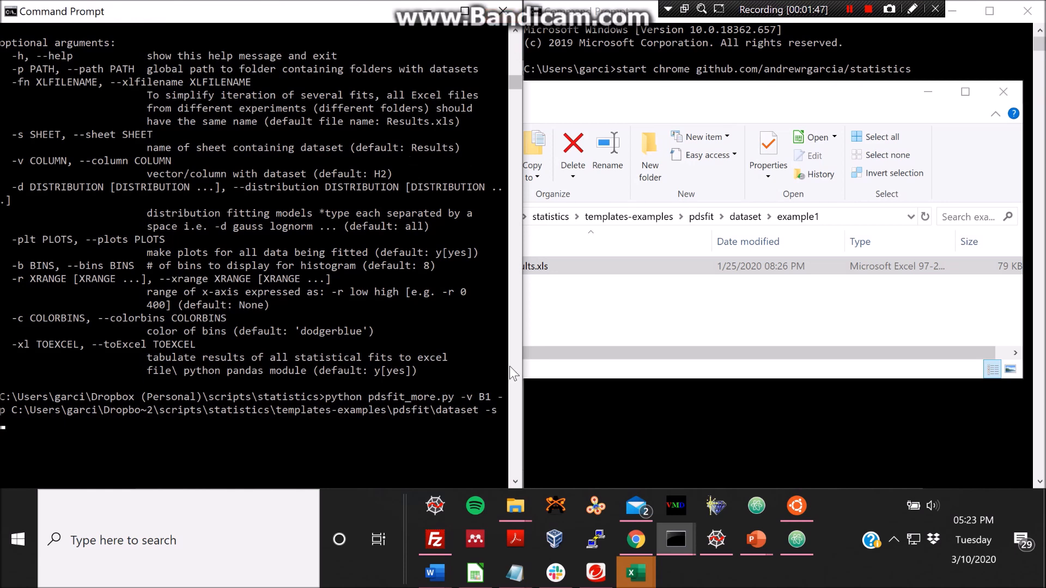
type("Result")
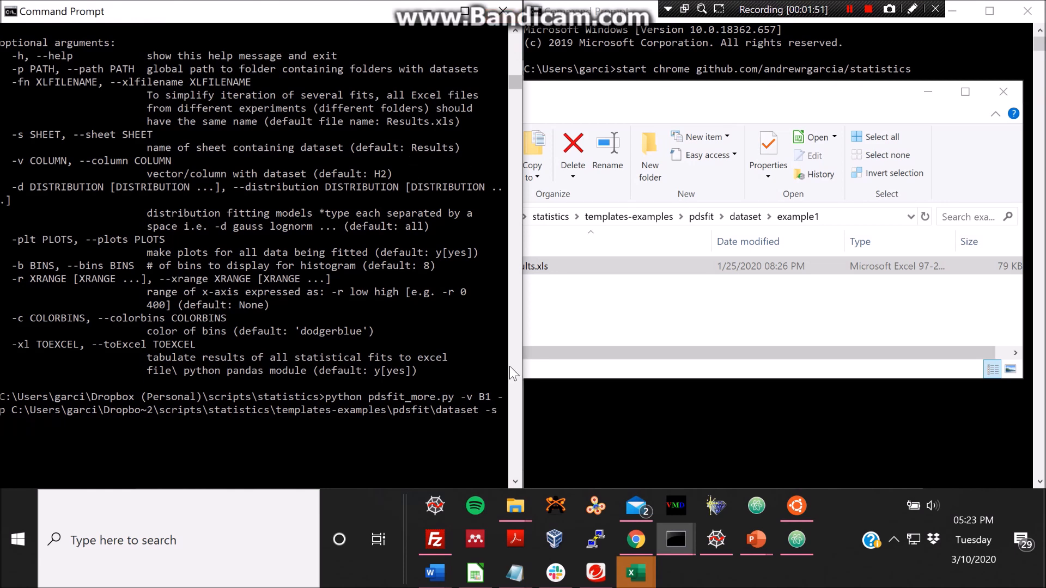
type("Sheet1")
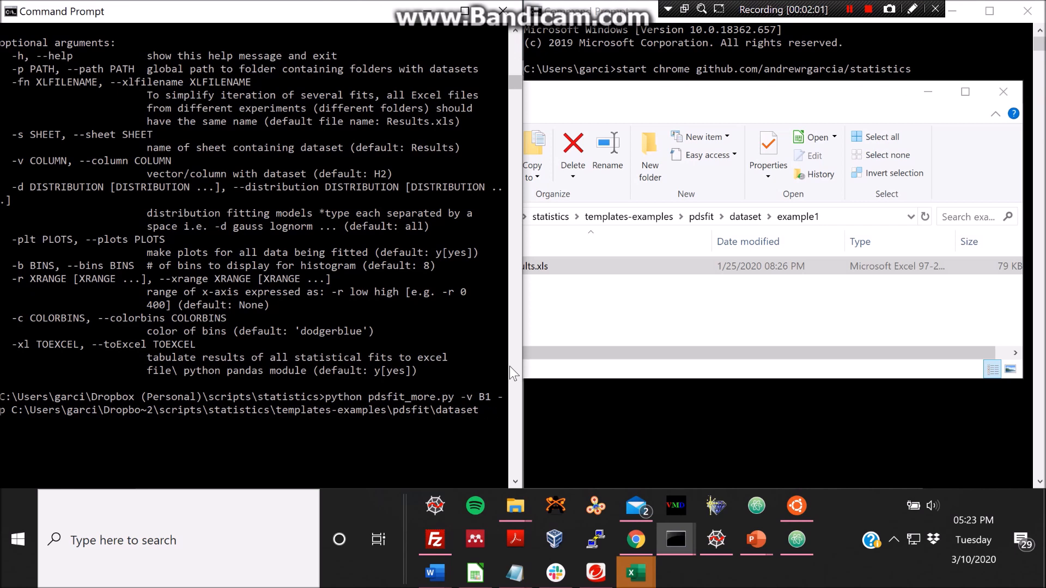
mouse_move(874, 99)
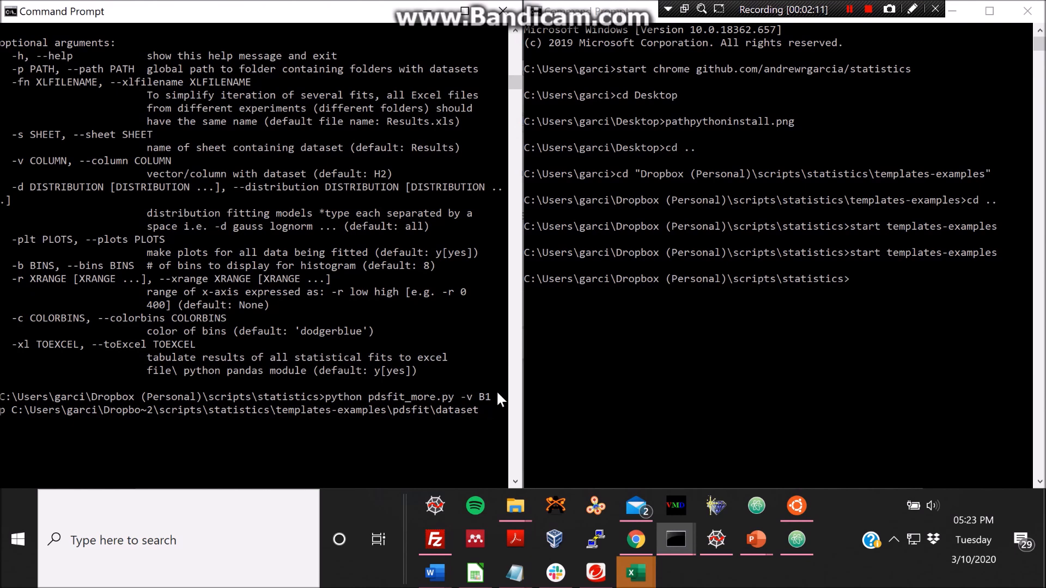
type("-")
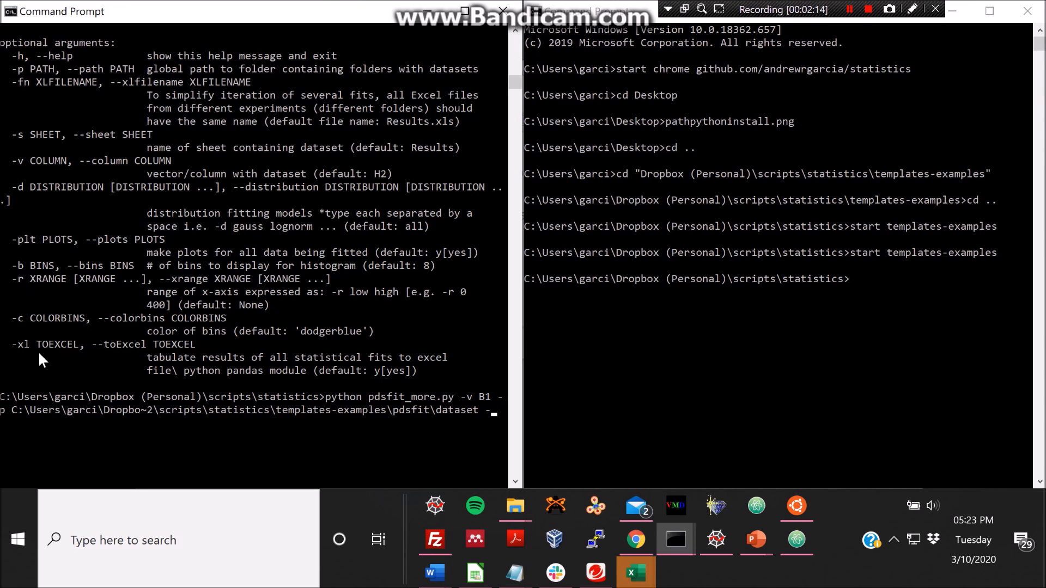
mouse_move(103, 242)
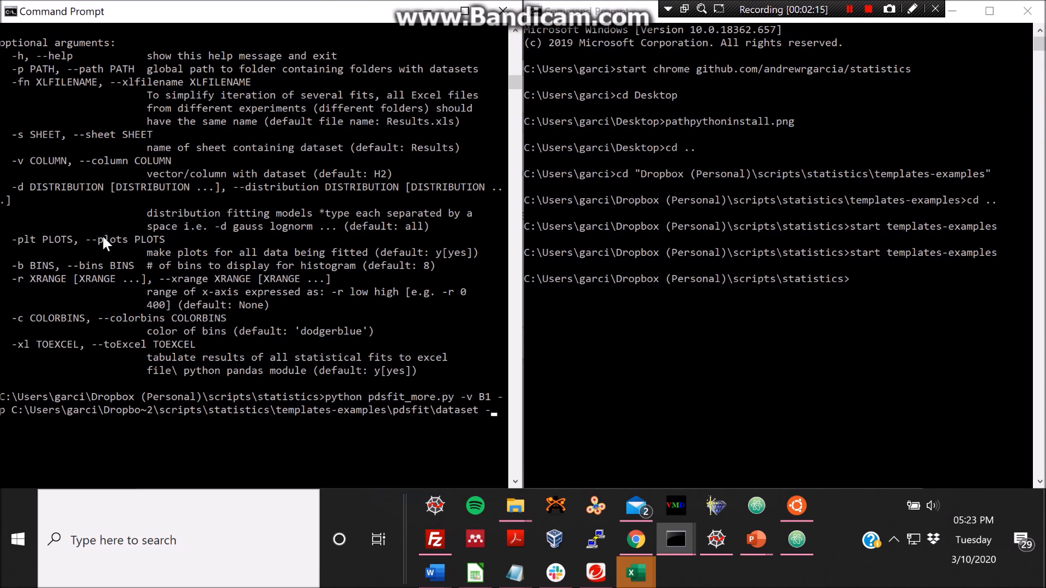
mouse_move(170, 293)
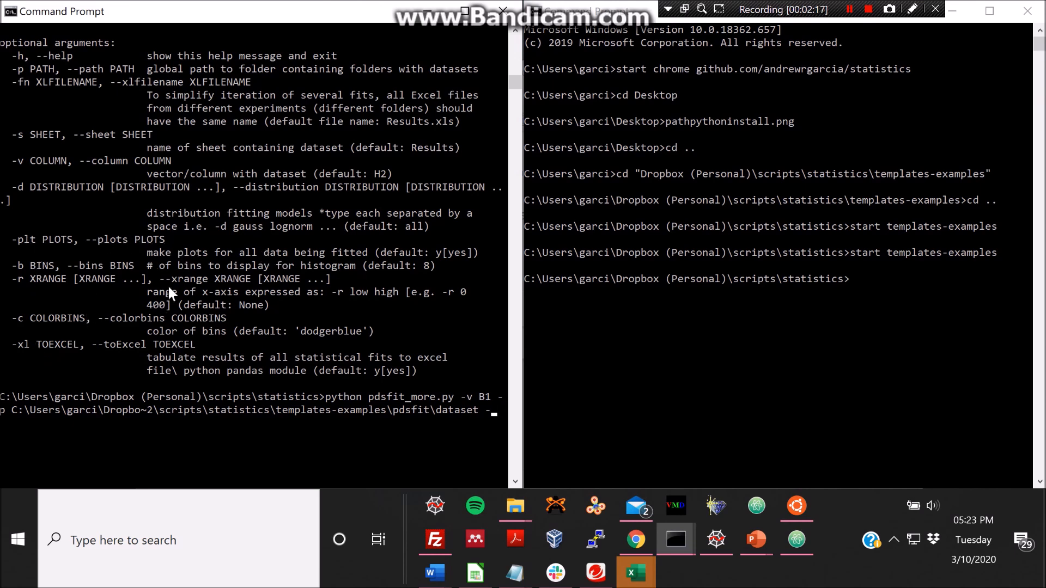
mouse_move(399, 260)
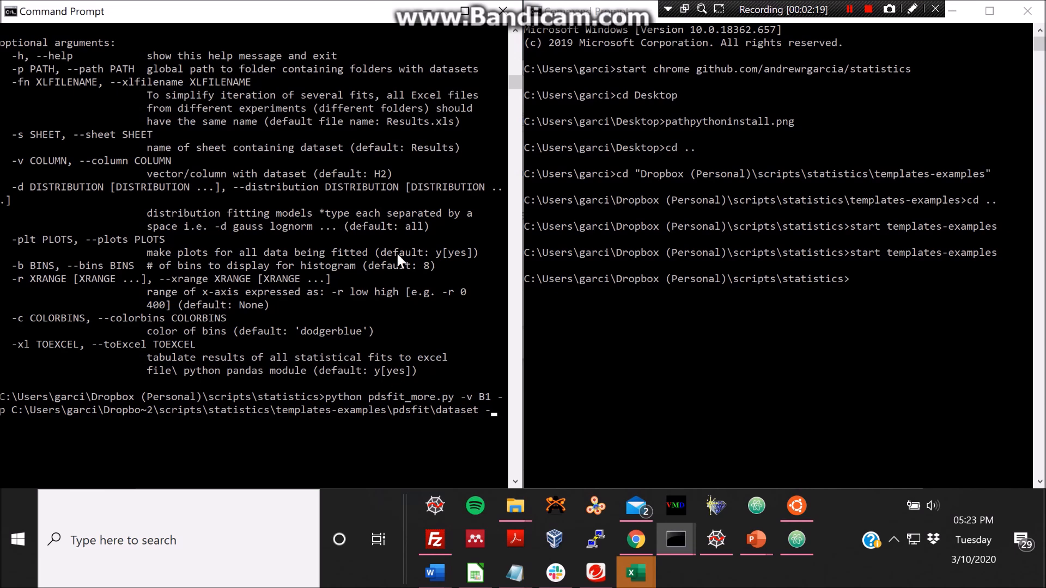
type("-plt n")
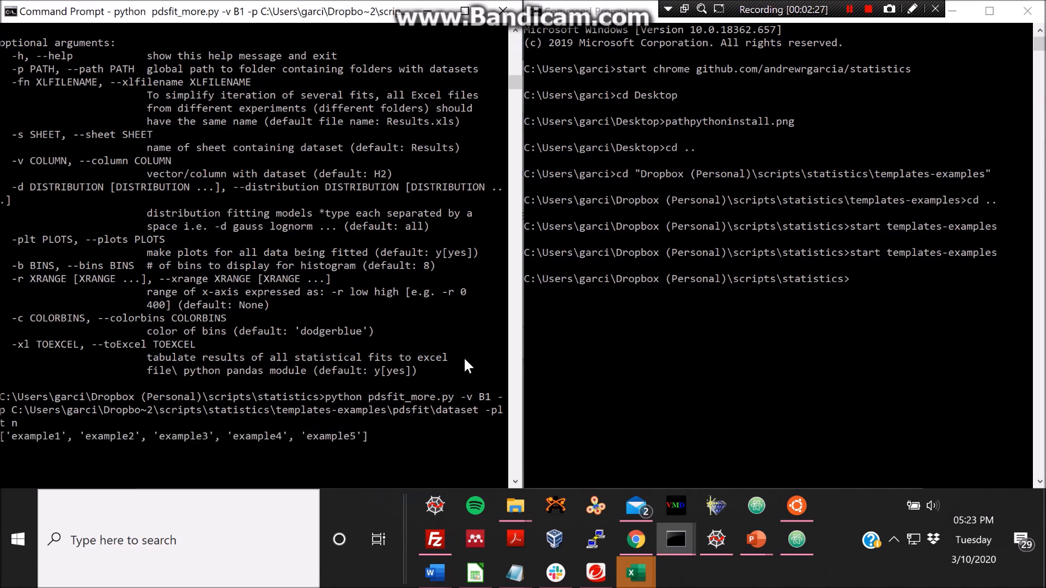
- Let the five-dataset fit finish printing the 5x15 DataFrame, then bring the results workbook into full view
left_click(634, 572)
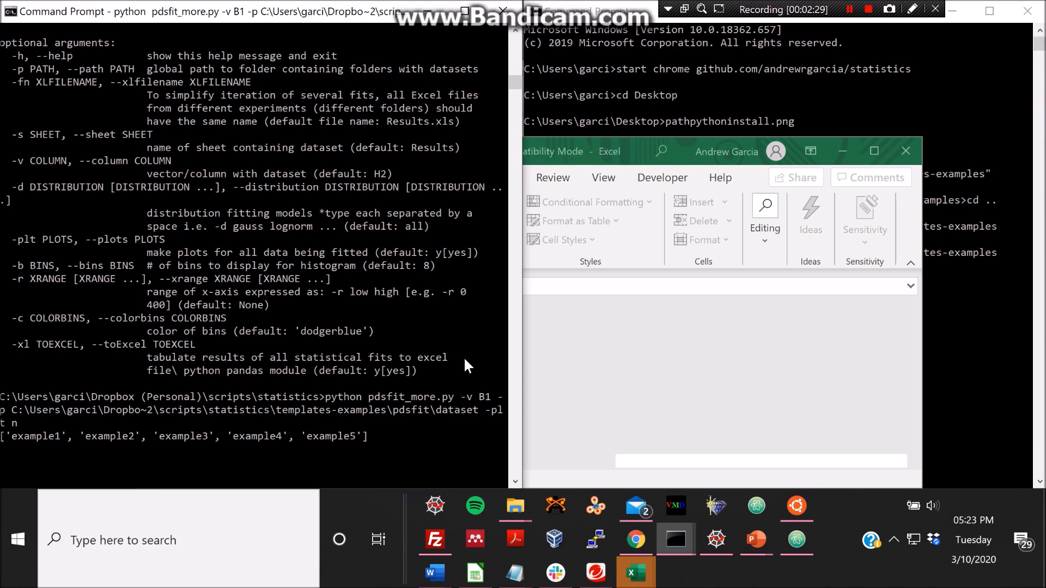
scroll("down", 3)
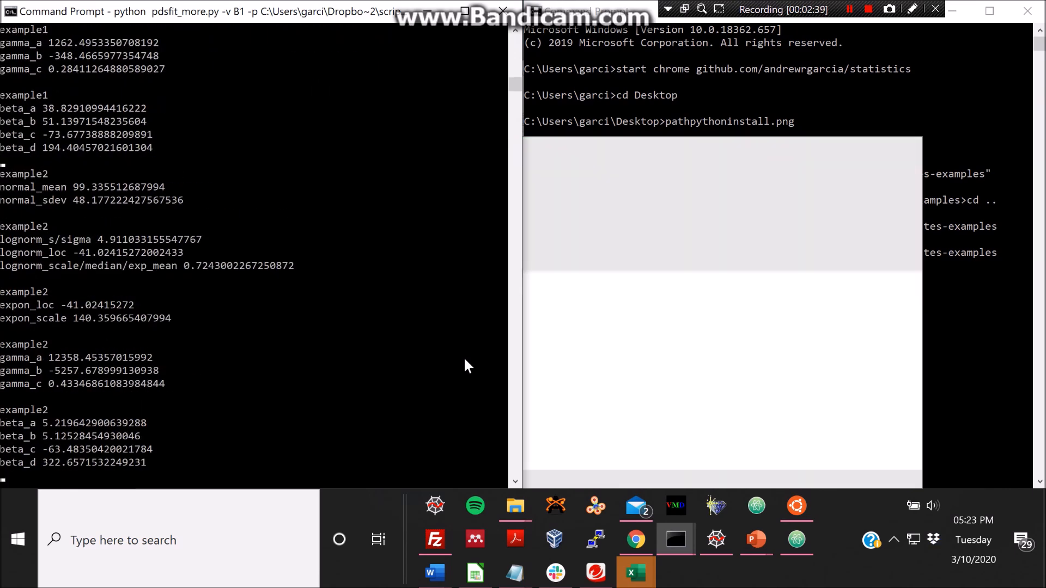
left_click(634, 572)
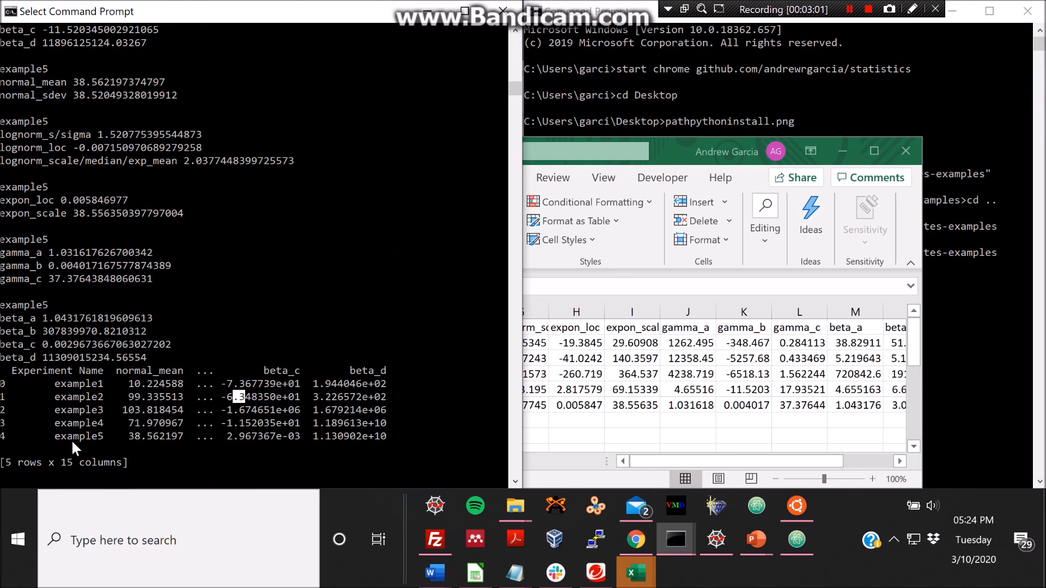
left_click(873, 150)
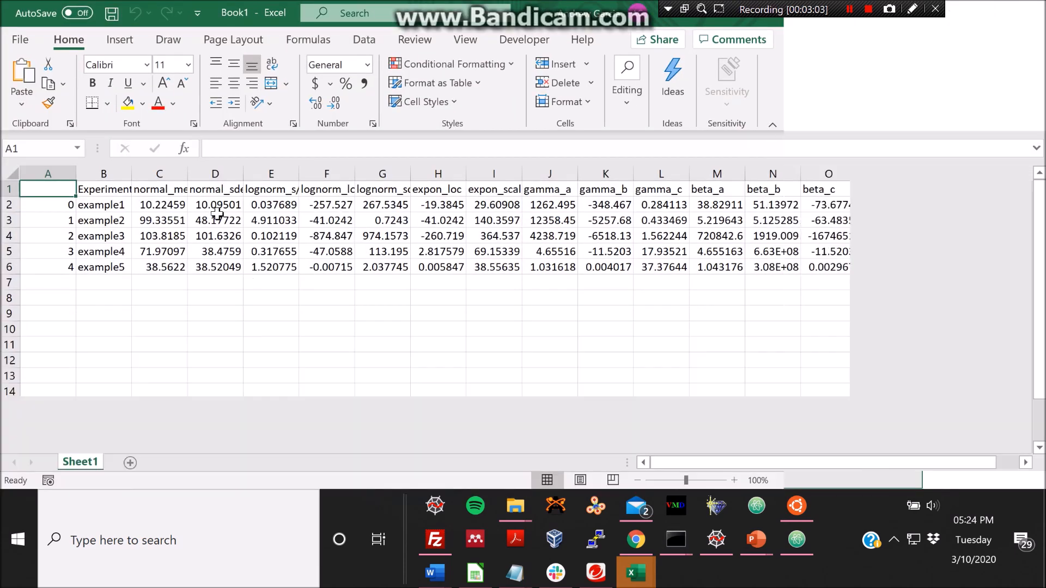
- Select the fitted statistics block C2:P6, close the workbook and answer the save prompt
left_click(159, 205)
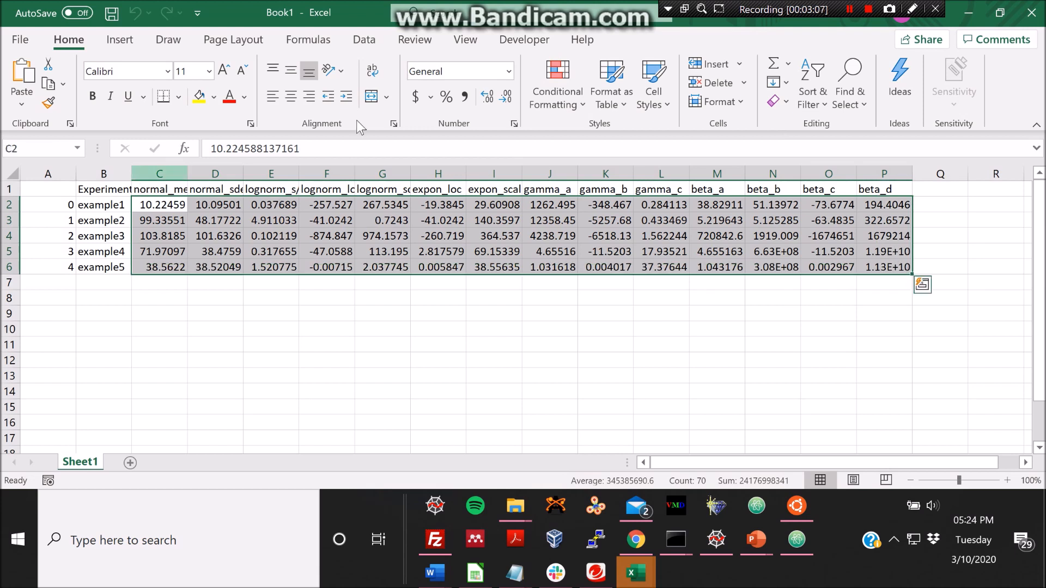
mouse_move(1033, 12)
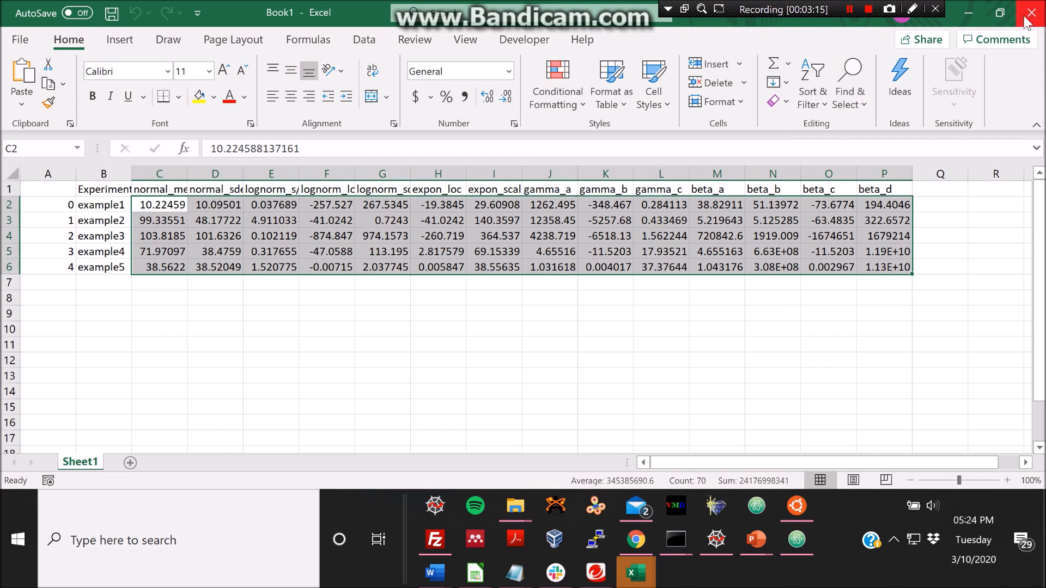
left_click(1031, 12)
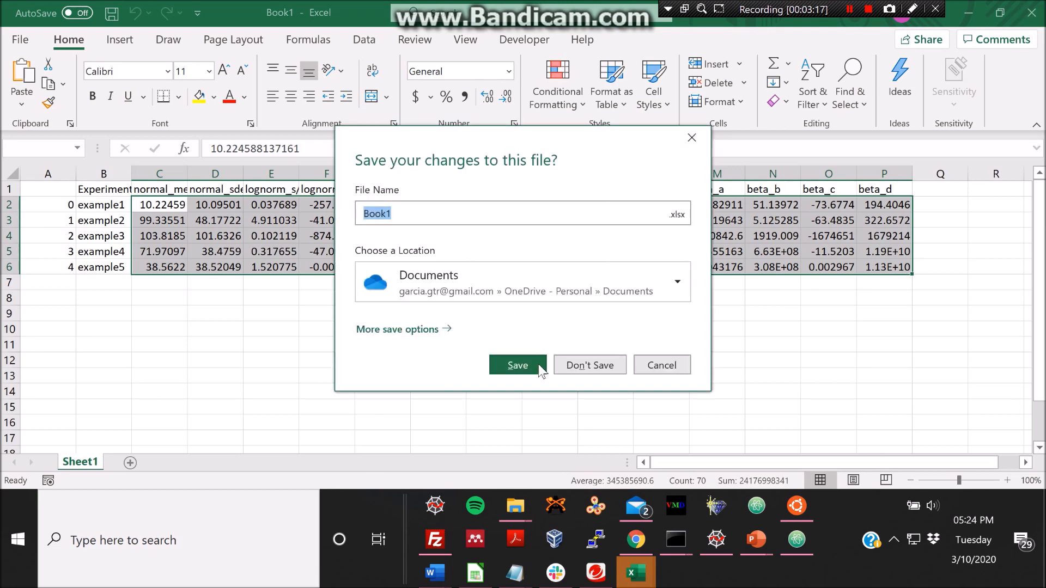
left_click(589, 365)
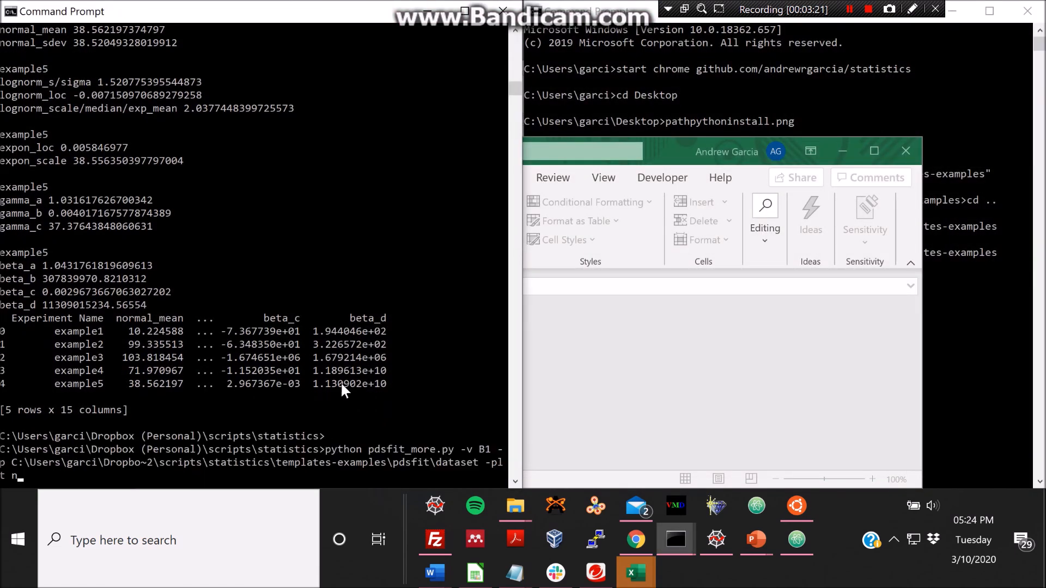
- Rerun the recalled command with -plt y and -d gauss for a Gaussian-only fit with plots
type("y")
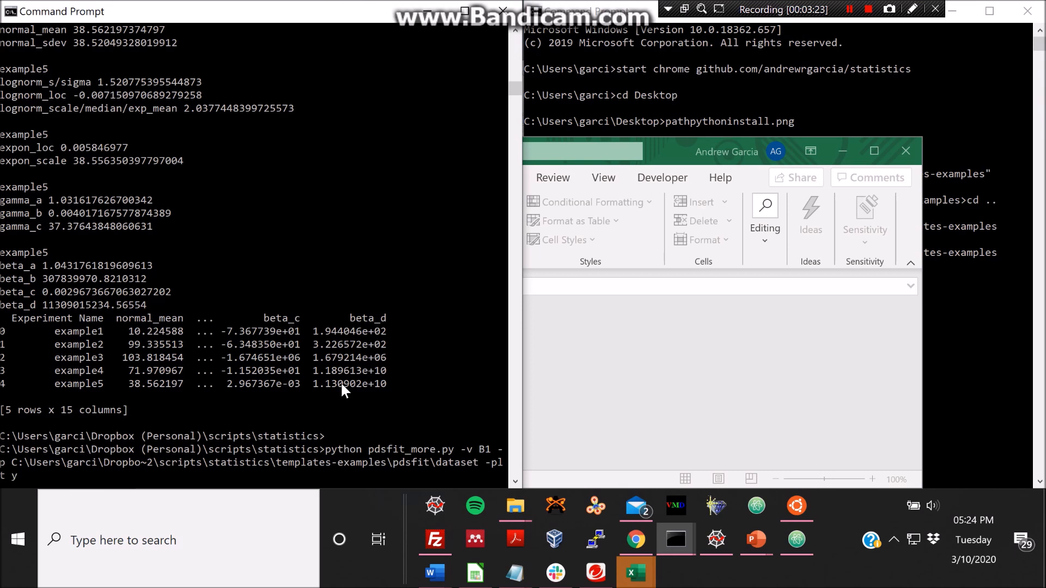
type("'")
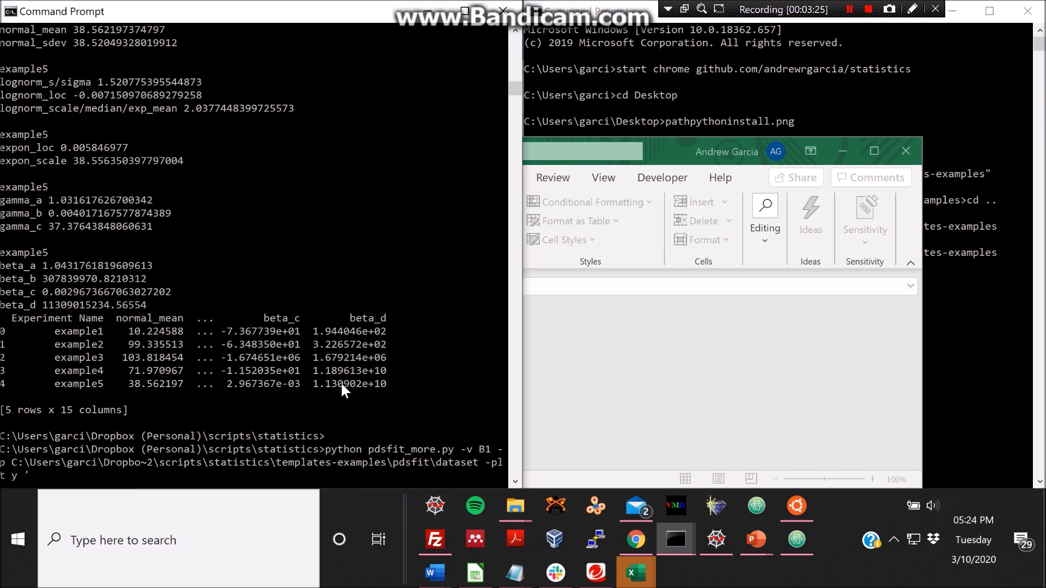
type("-")
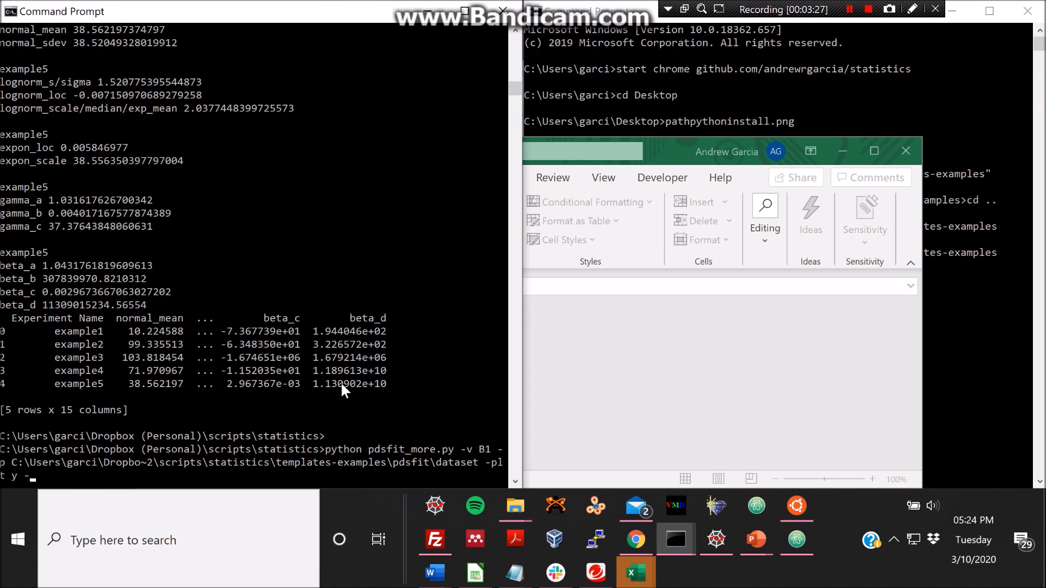
type("-d gauss")
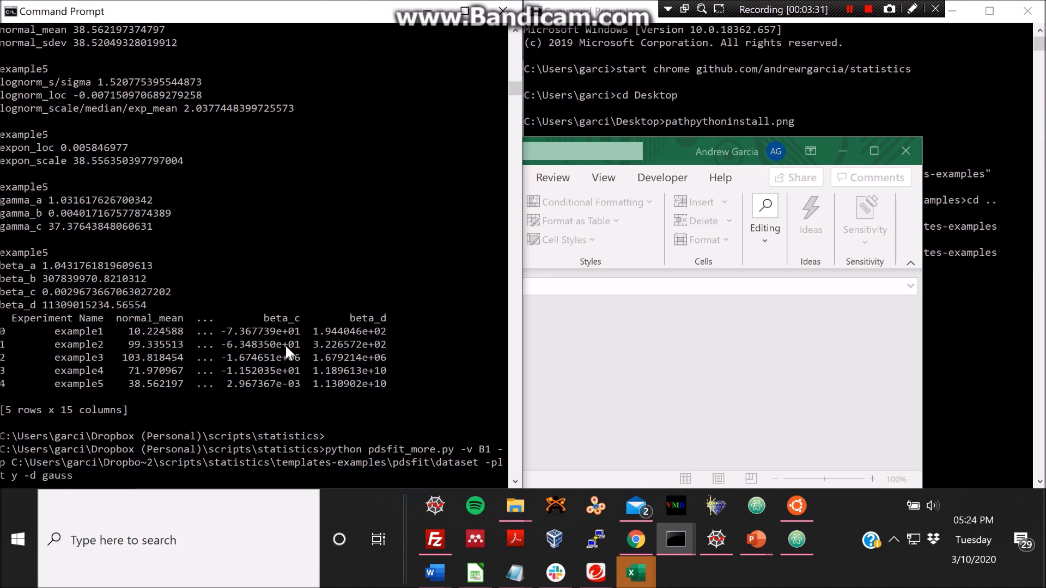
mouse_move(314, 447)
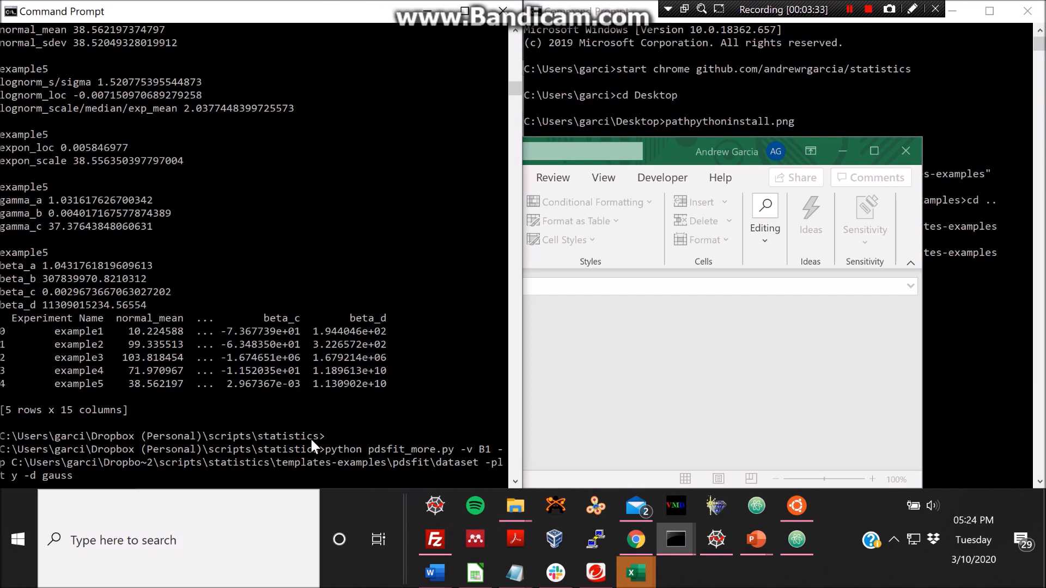
key("Return")
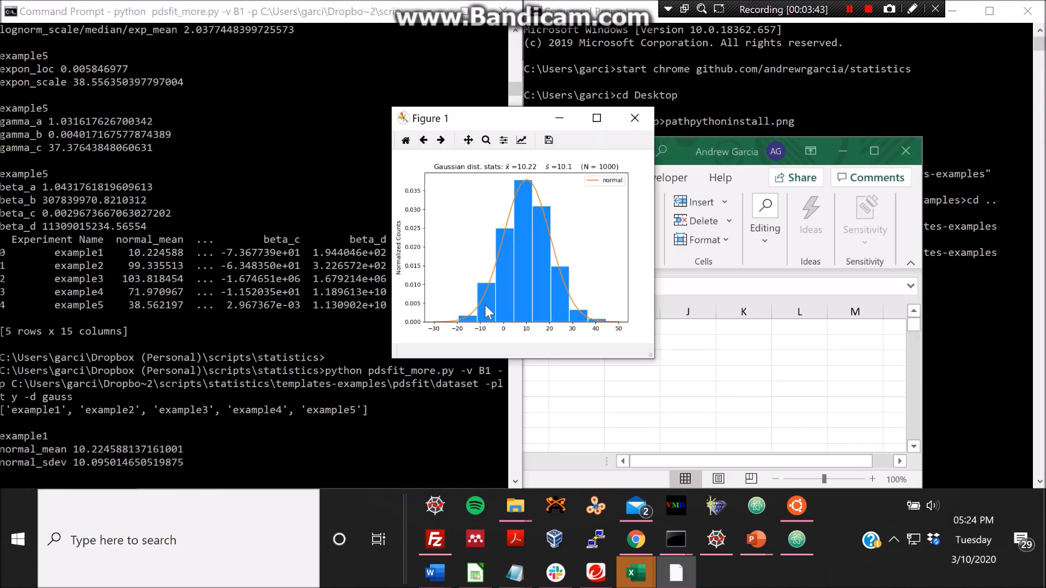
- Close each example's Gaussian histogram (zooming and resetting example5's view), then bring up the normal_mean/normal_sdev workbook
left_click(634, 117)
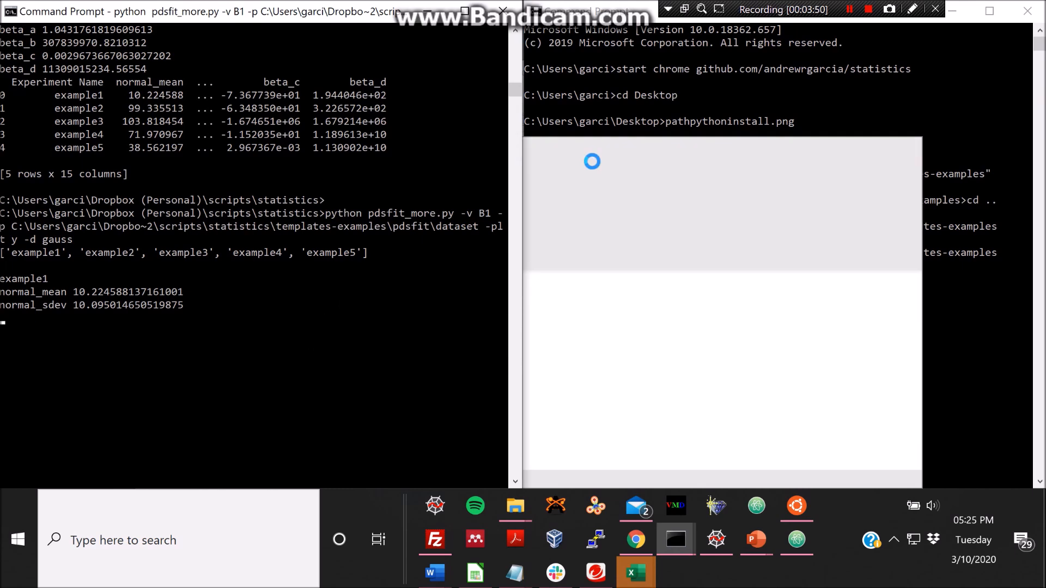
left_click(633, 572)
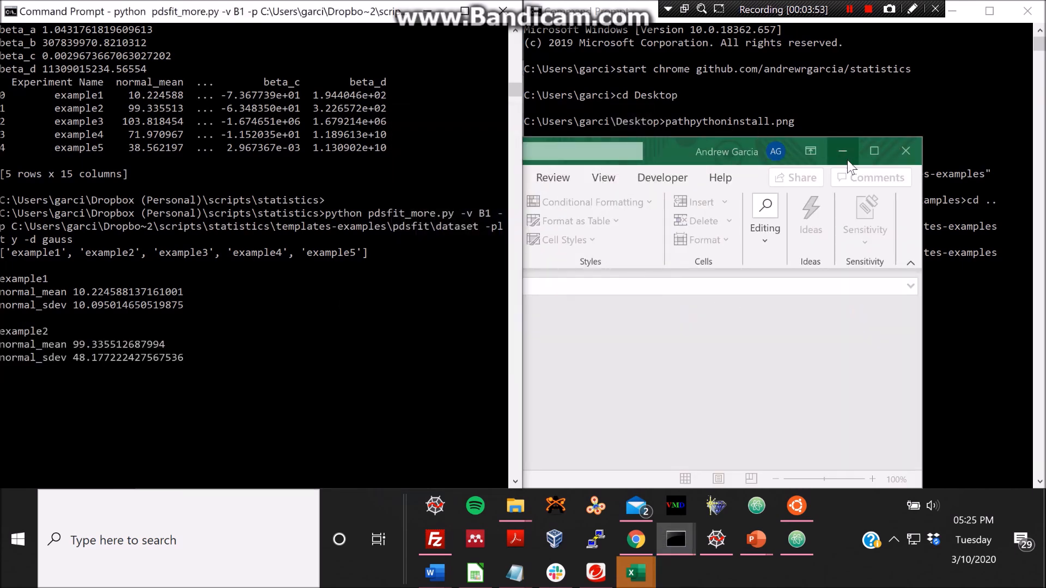
mouse_move(843, 150)
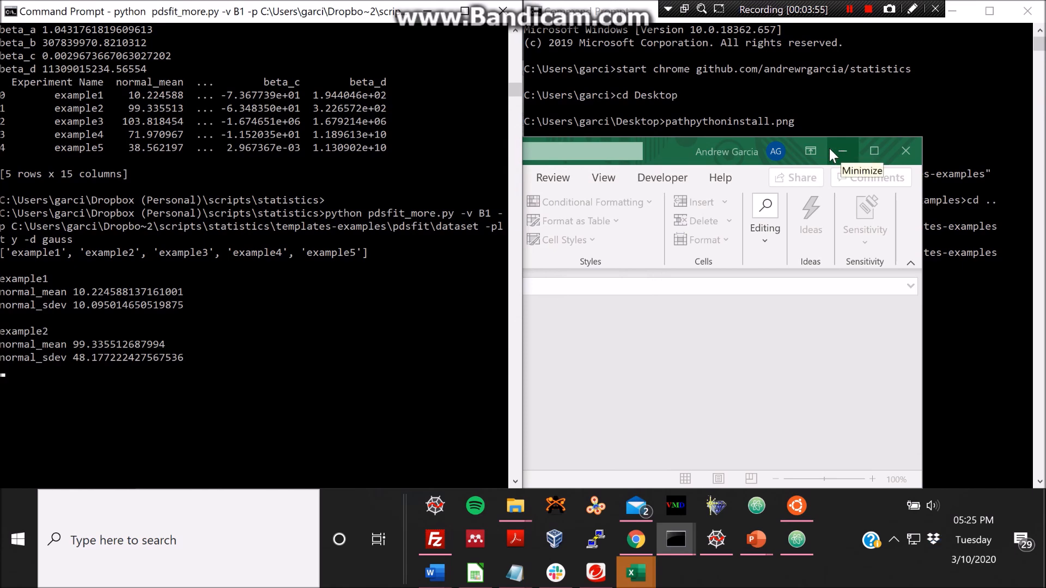
mouse_move(406, 272)
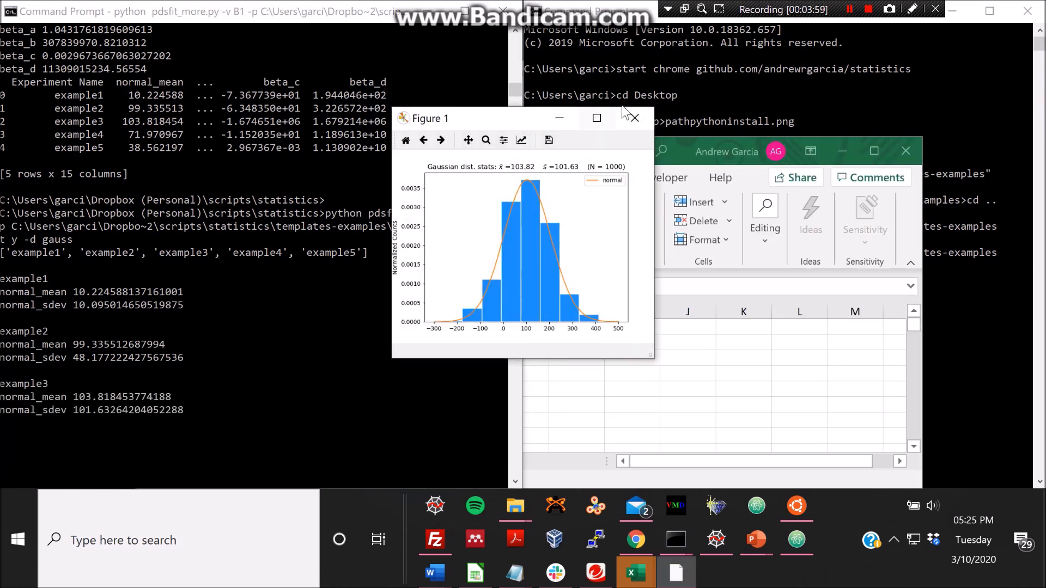
left_click(634, 118)
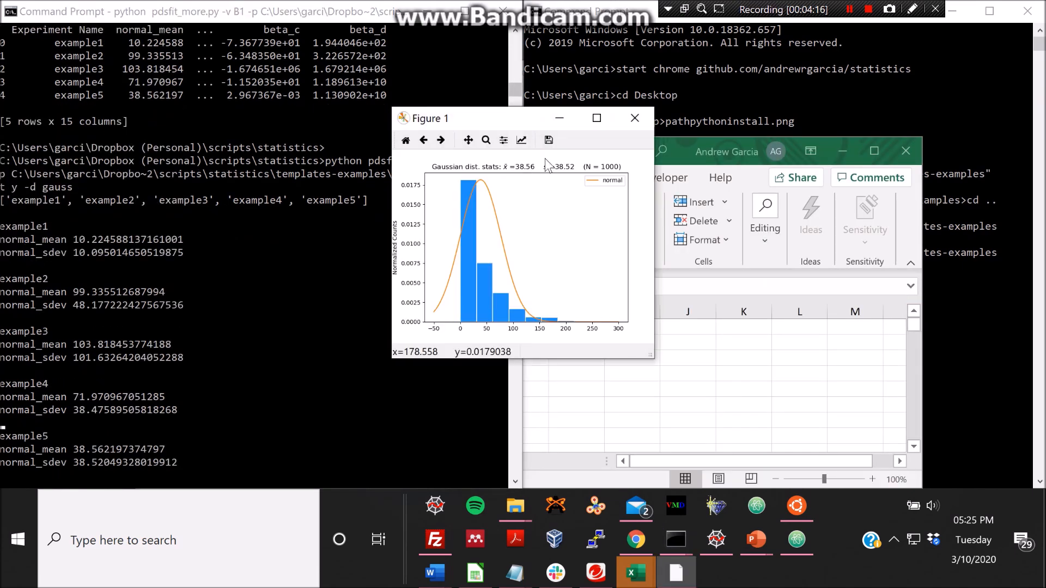
mouse_move(407, 228)
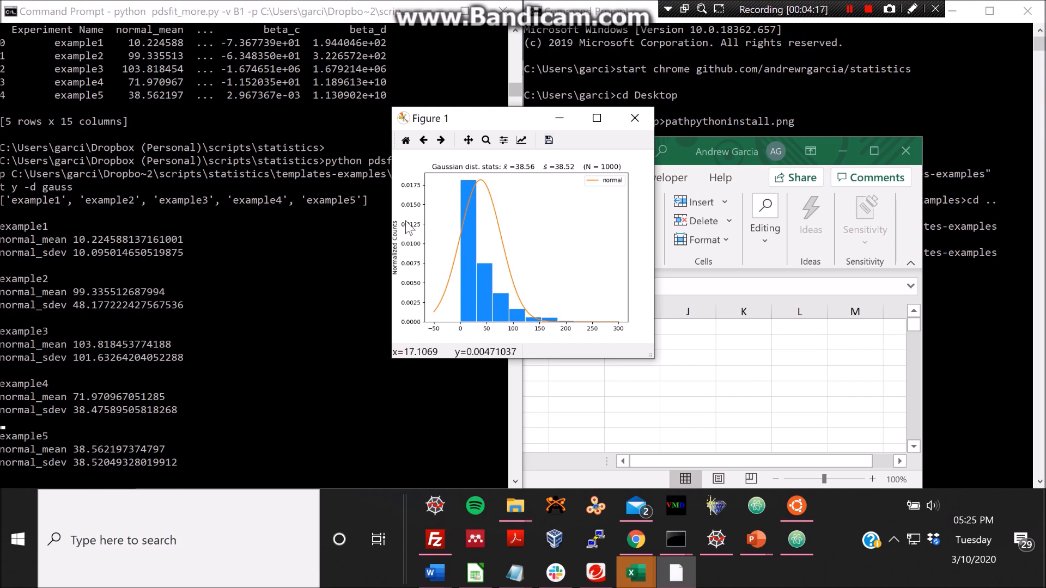
left_click(486, 141)
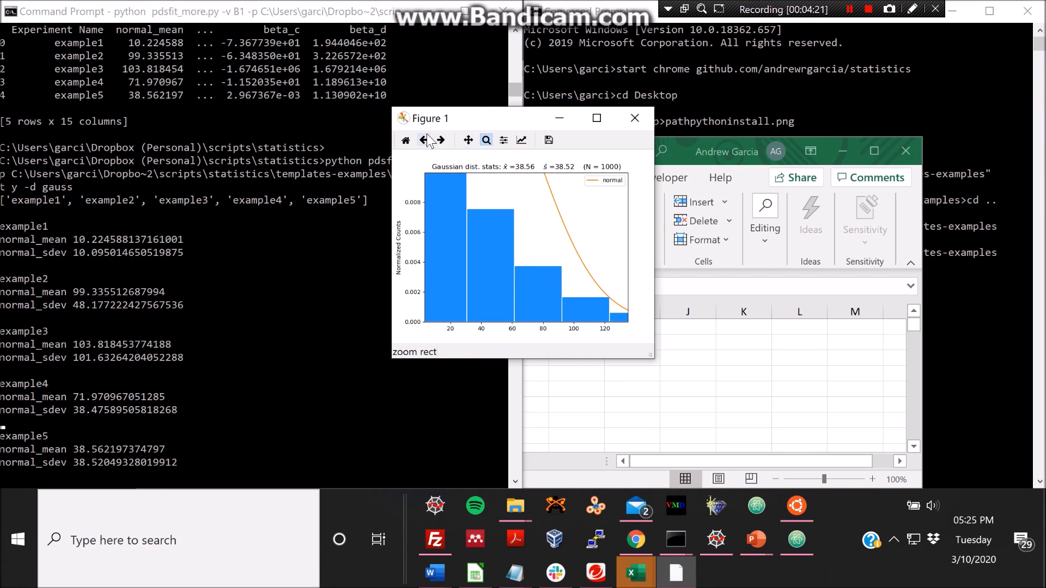
left_click(441, 140)
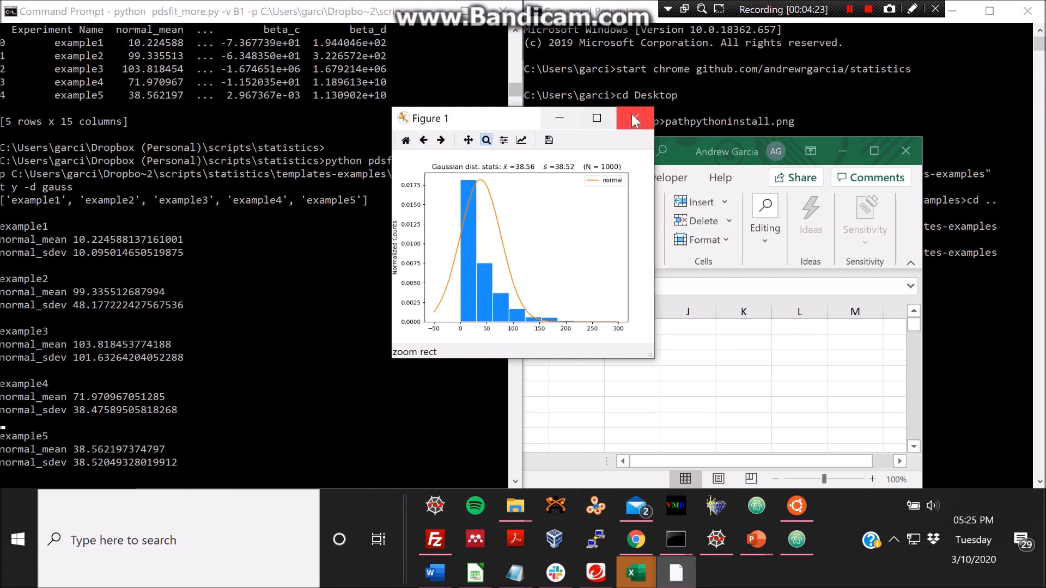
left_click(632, 118)
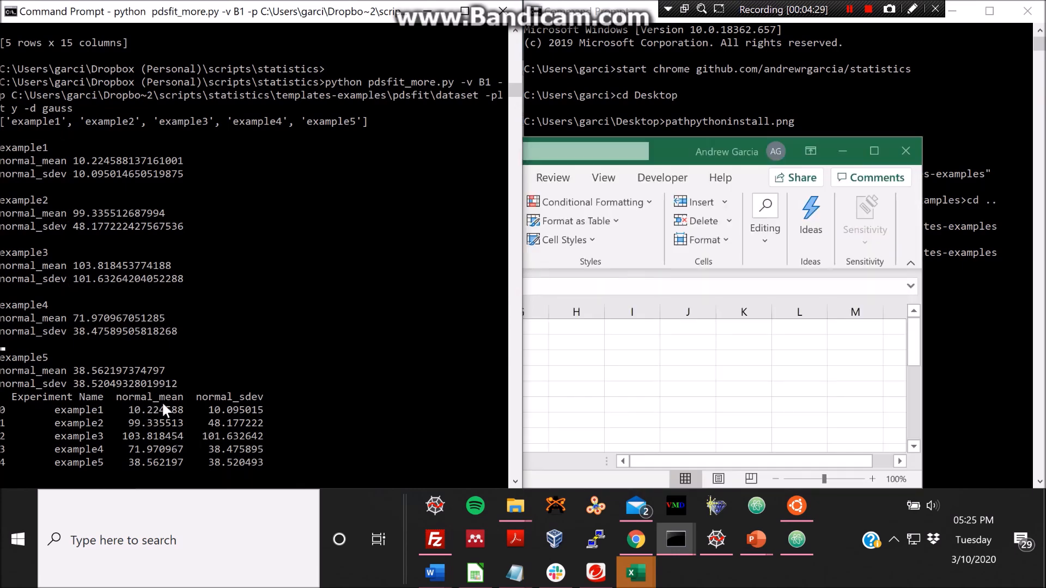
left_click(874, 152)
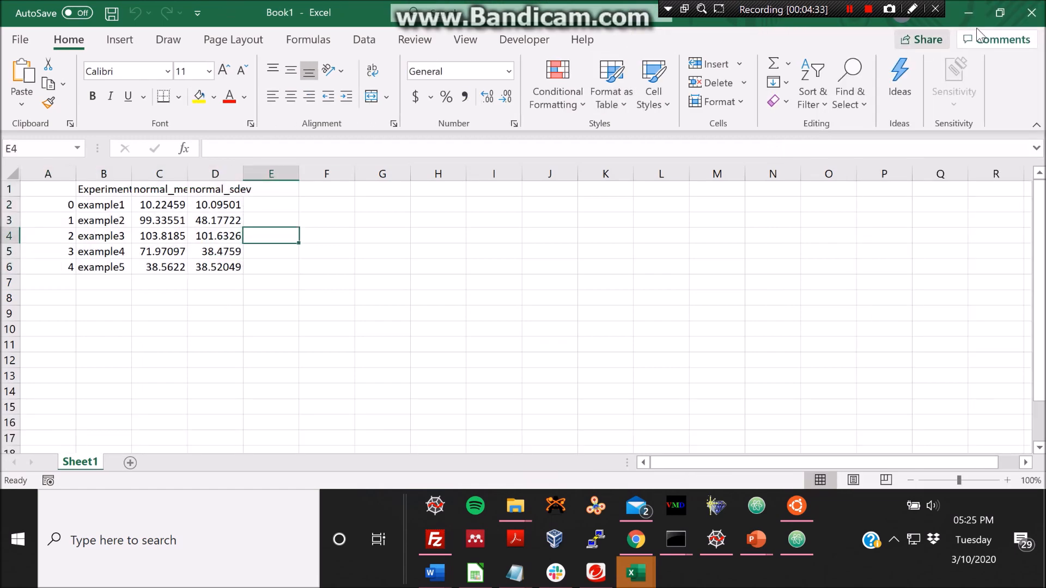
- Put the gauss results table away and switch from the console to the script in Spyder
left_click(676, 539)
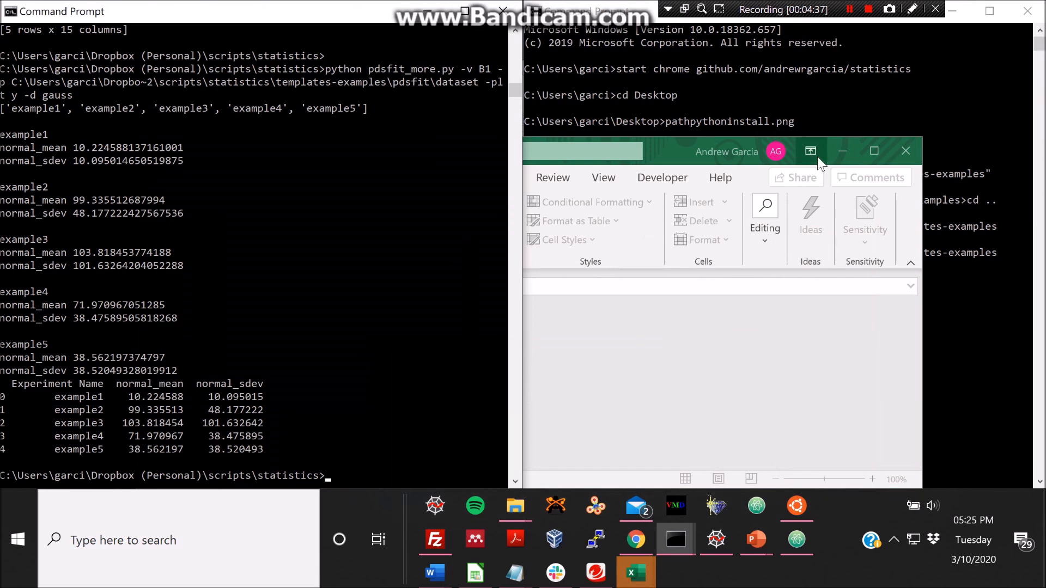
left_click(715, 541)
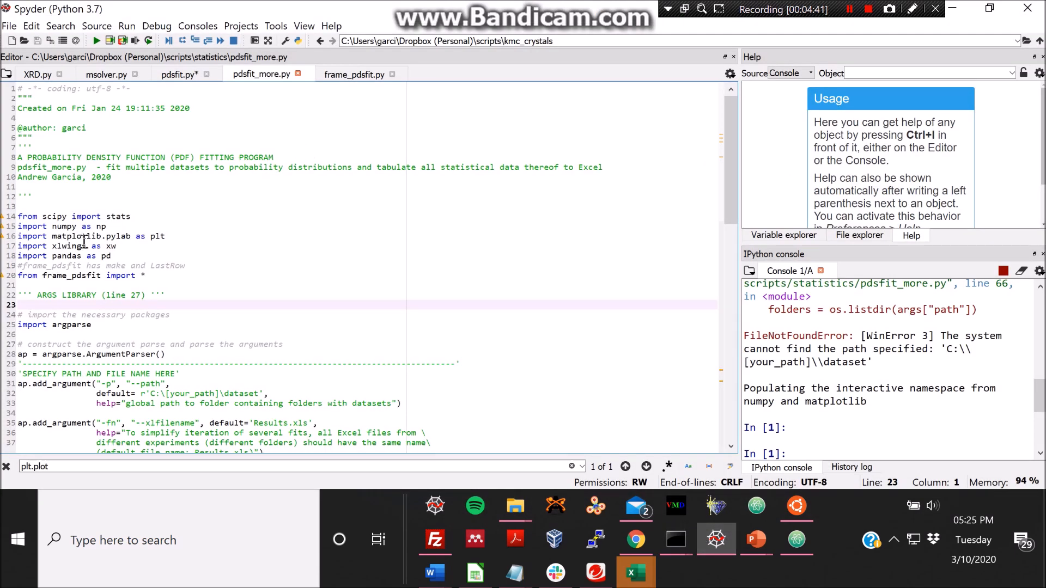
- Scroll to the ap.add_argument block, highlight the default name Results.xls, then bring up a dataset folder window
scroll("down", 3)
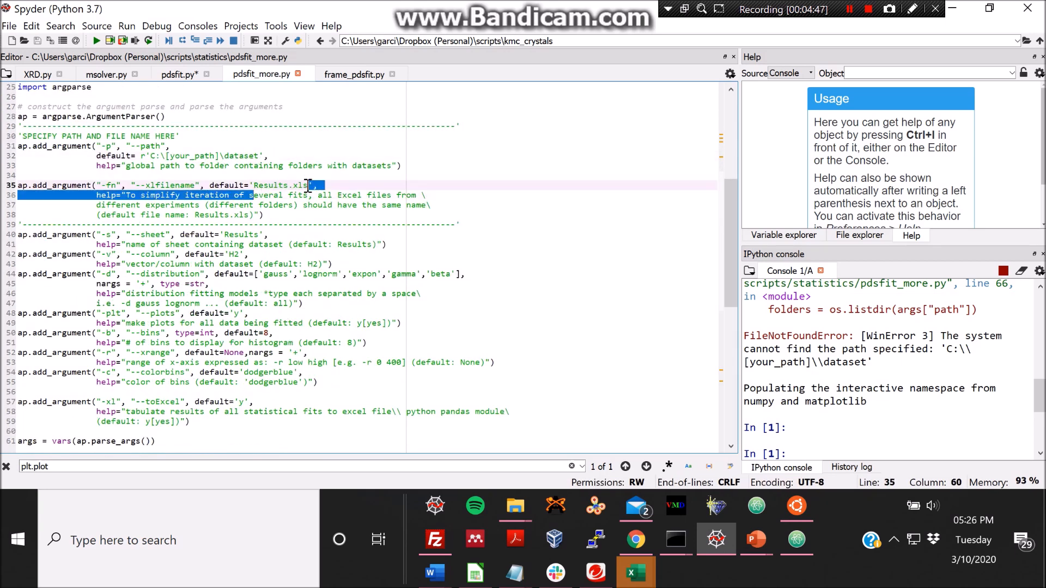
left_click(242, 195)
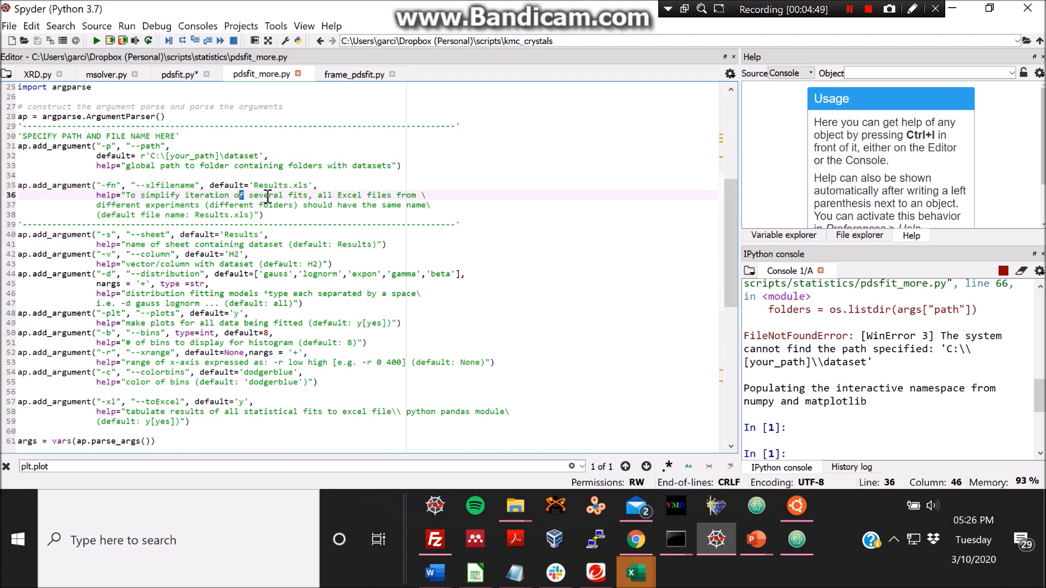
double_click(280, 185)
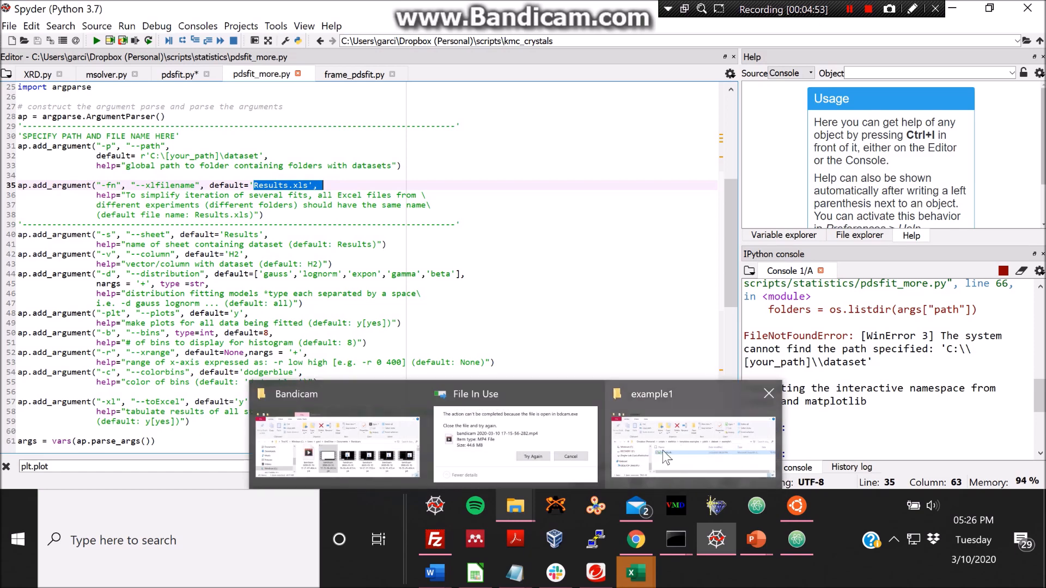
left_click(690, 434)
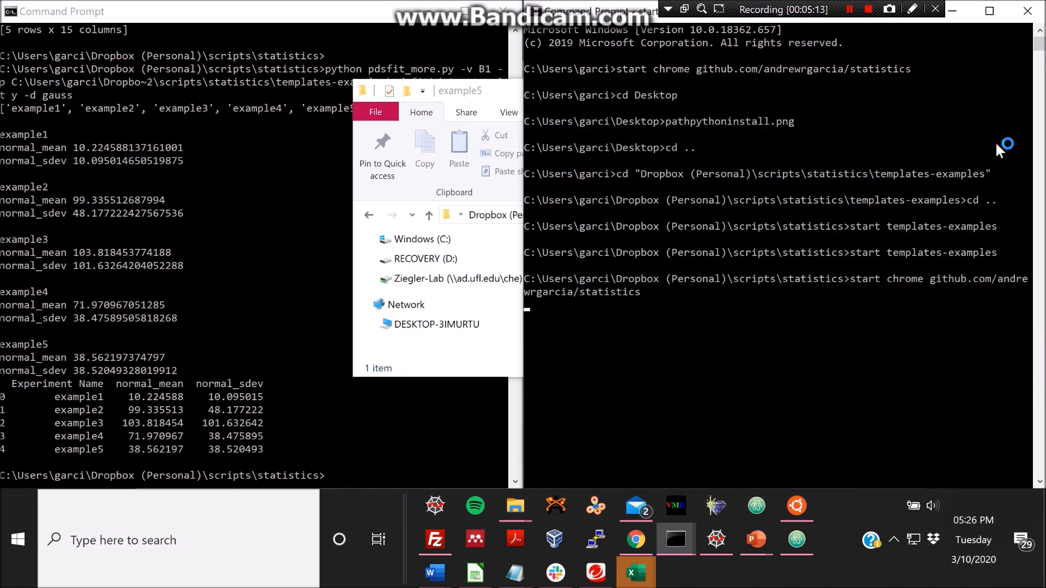
- Show the andrewrgarcia/statistics repository page on GitHub in Chrome
left_click(634, 539)
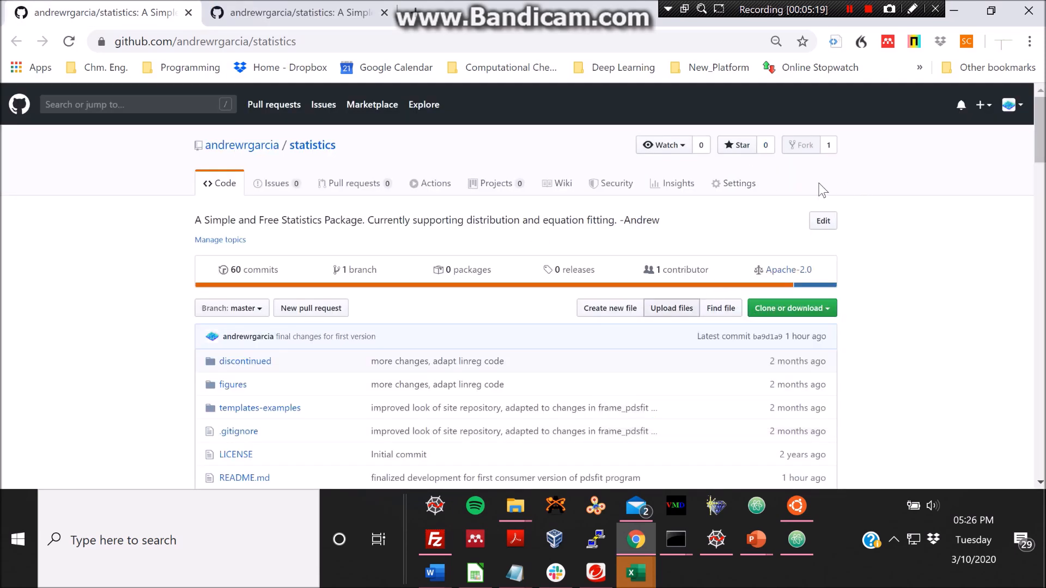
mouse_move(874, 47)
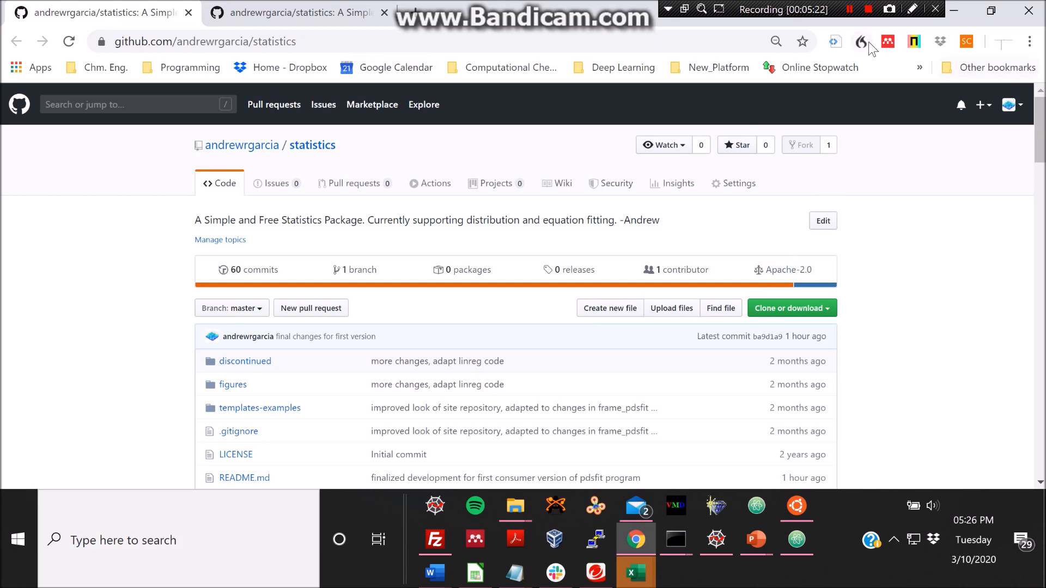